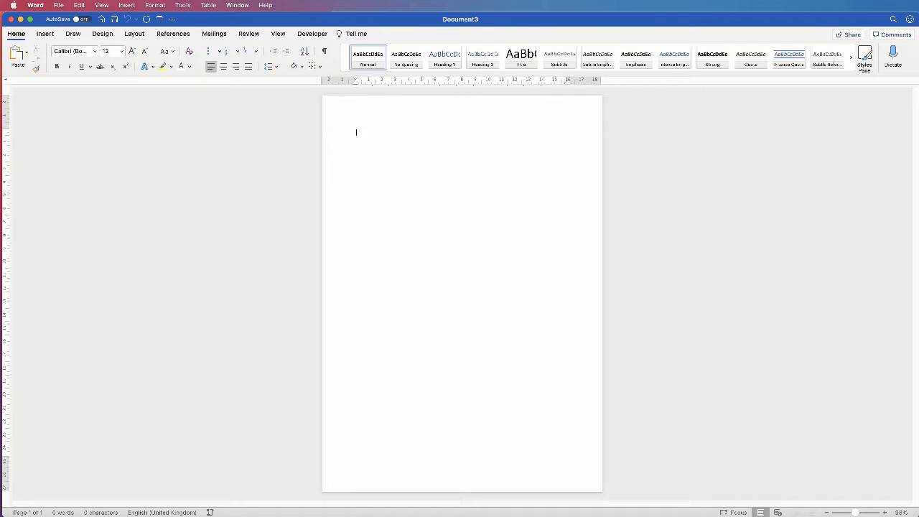
mouse_move(194, 136)
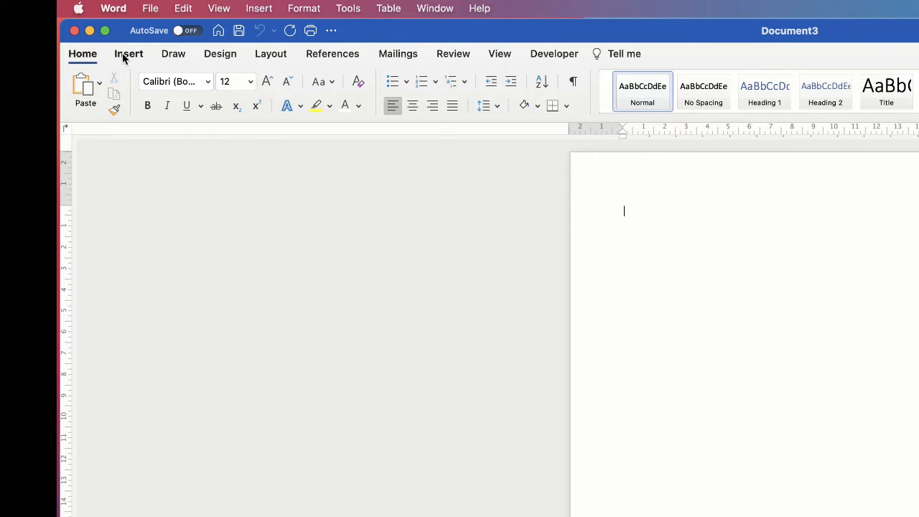
Step: Pick the Rectangle shape from the Insert tab's Shapes gallery
click(129, 53)
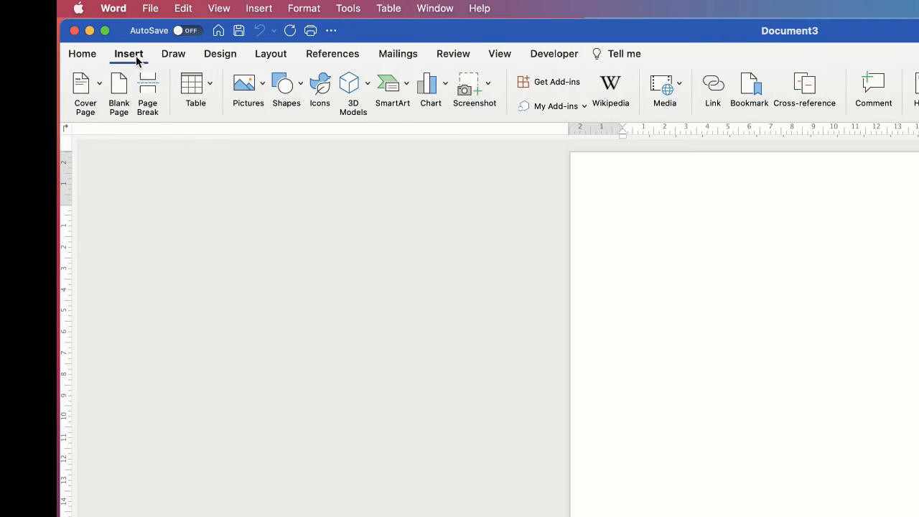
mouse_move(286, 84)
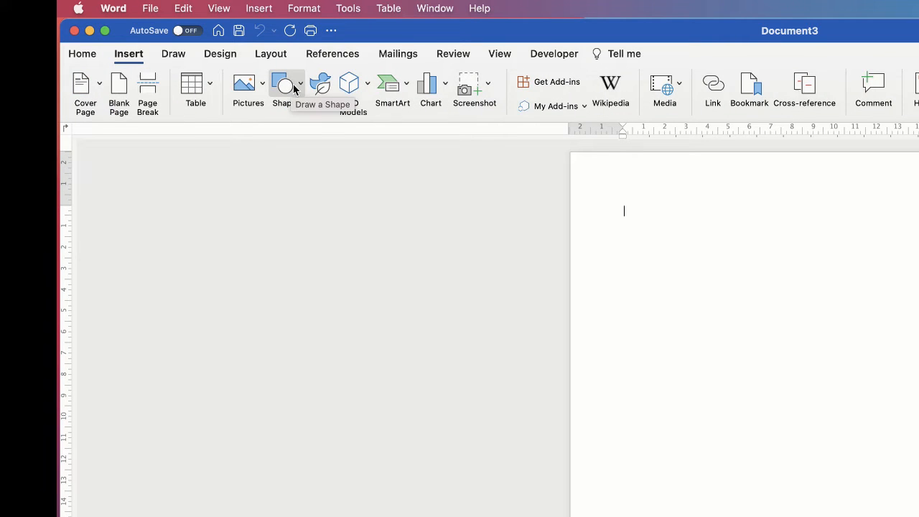
click(281, 86)
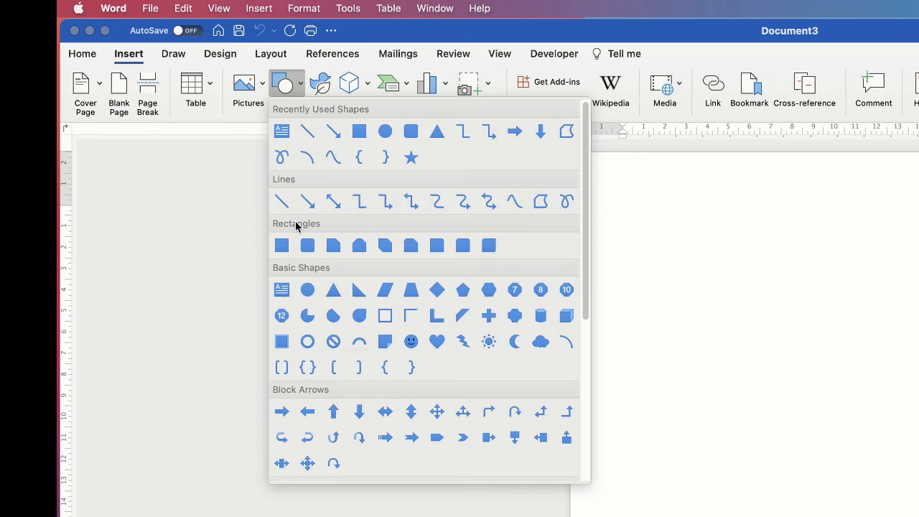
mouse_move(281, 245)
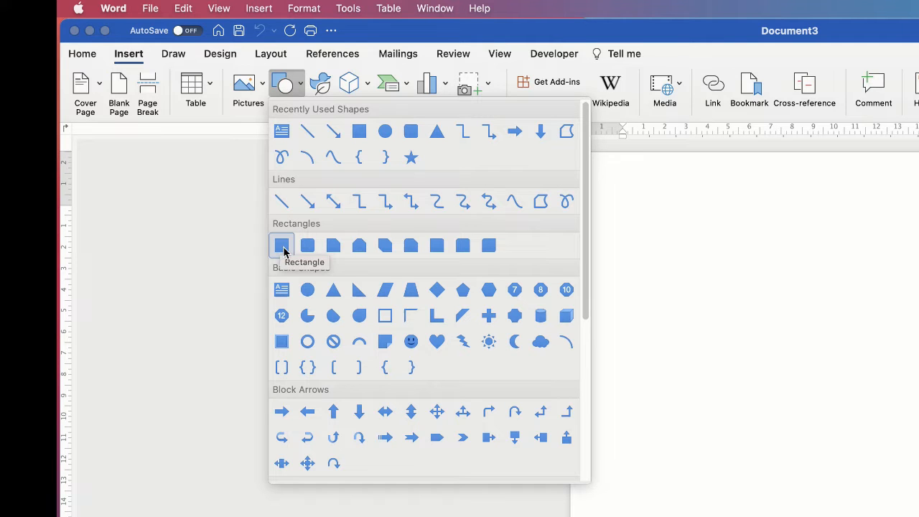
click(281, 245)
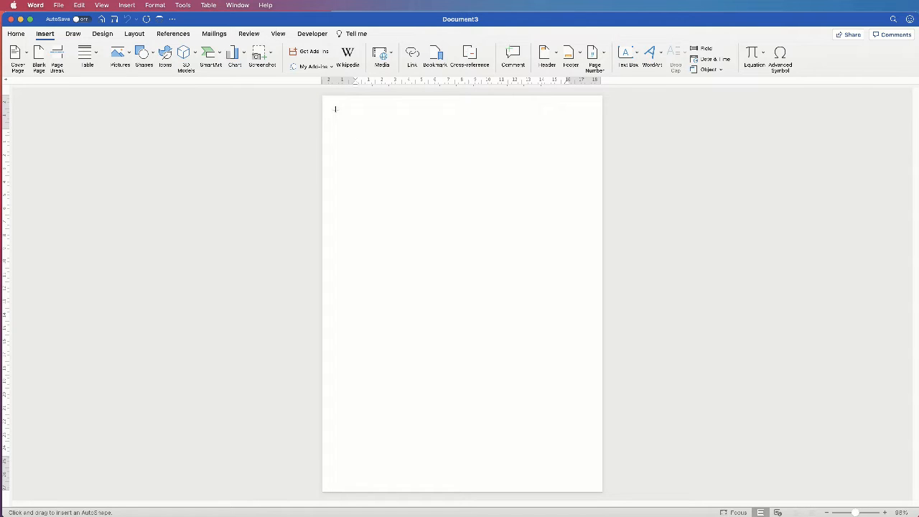
Step: Draw a rectangle covering nearly the whole page and Align to Middle
drag(335, 109, 474, 333)
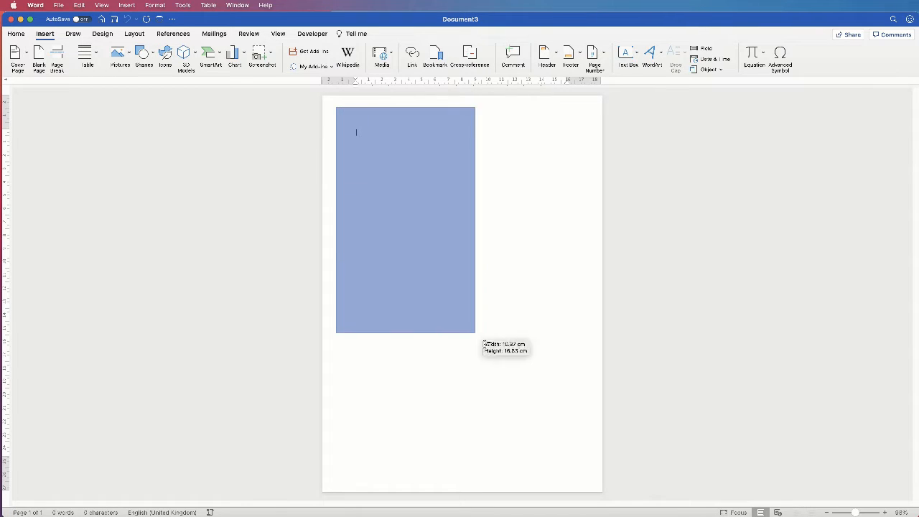
drag(473, 332, 587, 485)
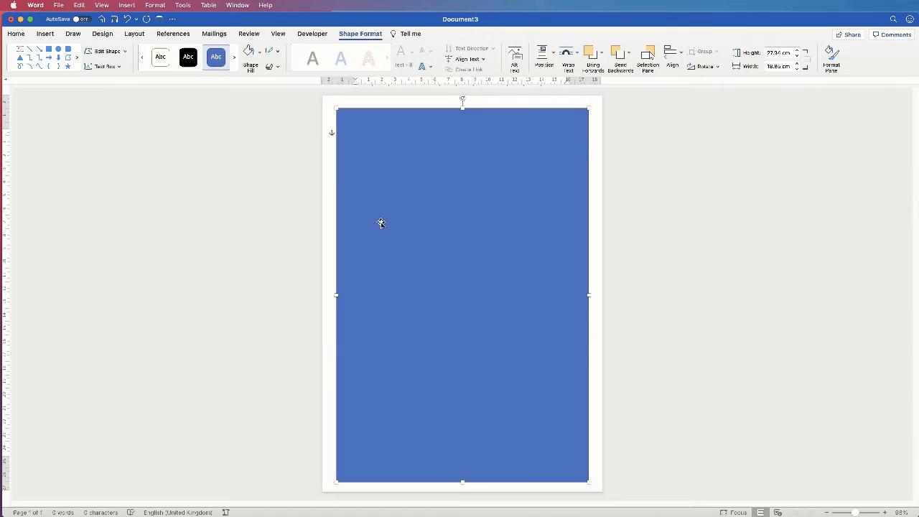
mouse_move(455, 244)
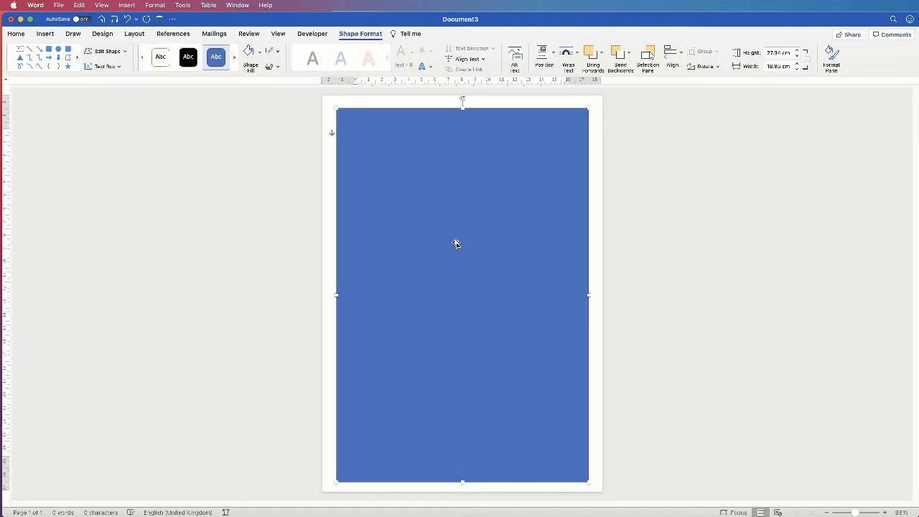
mouse_move(453, 198)
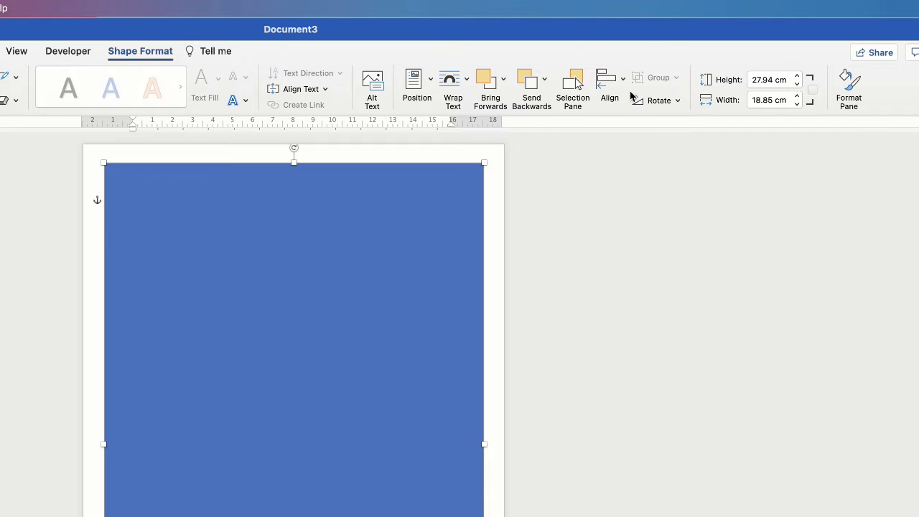
mouse_move(609, 86)
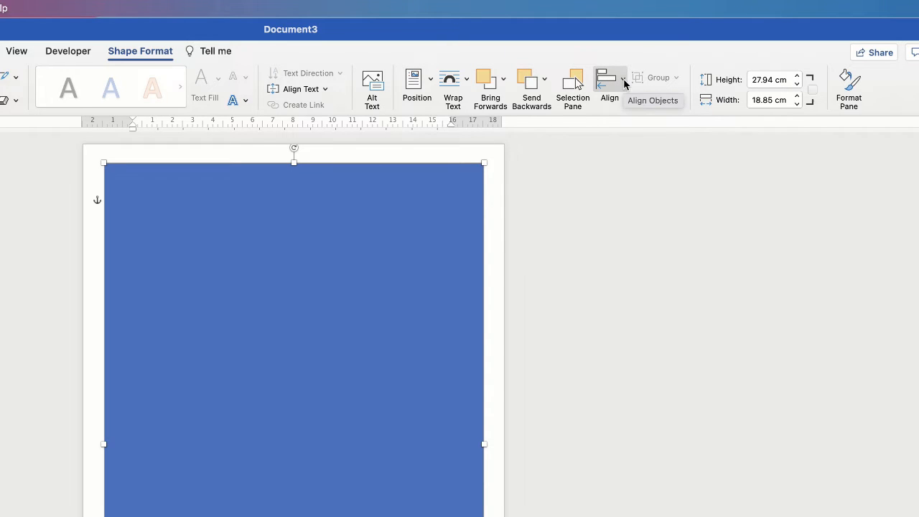
click(609, 86)
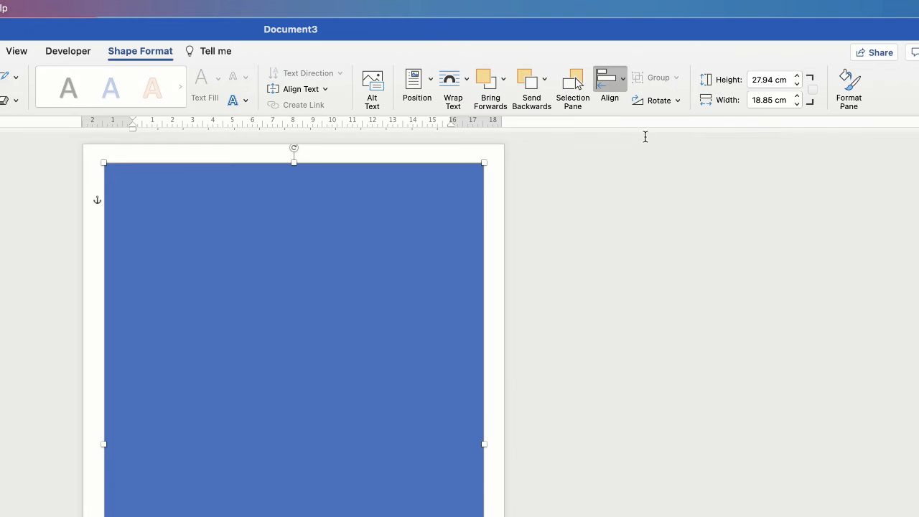
click(609, 86)
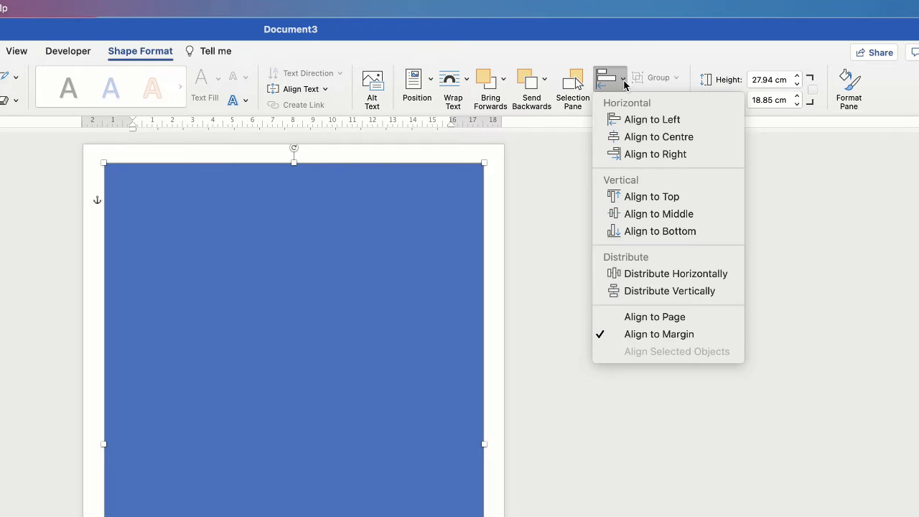
mouse_move(658, 213)
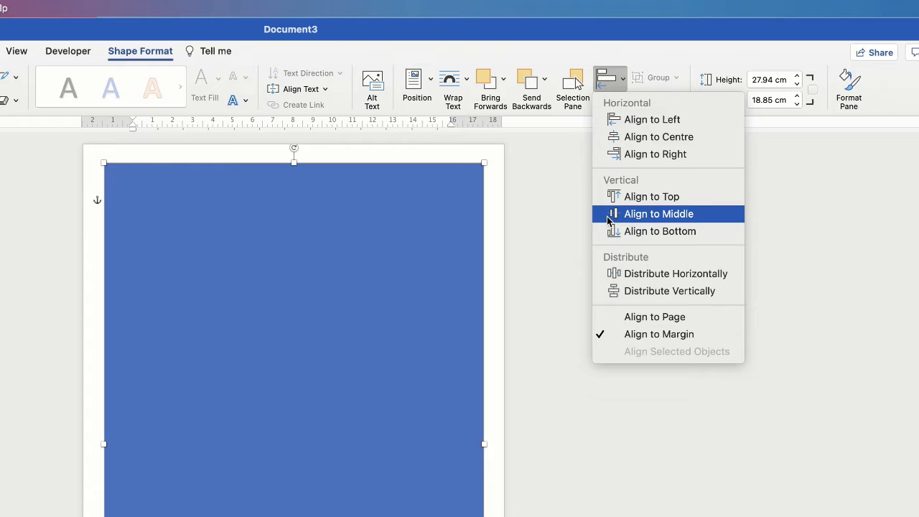
click(657, 213)
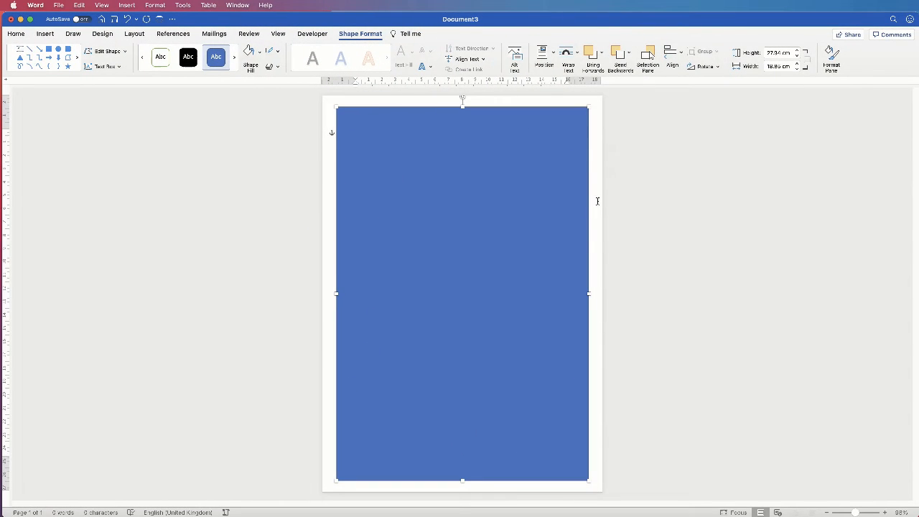
mouse_move(610, 352)
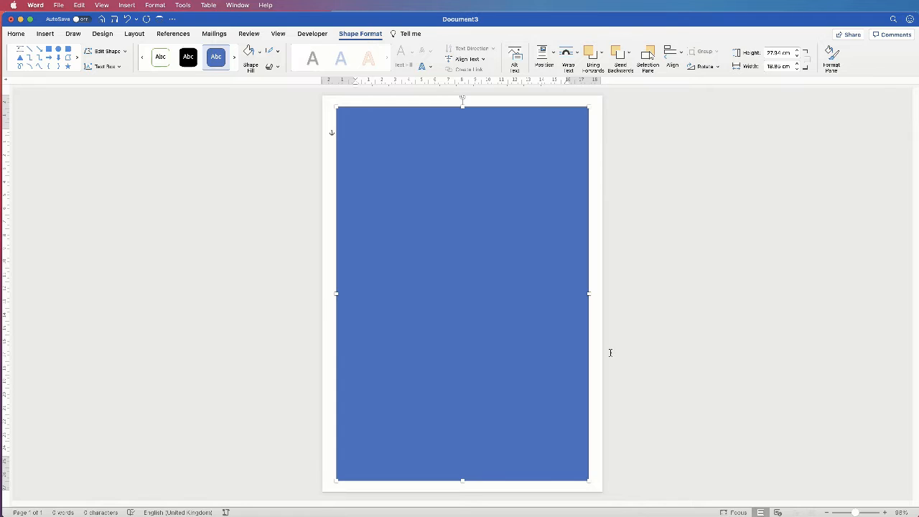
mouse_move(499, 188)
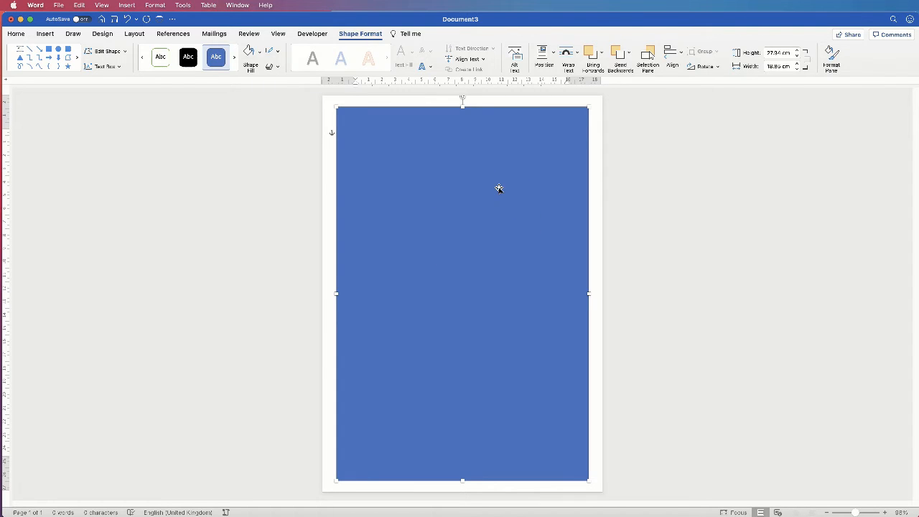
mouse_move(458, 234)
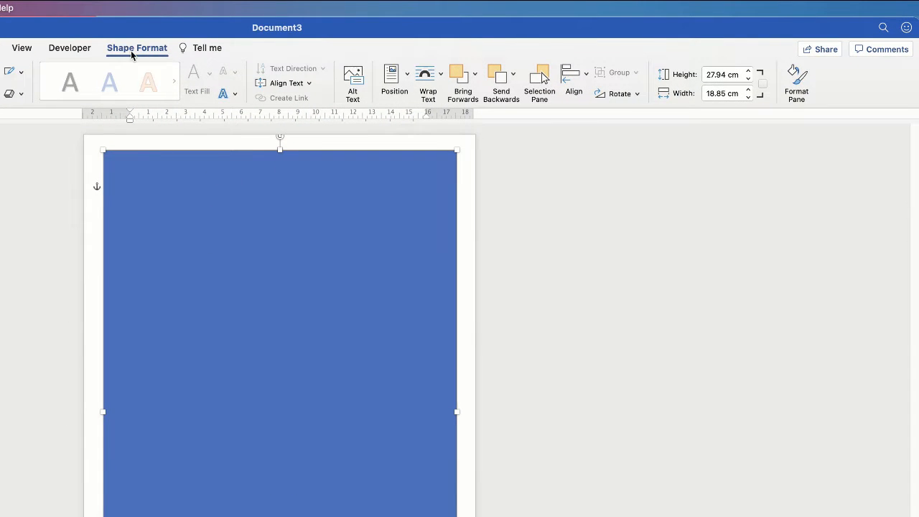
mouse_move(822, 101)
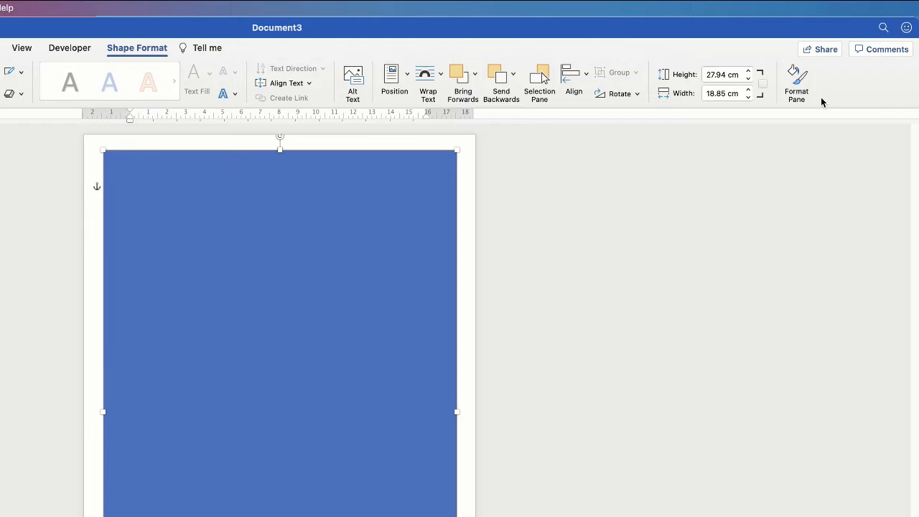
Step: In Format Shape, set the rectangle to No fill with a solid red outline
click(796, 79)
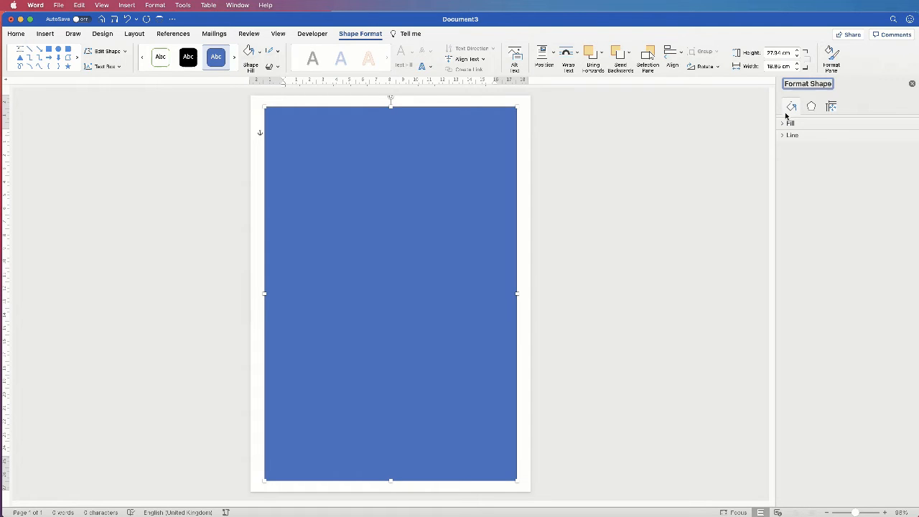
click(782, 123)
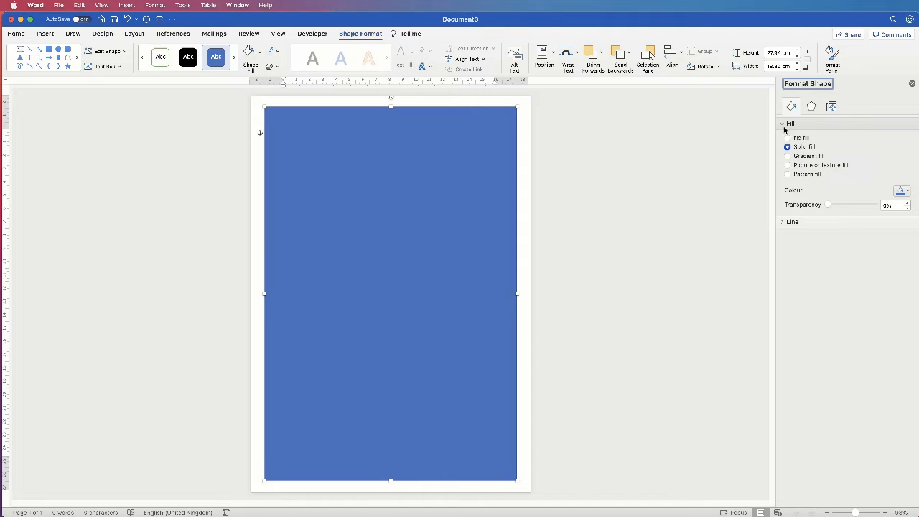
click(787, 137)
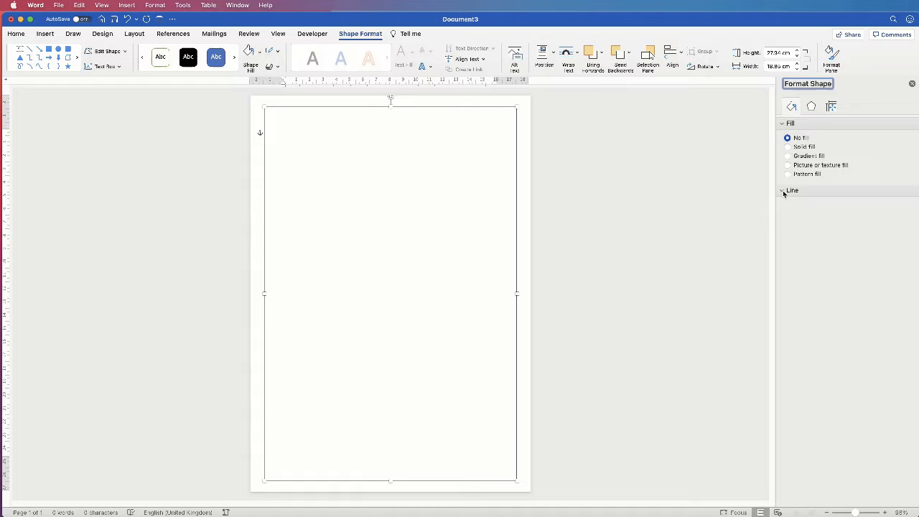
click(792, 190)
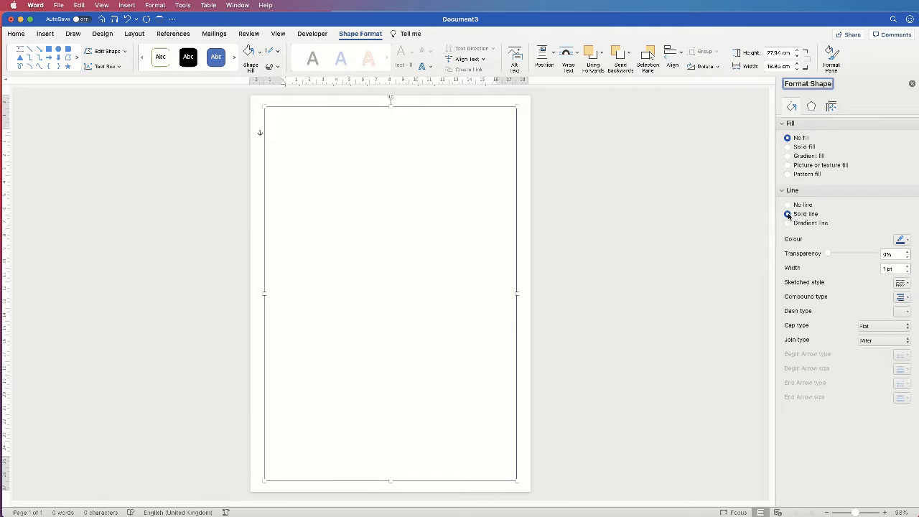
click(788, 214)
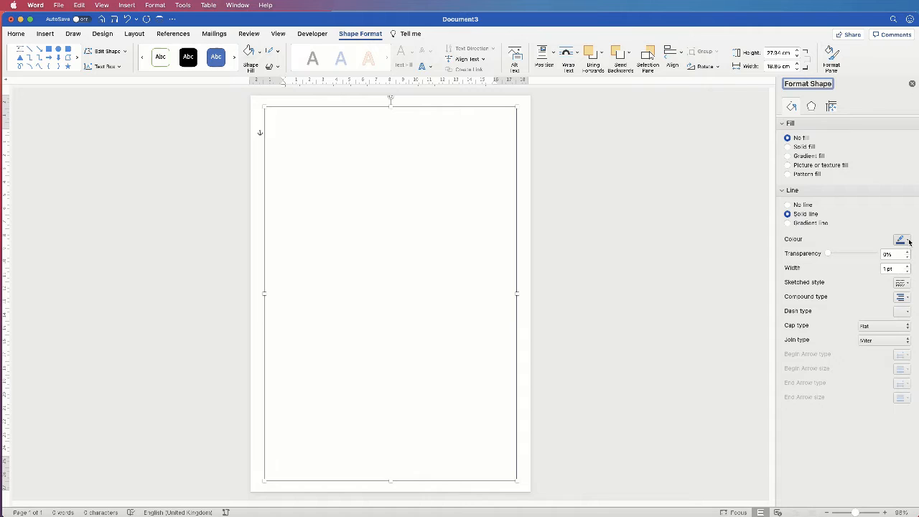
click(900, 239)
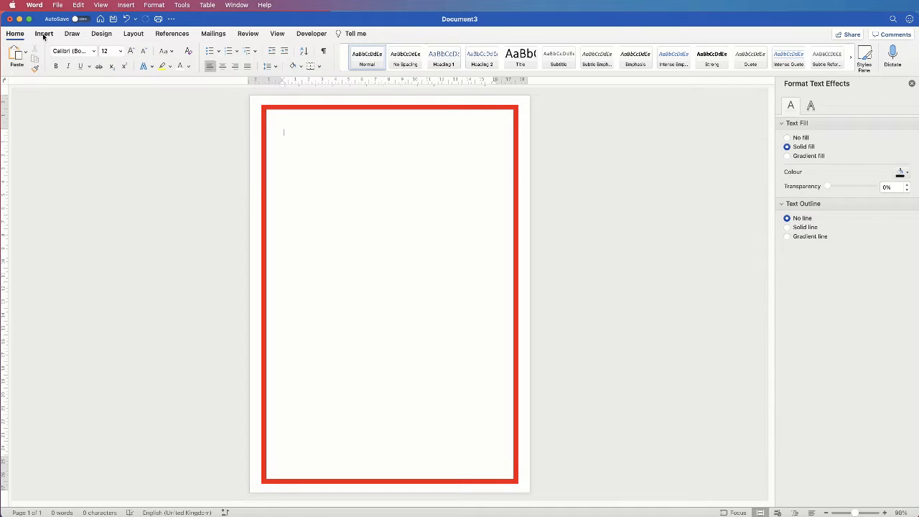
Step: Draw a second rectangle spanning the top of the page inside the border
click(45, 34)
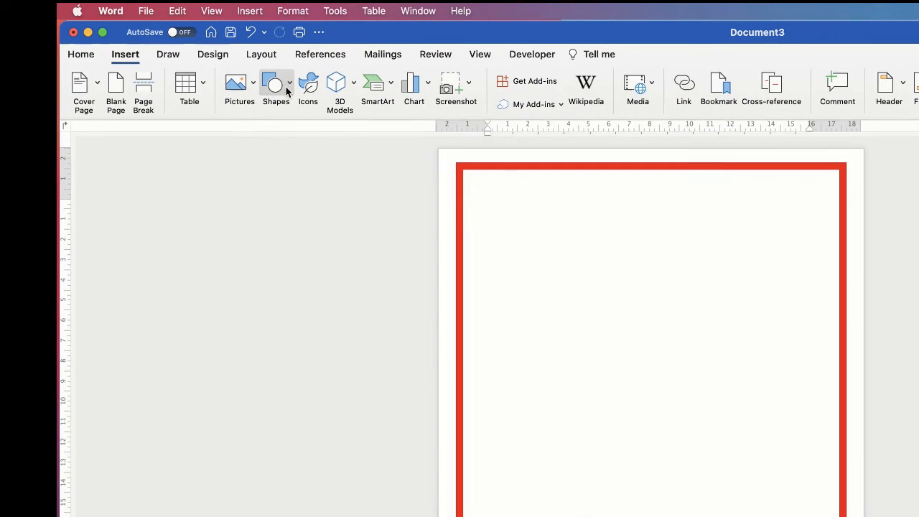
click(276, 85)
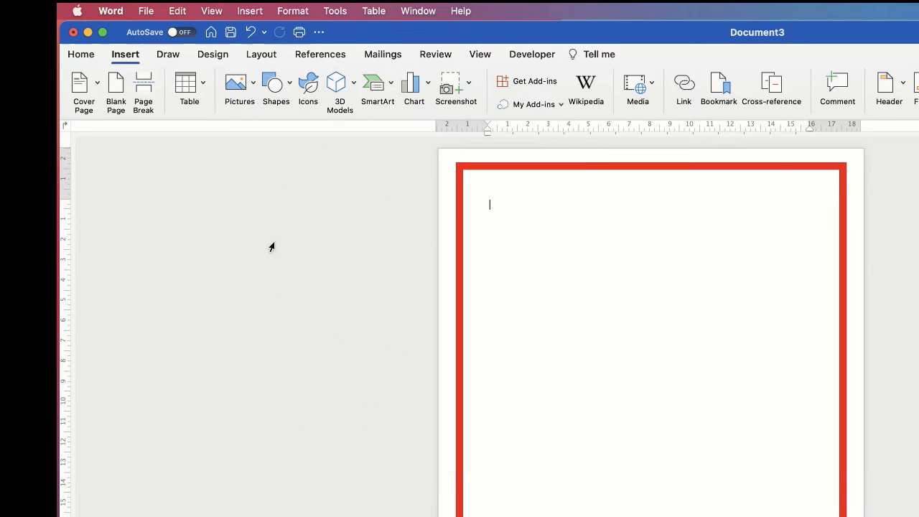
mouse_move(460, 165)
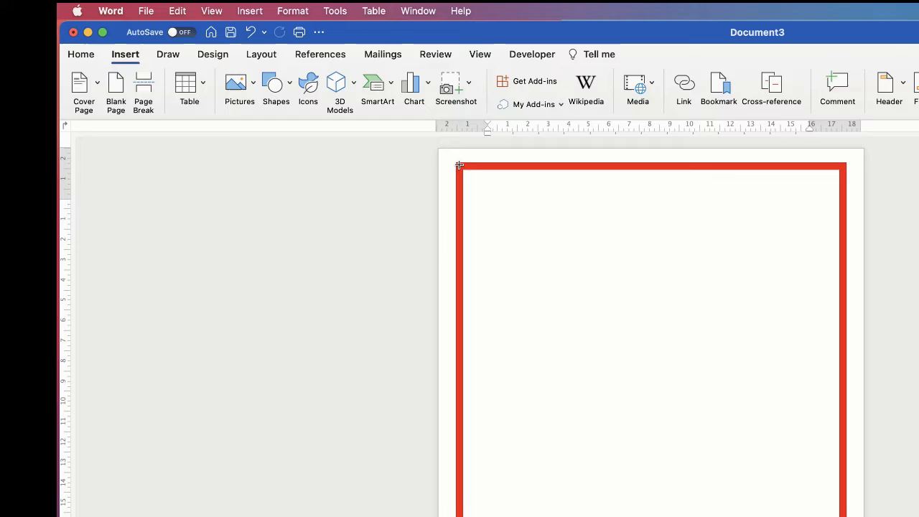
drag(459, 165, 534, 275)
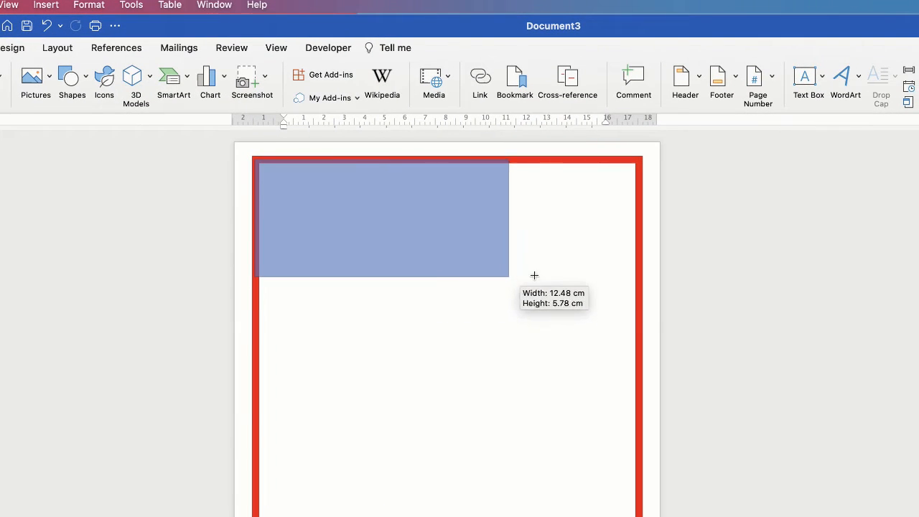
drag(534, 276, 636, 283)
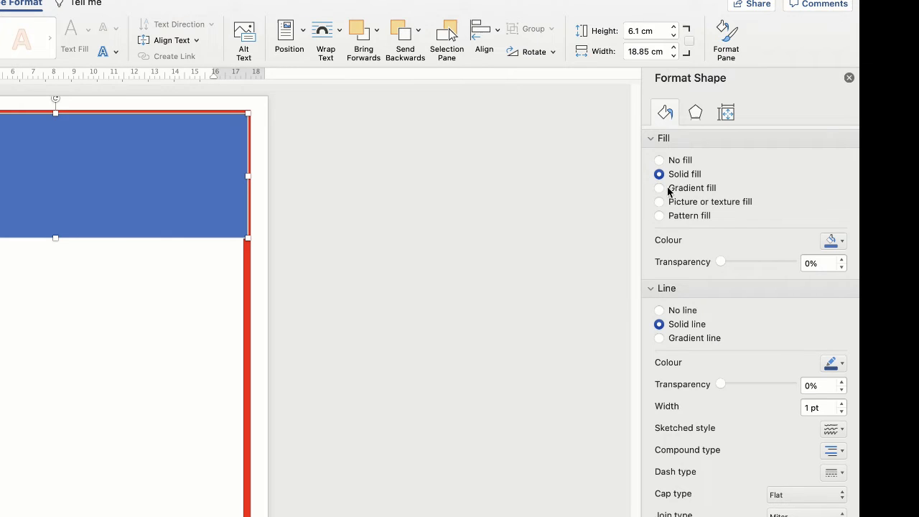
mouse_move(703, 178)
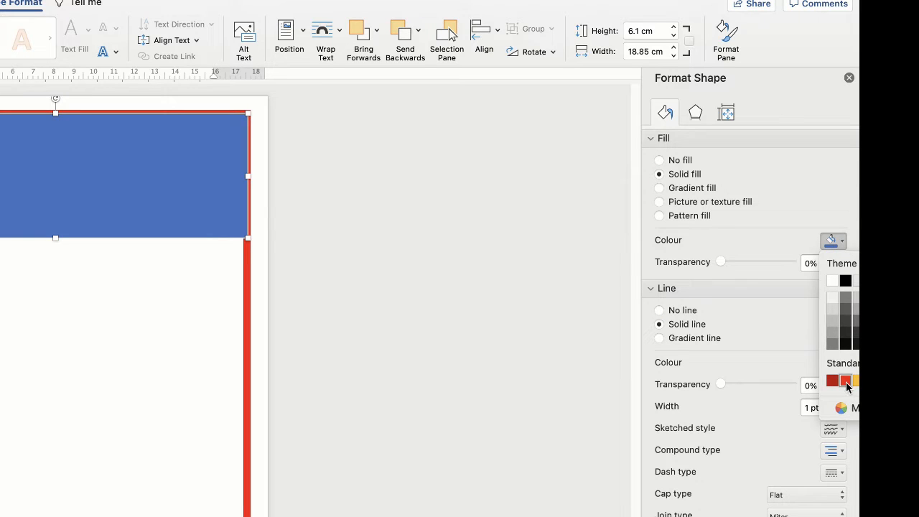
Step: Fill the top rectangle with standard red, set No line, and deselect it
click(832, 381)
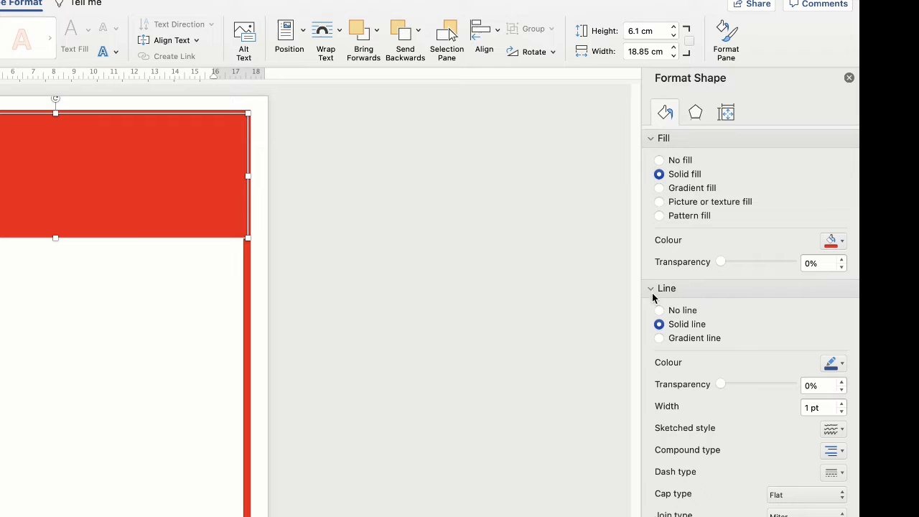
click(659, 309)
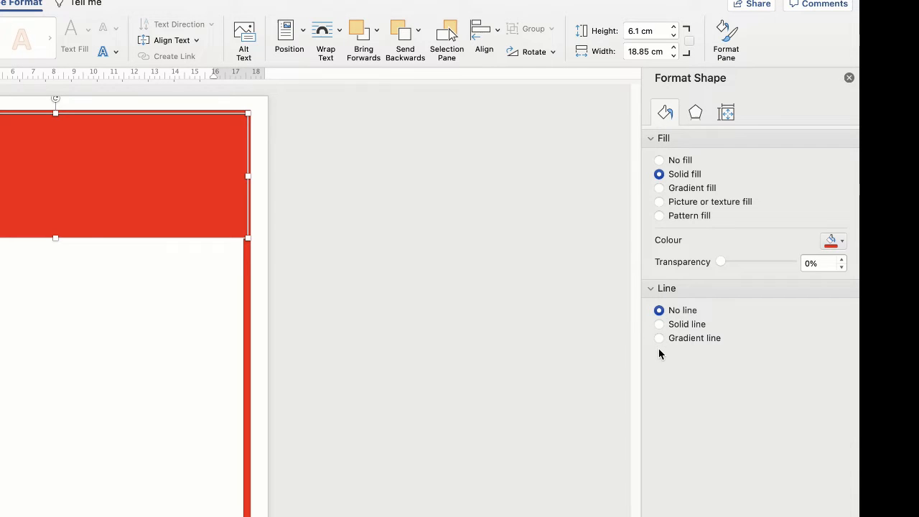
click(659, 323)
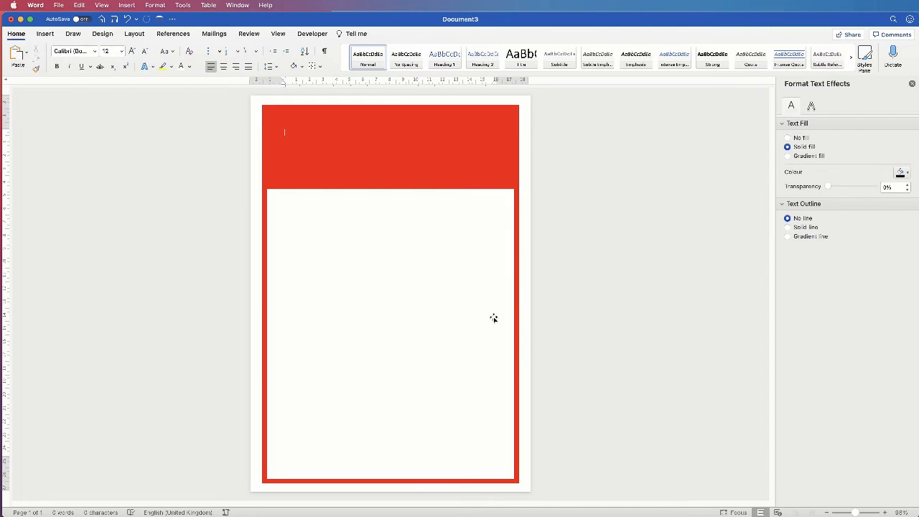
mouse_move(541, 285)
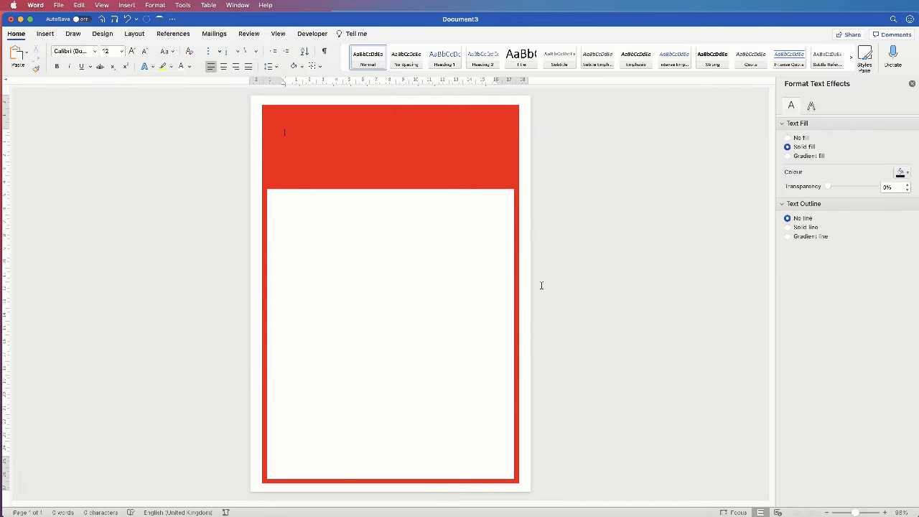
mouse_move(399, 176)
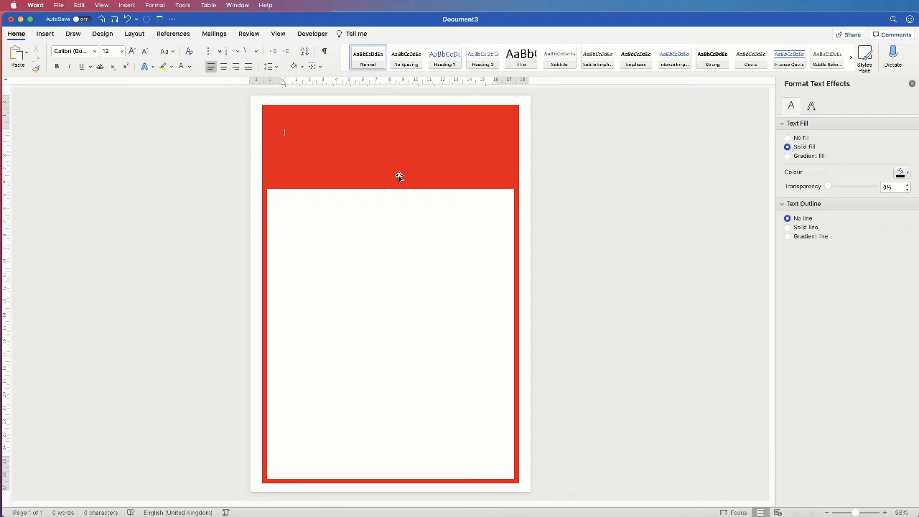
Step: Drag the header band's bottom handle downward to make it taller, then deselect
click(389, 147)
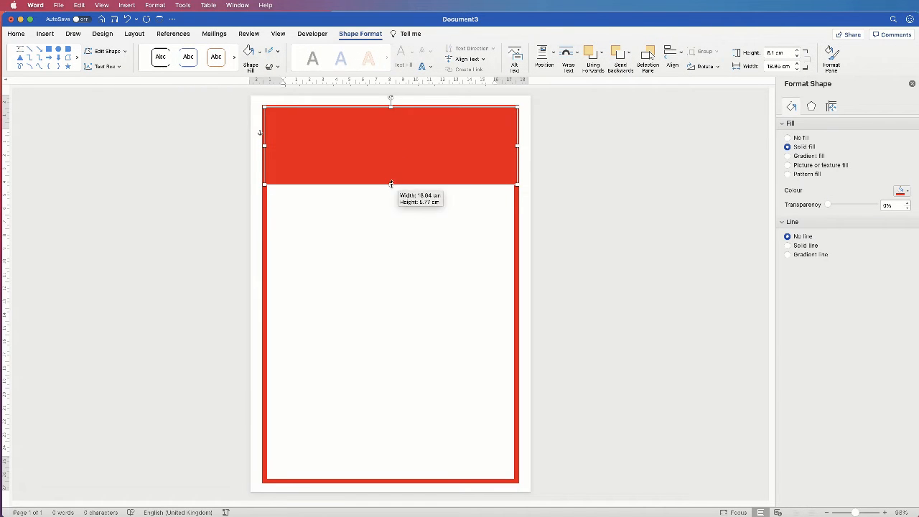
drag(390, 185, 391, 196)
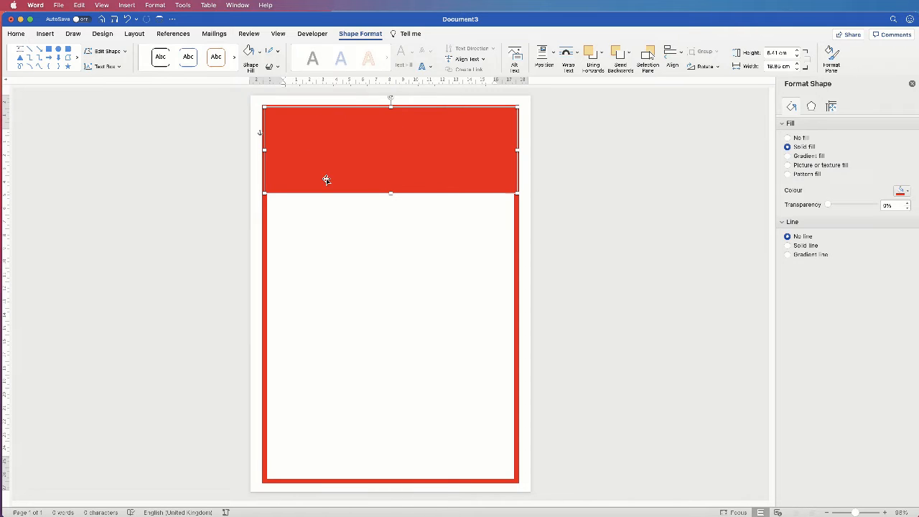
click(788, 214)
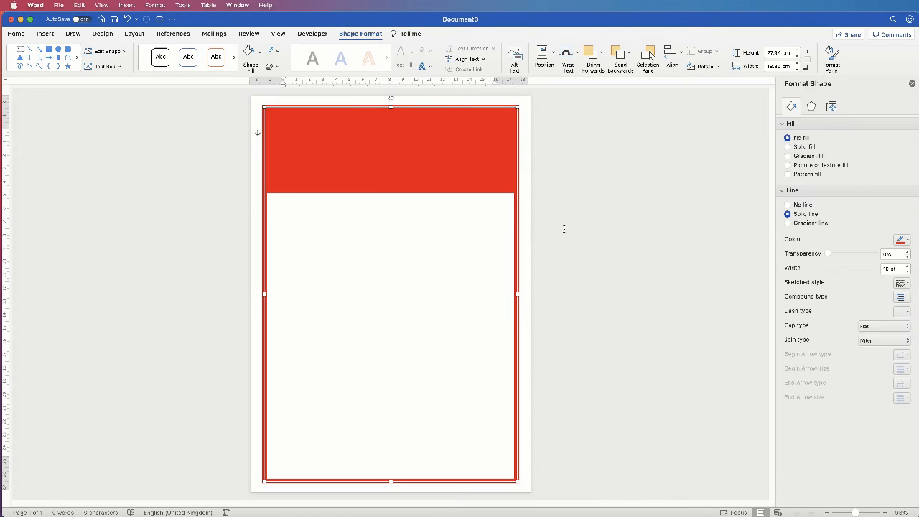
click(389, 170)
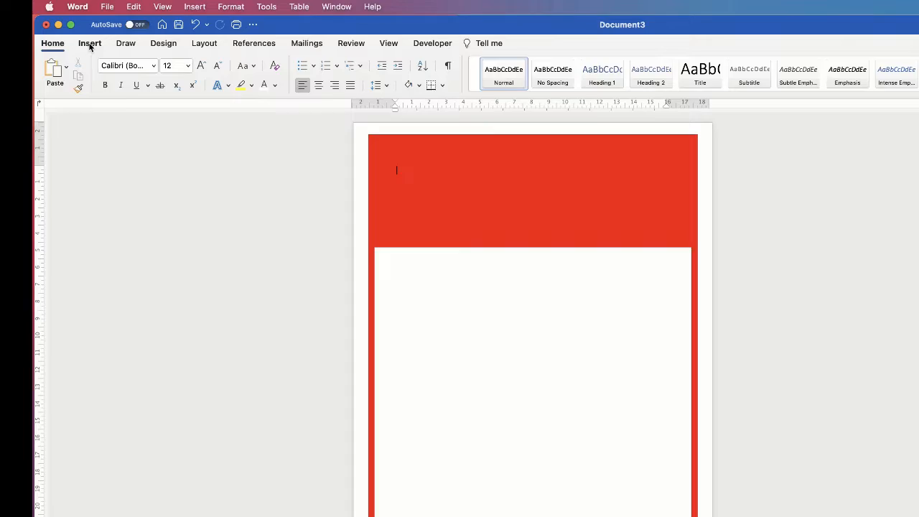
Step: Draw a text box across the red header band with Draw Text Box
click(90, 43)
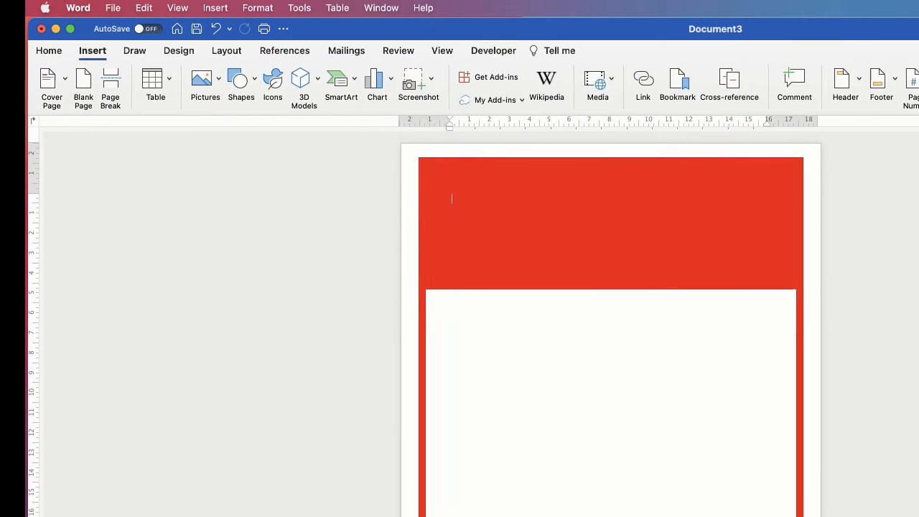
click(438, 77)
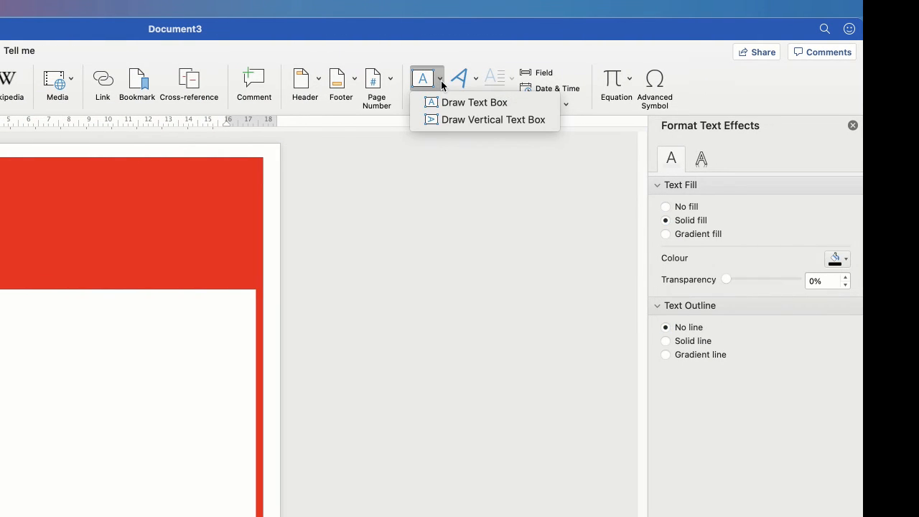
mouse_move(473, 101)
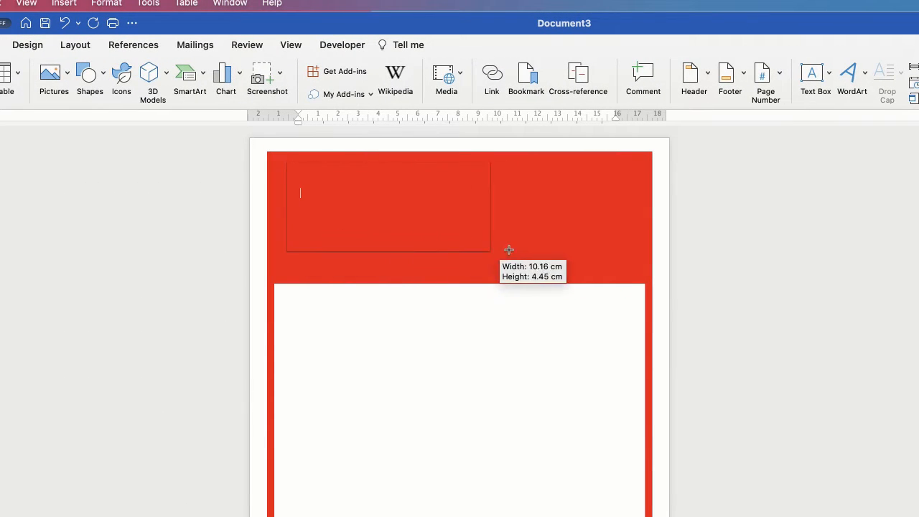
drag(491, 249, 633, 270)
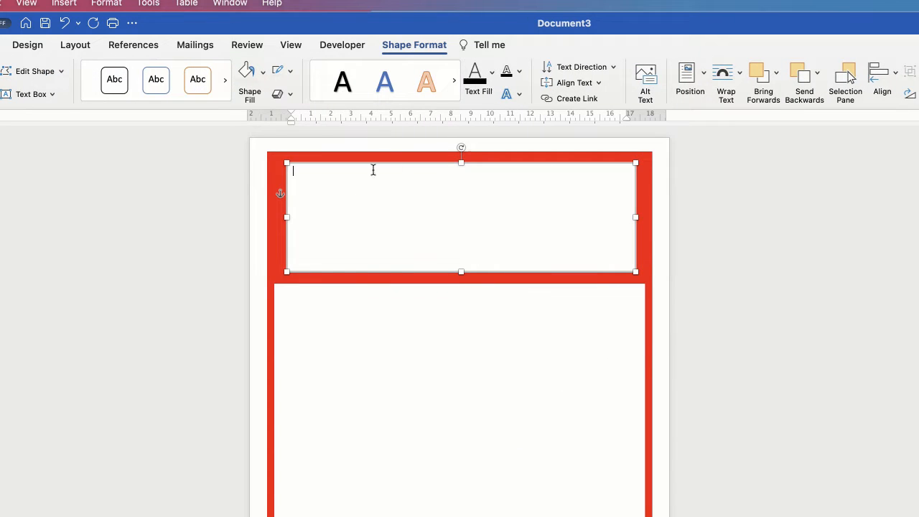
mouse_move(405, 199)
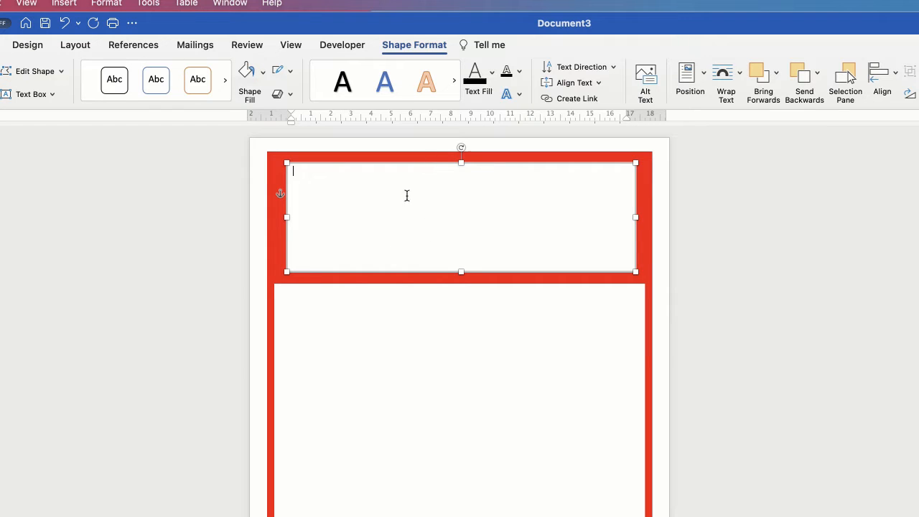
mouse_move(432, 182)
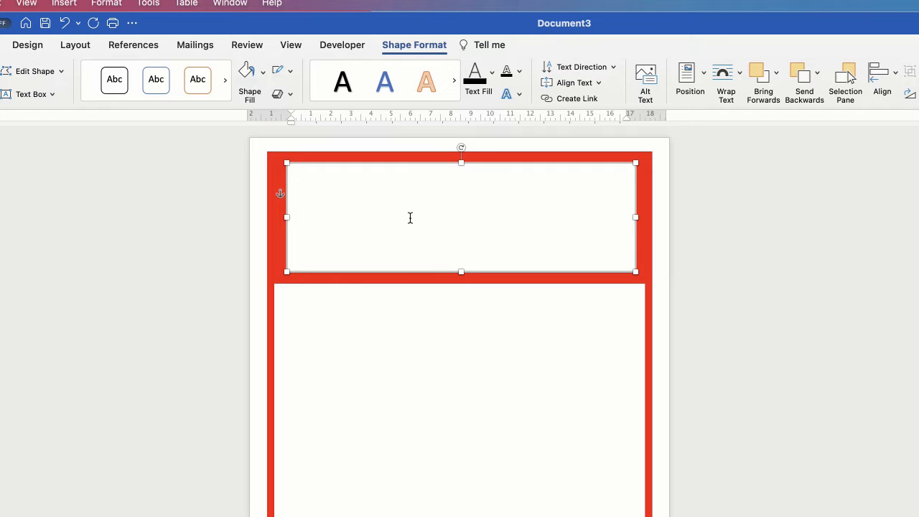
Step: Type 'WARNING' into the header text box
text(WAR)
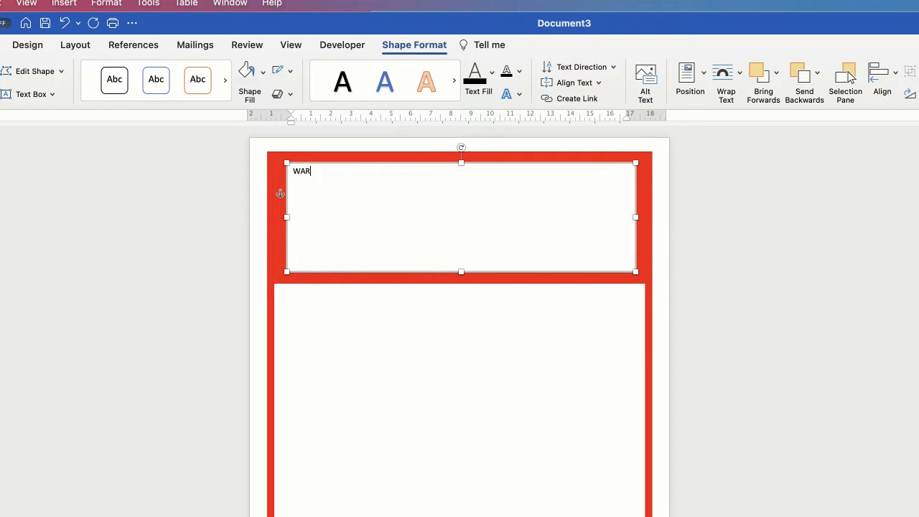
text(NING)
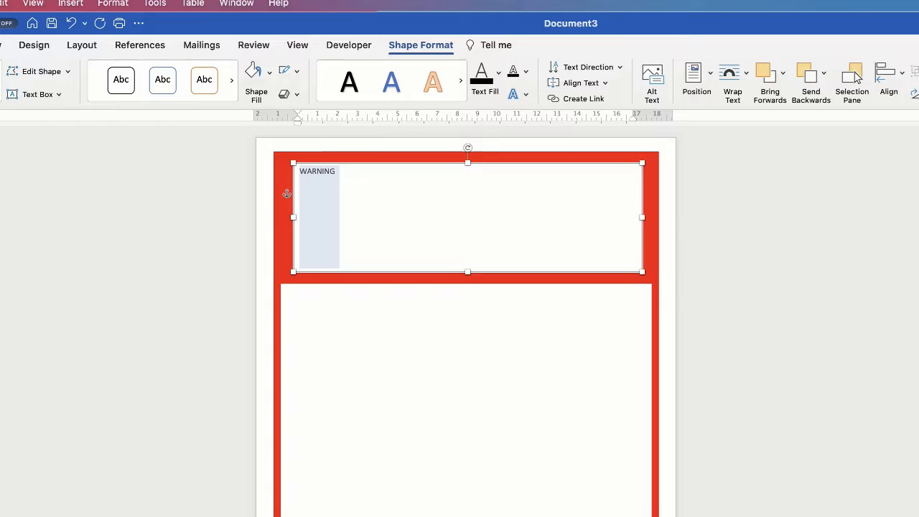
Step: Make WARNING 120-point bold Arial and widen its text box to fit
click(82, 50)
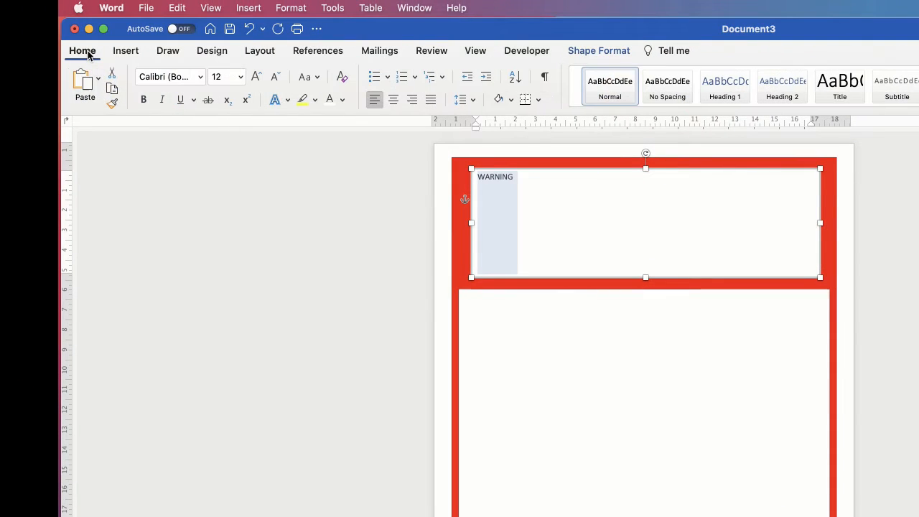
mouse_move(239, 145)
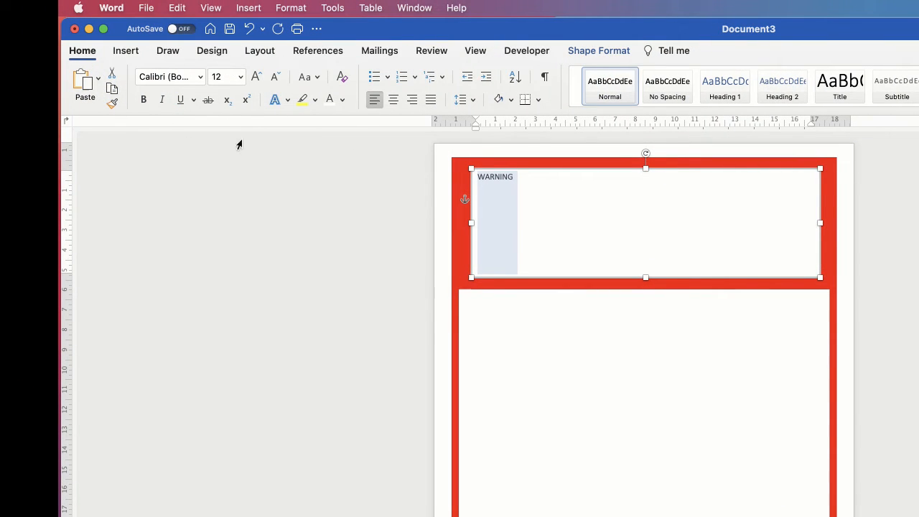
click(201, 77)
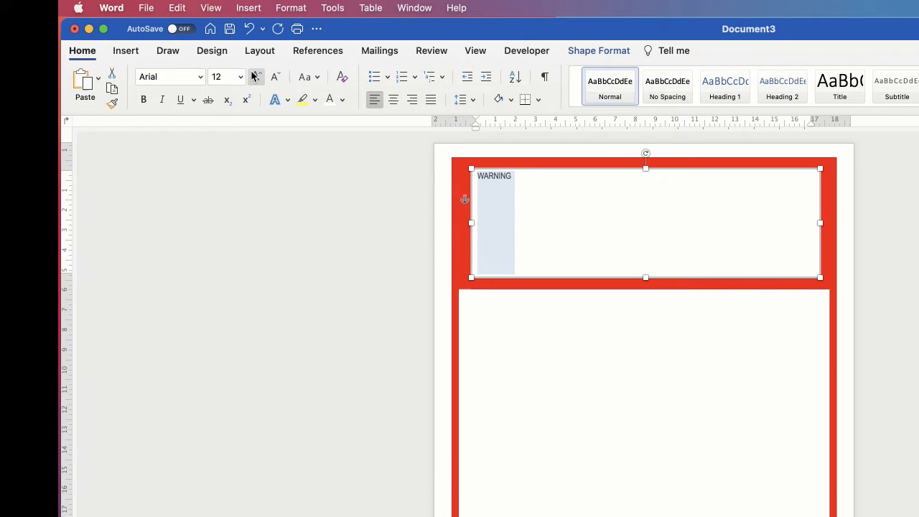
mouse_move(256, 77)
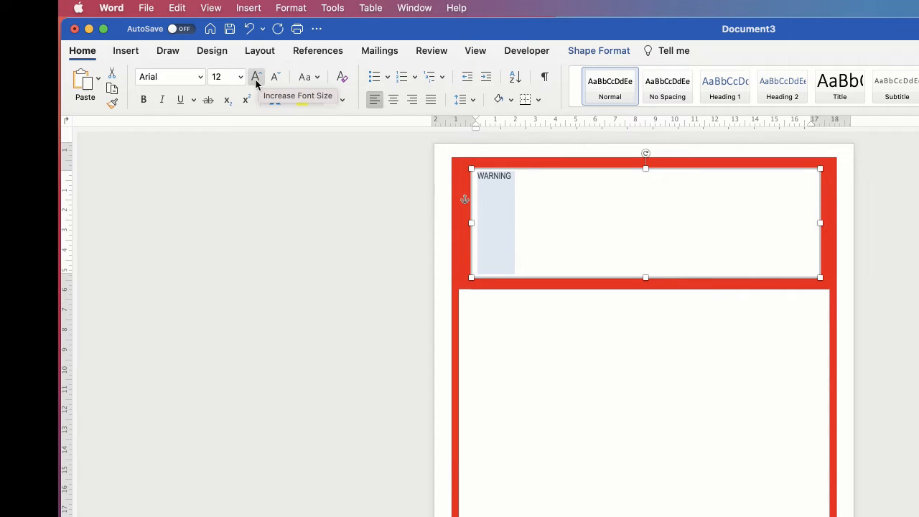
click(255, 77)
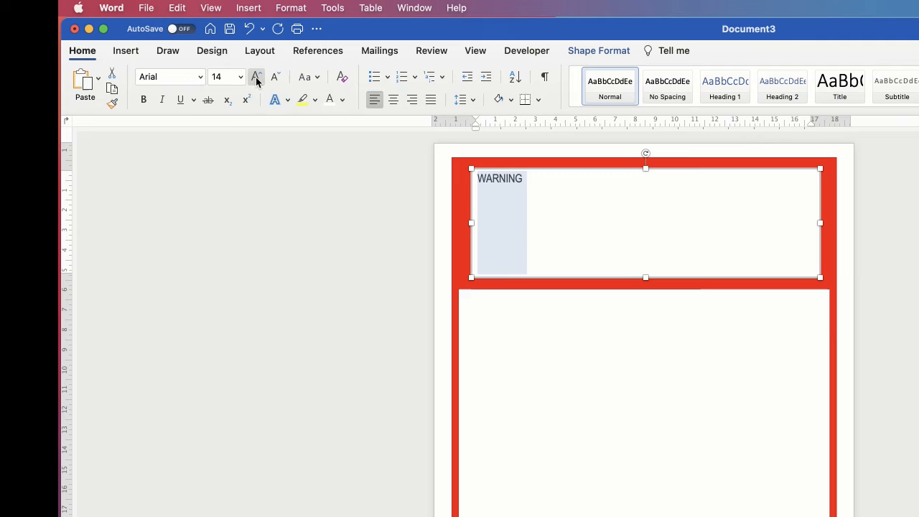
click(275, 77)
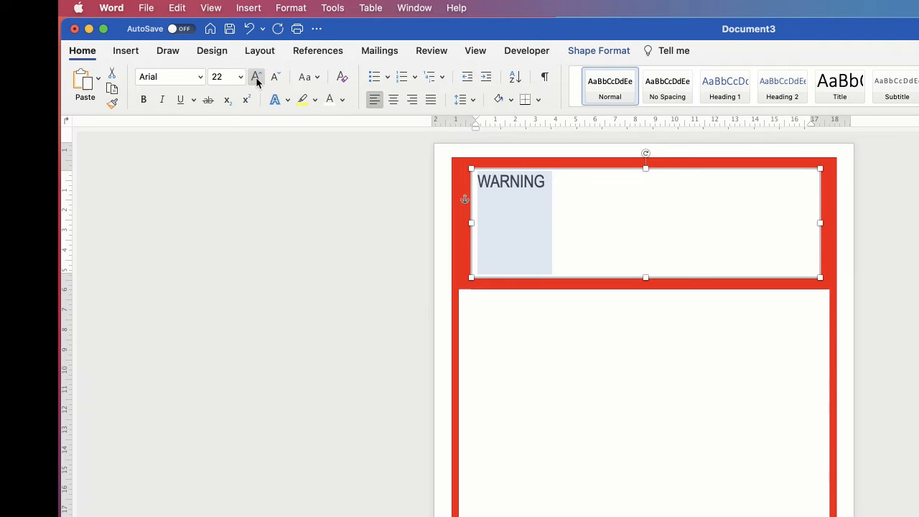
click(256, 77)
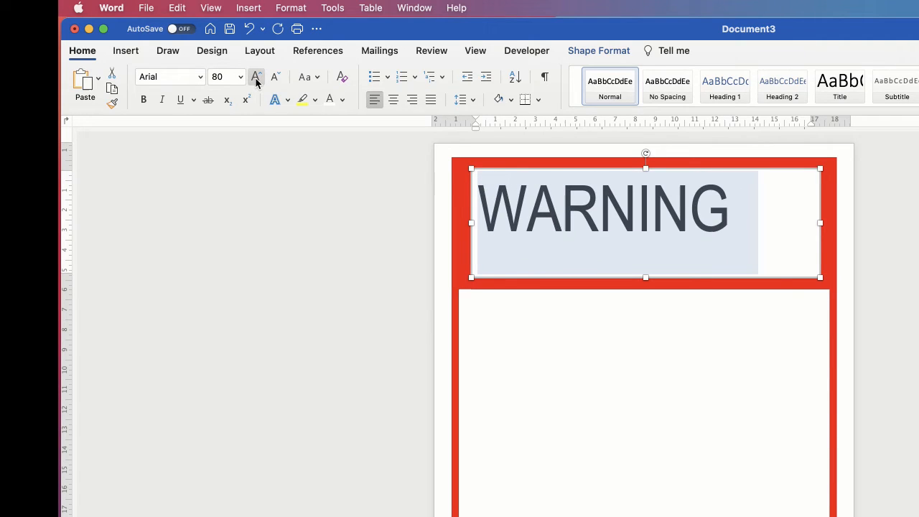
click(275, 76)
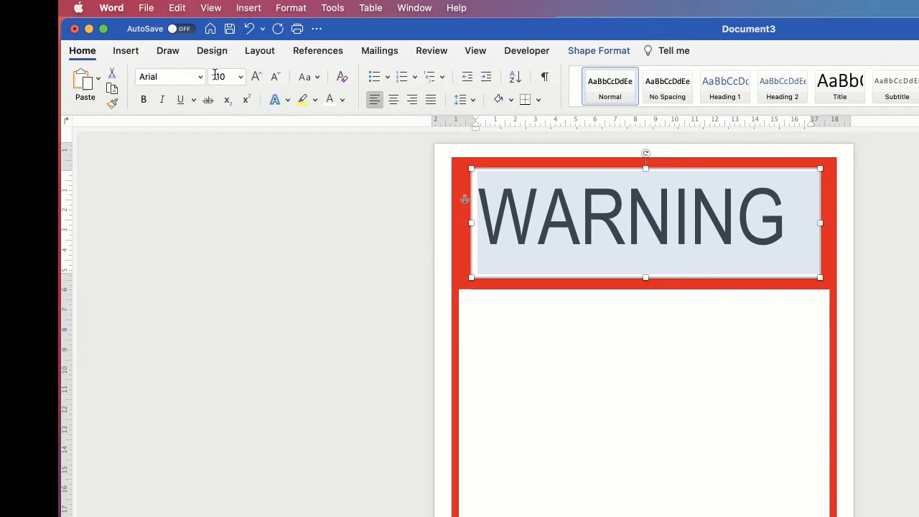
click(255, 77)
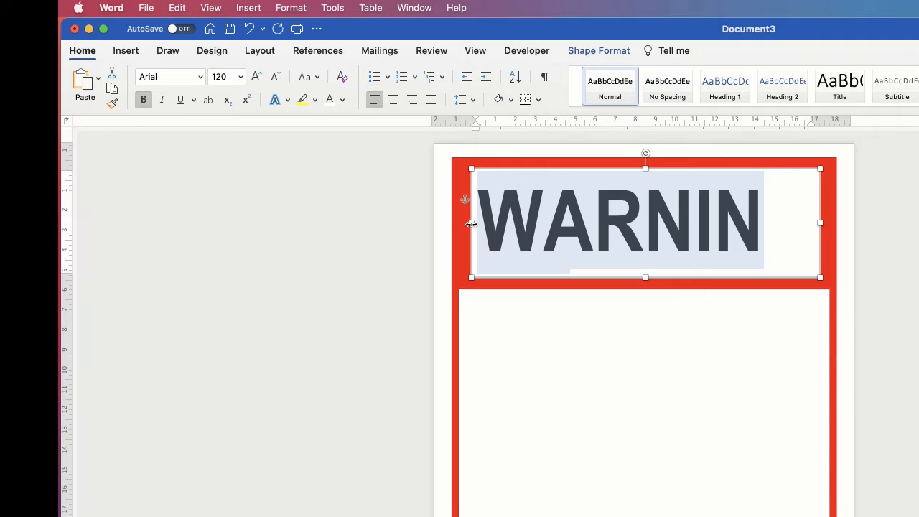
drag(472, 223, 462, 223)
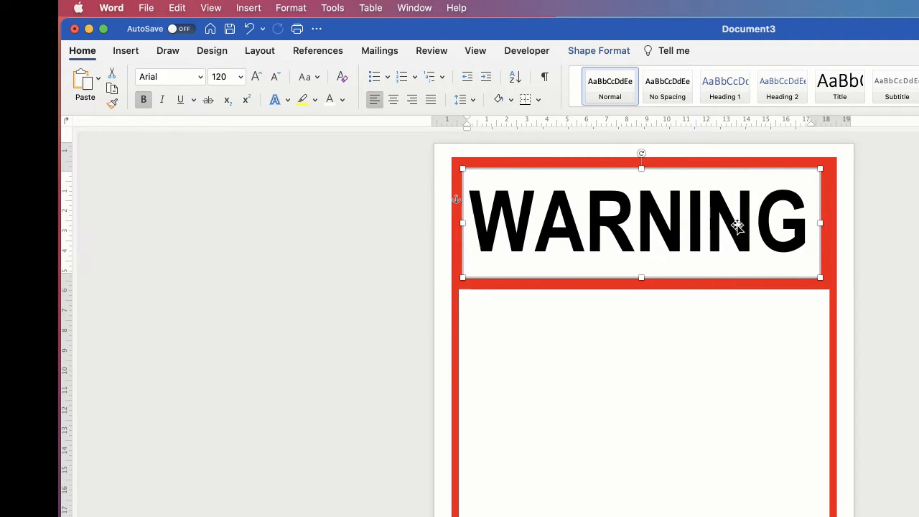
mouse_move(639, 207)
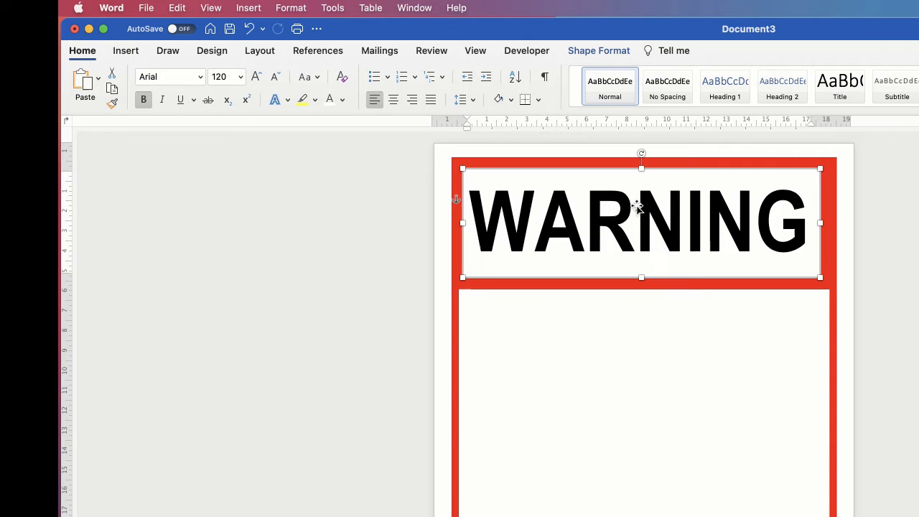
mouse_move(678, 224)
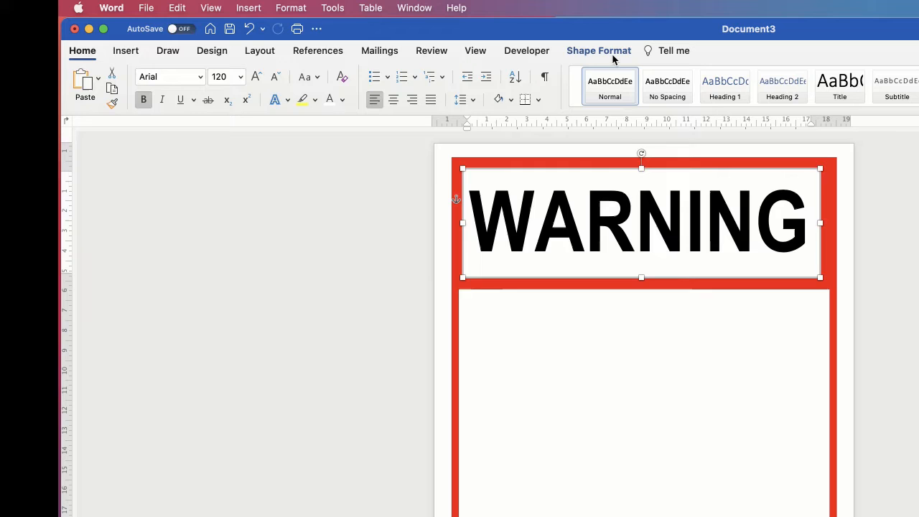
Step: Align the WARNING text box to Centre from the Shape Format Align menu
click(597, 50)
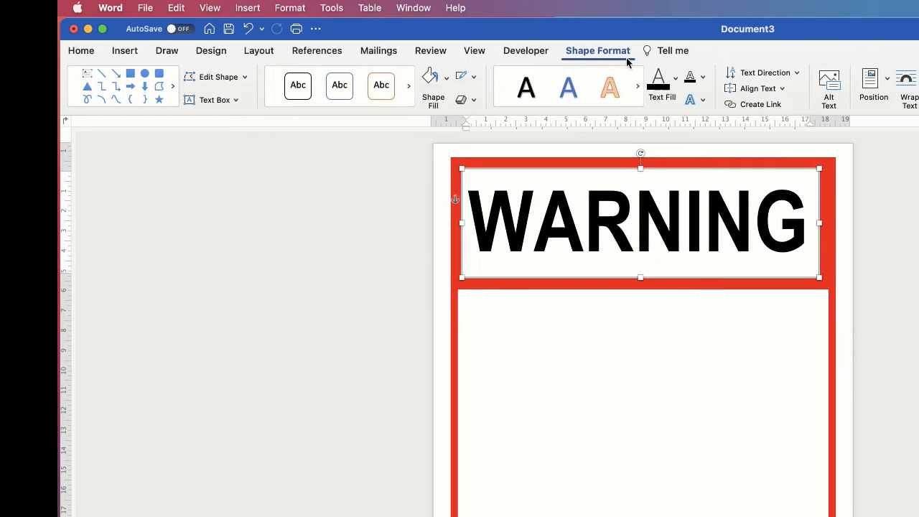
click(626, 77)
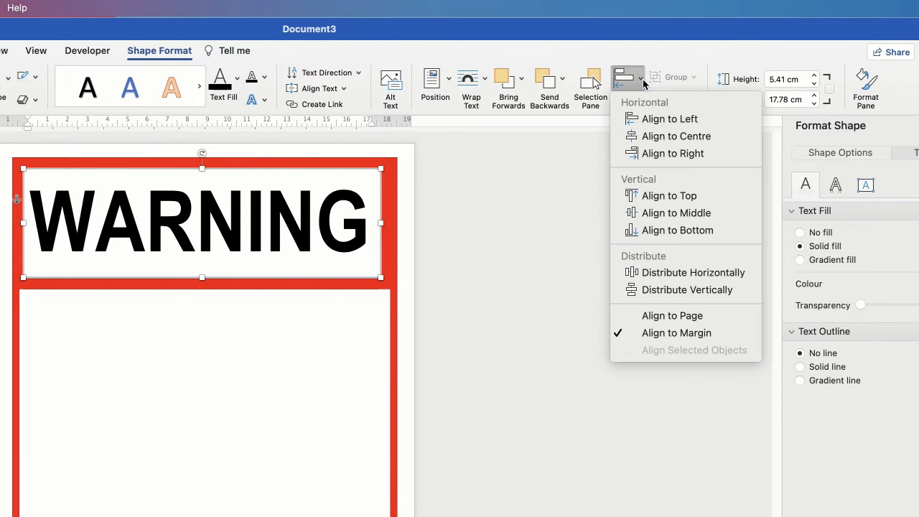
mouse_move(675, 135)
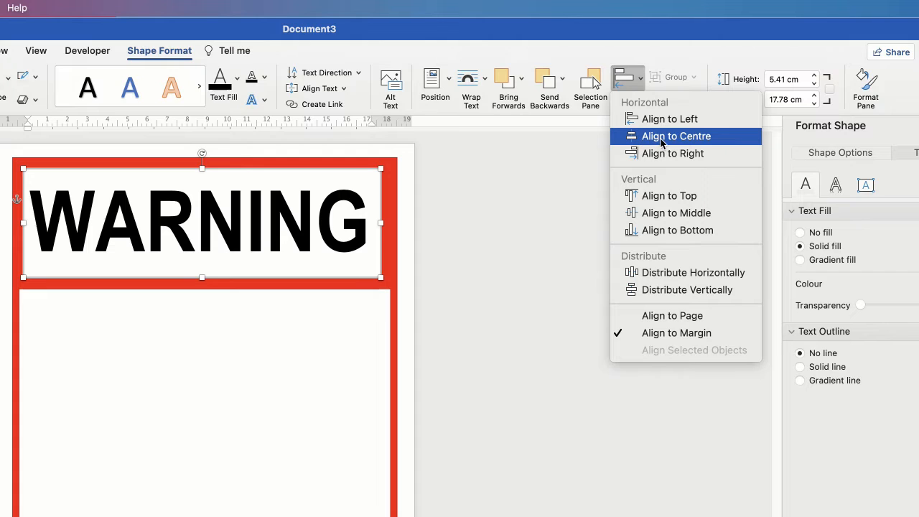
click(675, 136)
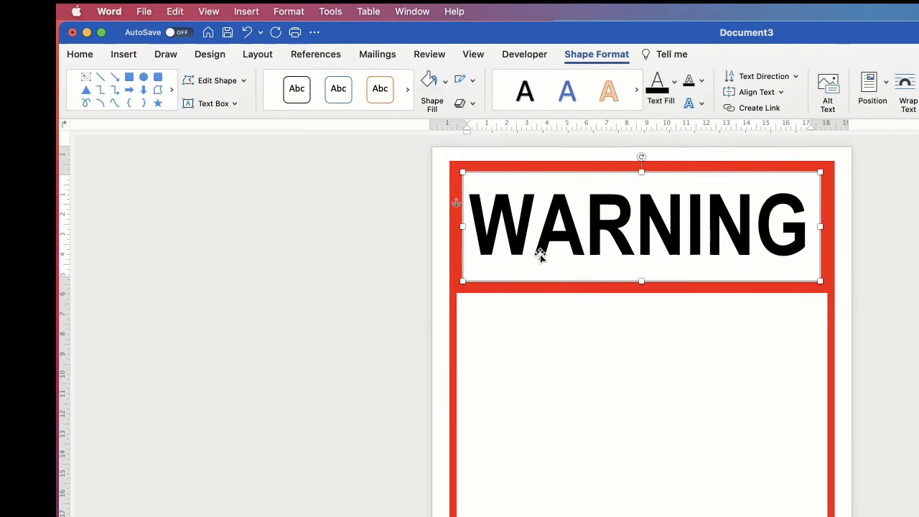
mouse_move(560, 193)
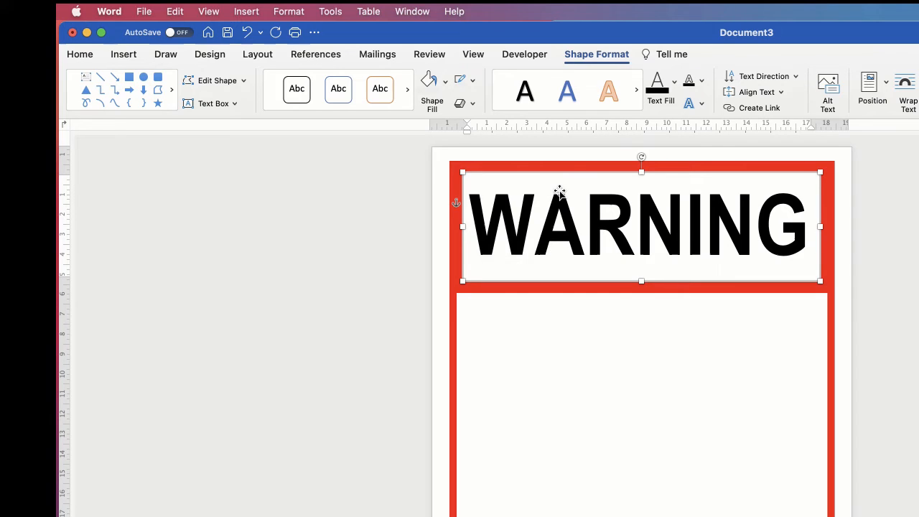
mouse_move(524, 172)
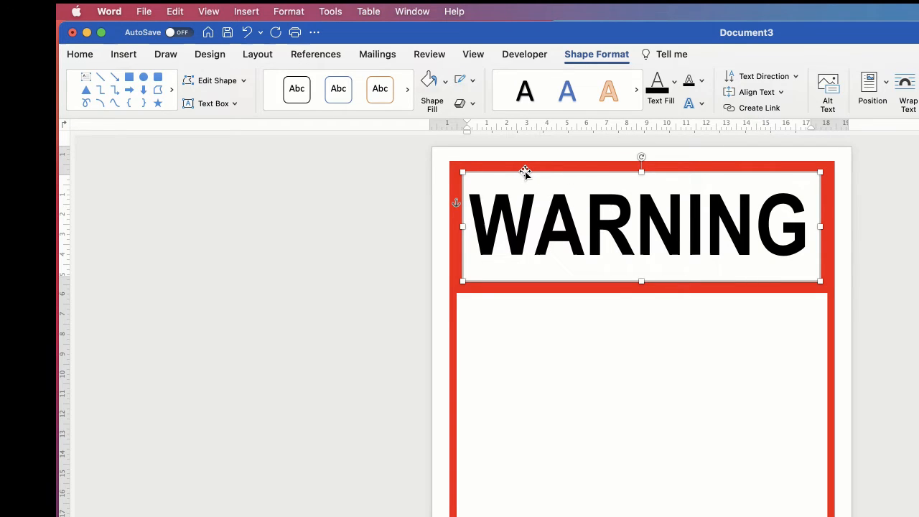
mouse_move(572, 156)
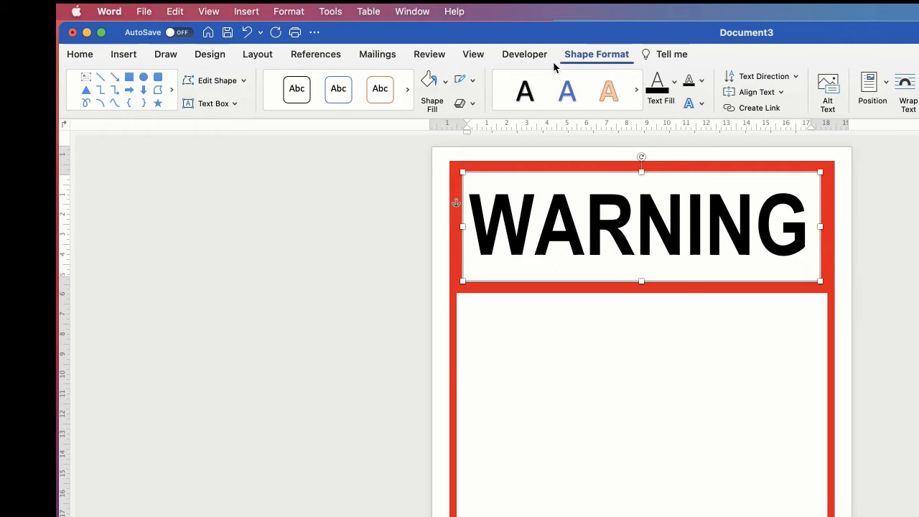
Step: Remove the WARNING text box outline and fill it with the border's red
click(471, 80)
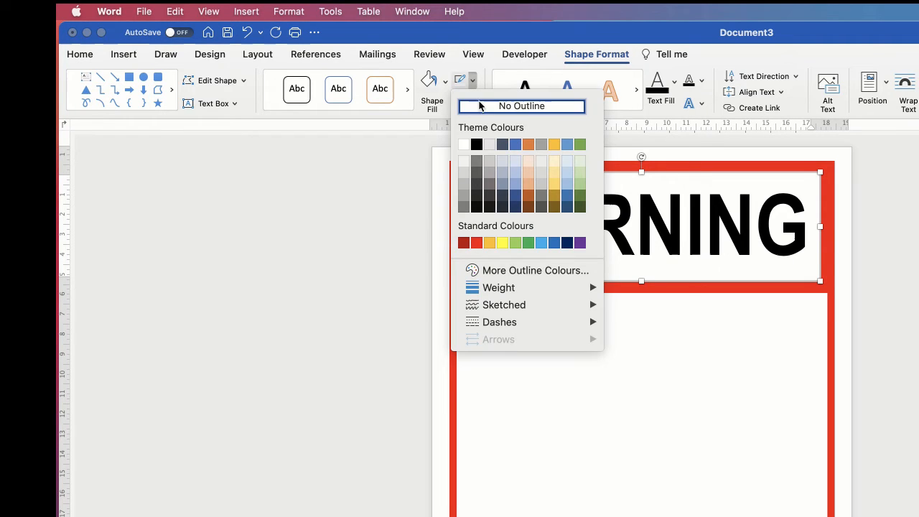
click(521, 106)
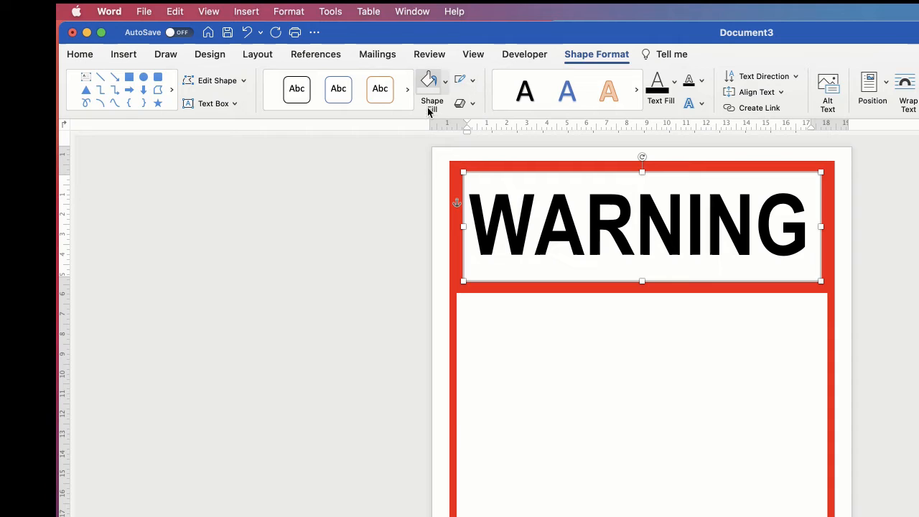
click(431, 101)
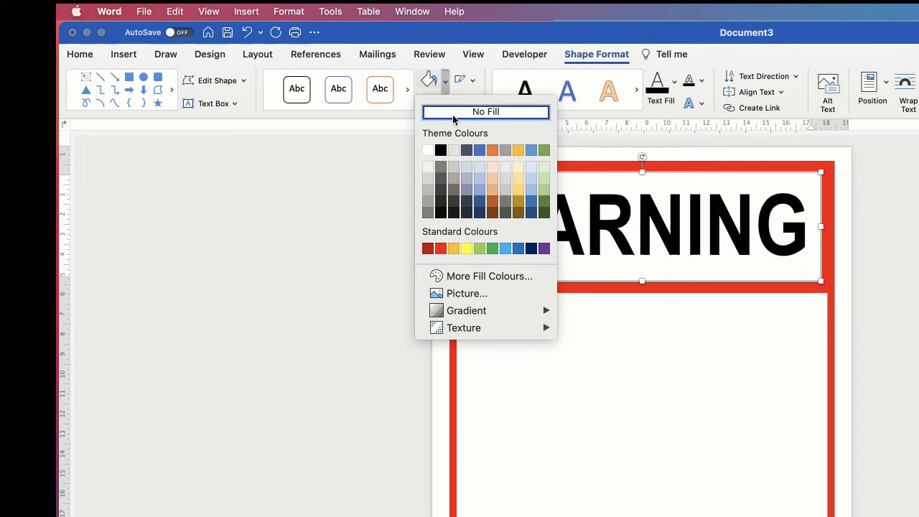
click(426, 248)
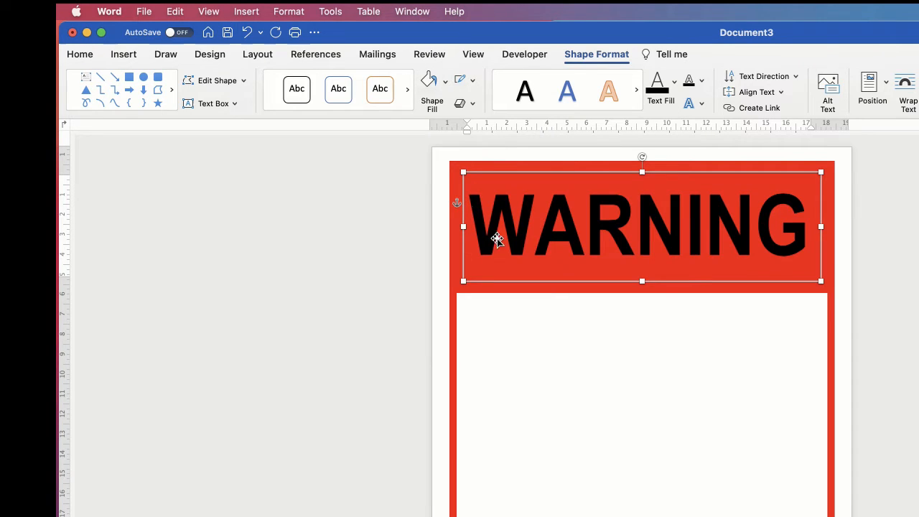
mouse_move(594, 231)
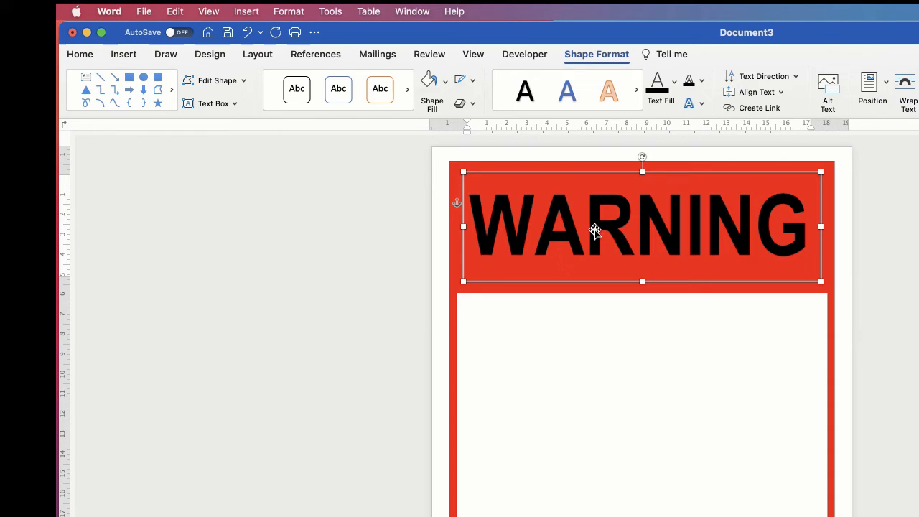
mouse_move(593, 228)
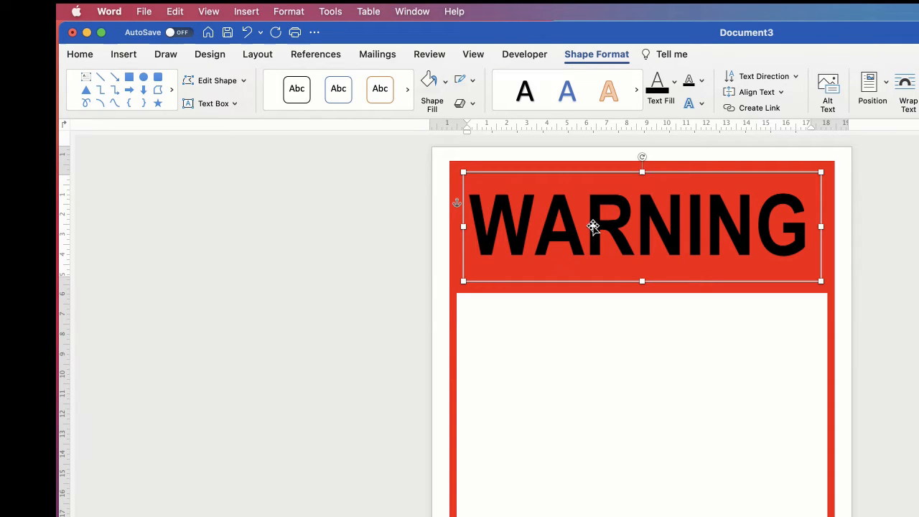
mouse_move(583, 224)
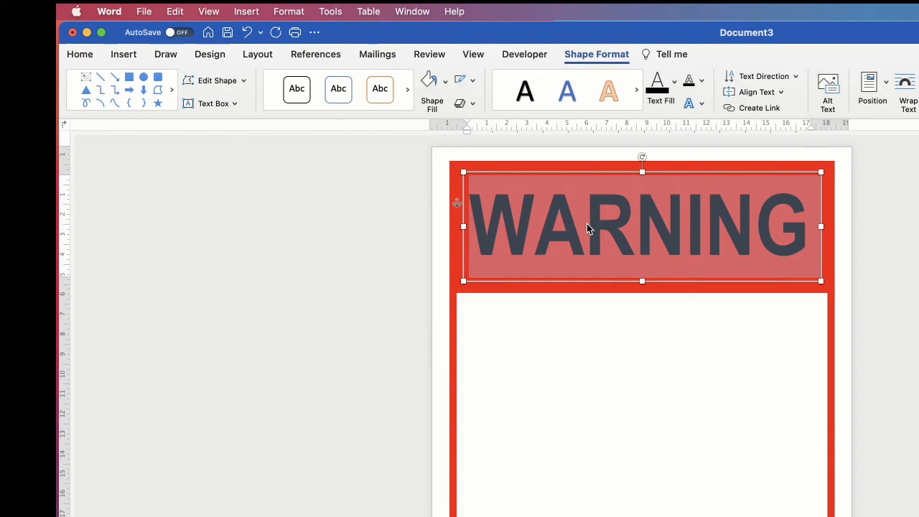
mouse_move(259, 108)
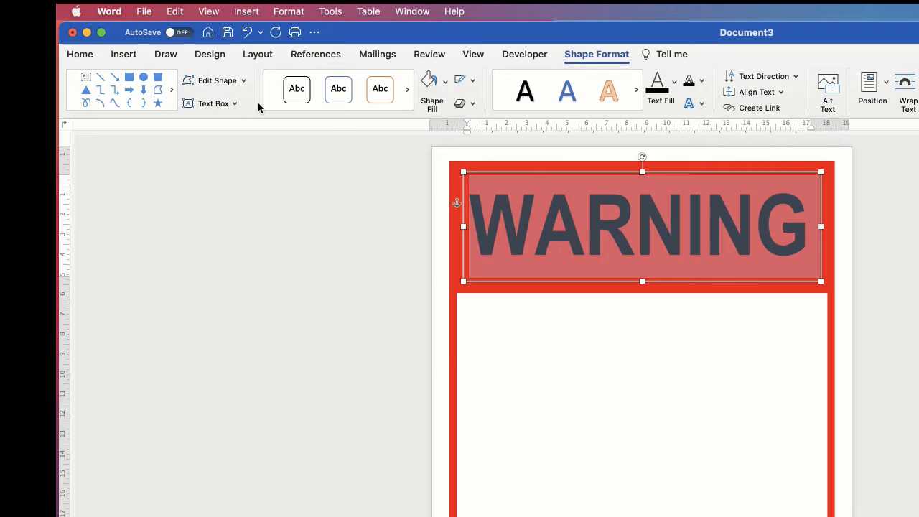
Step: Change the WARNING heading's font colour to white from the Home tab
click(80, 54)
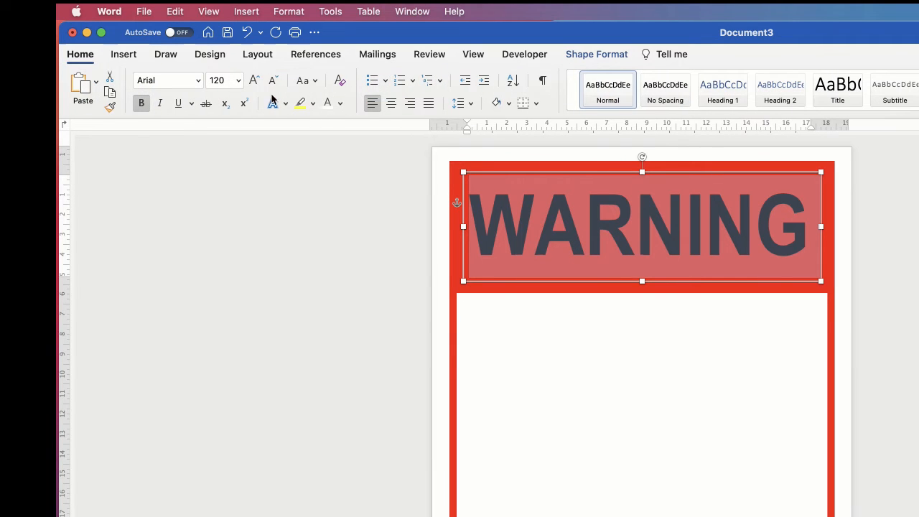
mouse_move(327, 103)
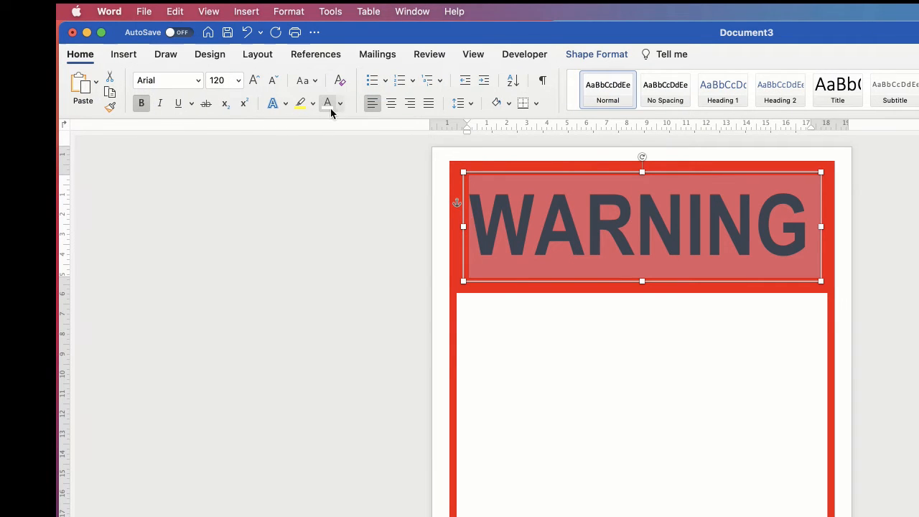
click(340, 103)
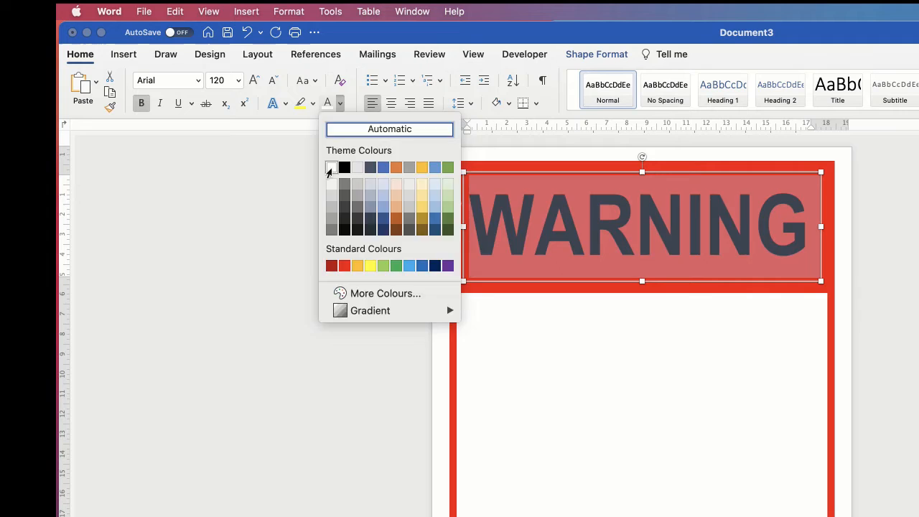
click(330, 167)
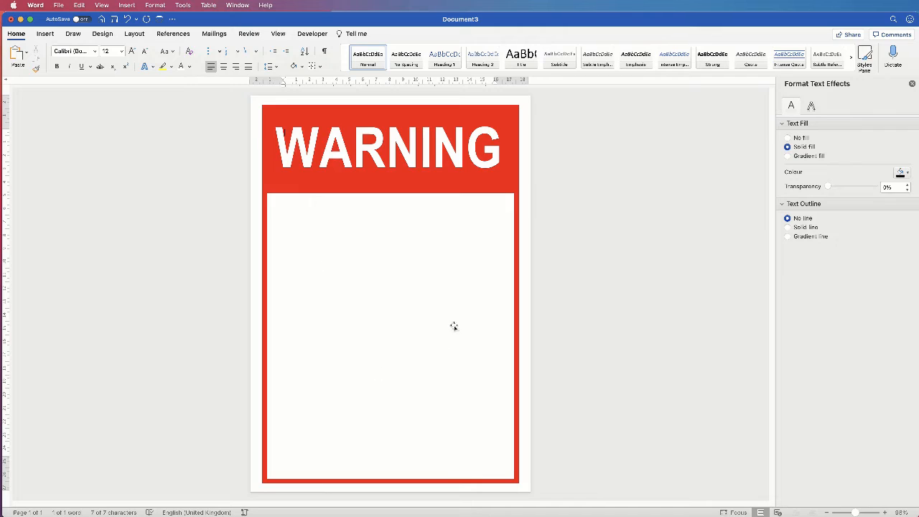
mouse_move(371, 263)
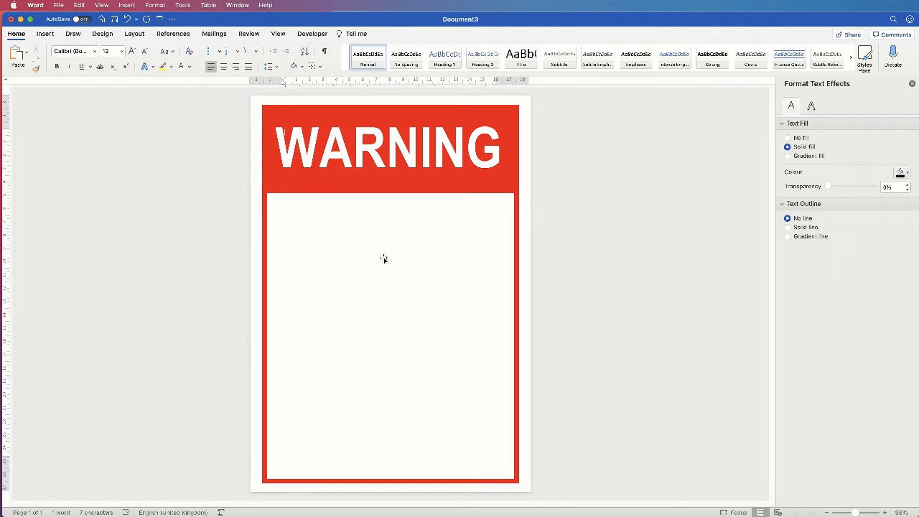
mouse_move(383, 280)
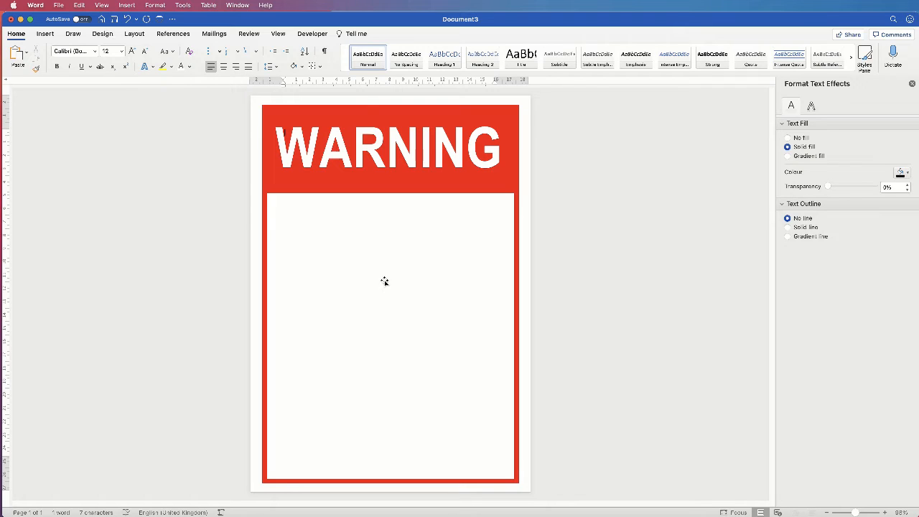
mouse_move(400, 279)
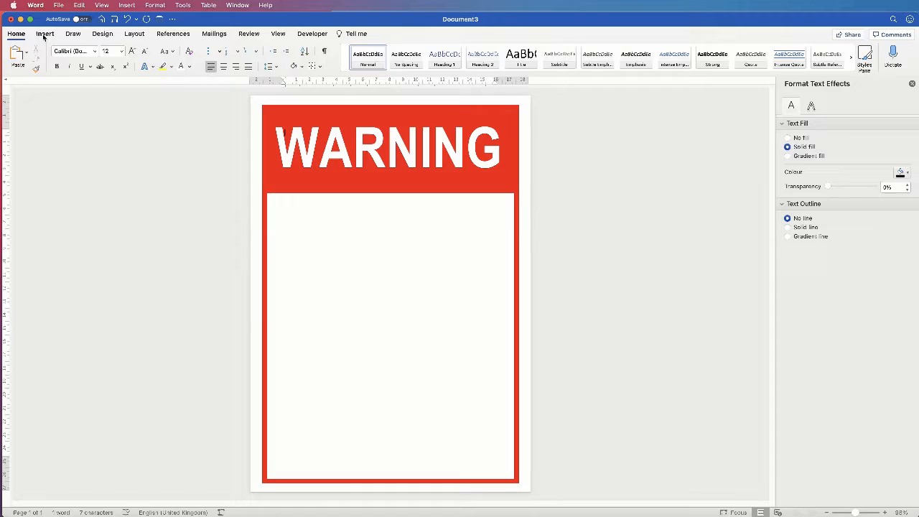
Step: Search Word's icon library for DIVING and insert the figure diving into water
click(45, 34)
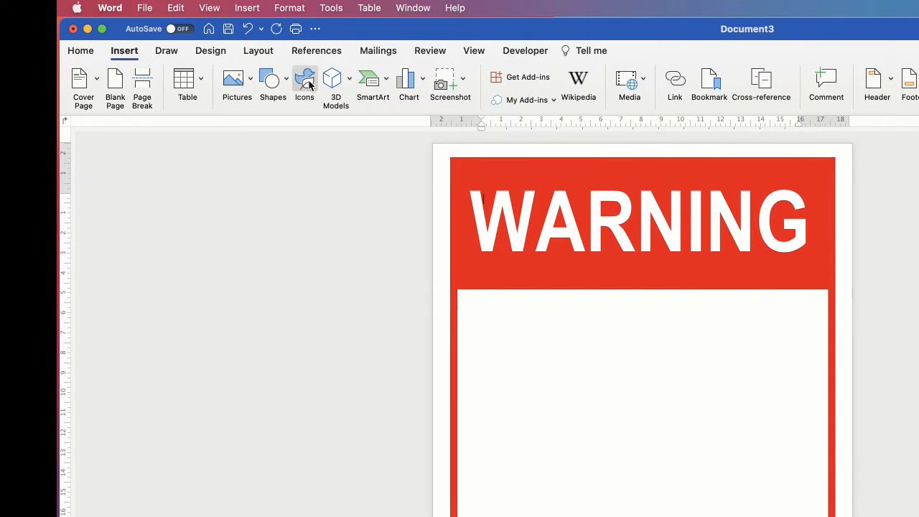
click(304, 83)
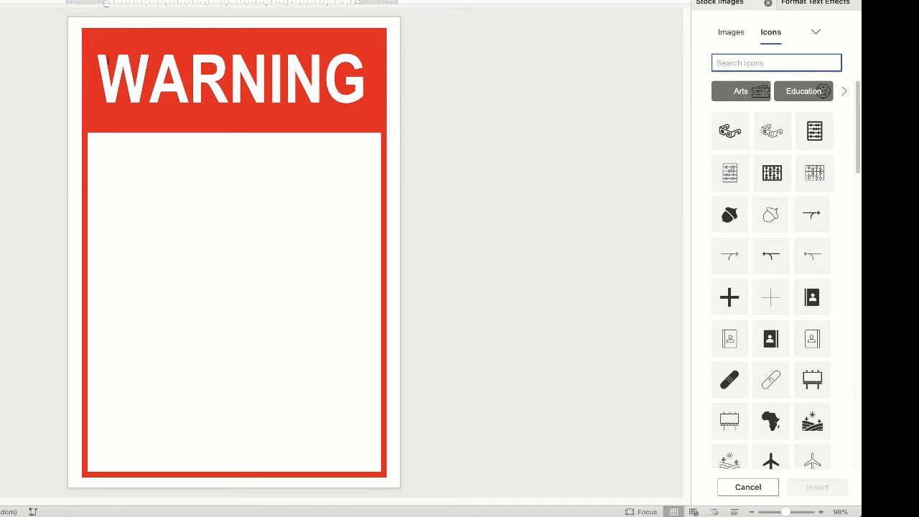
text(DIVING)
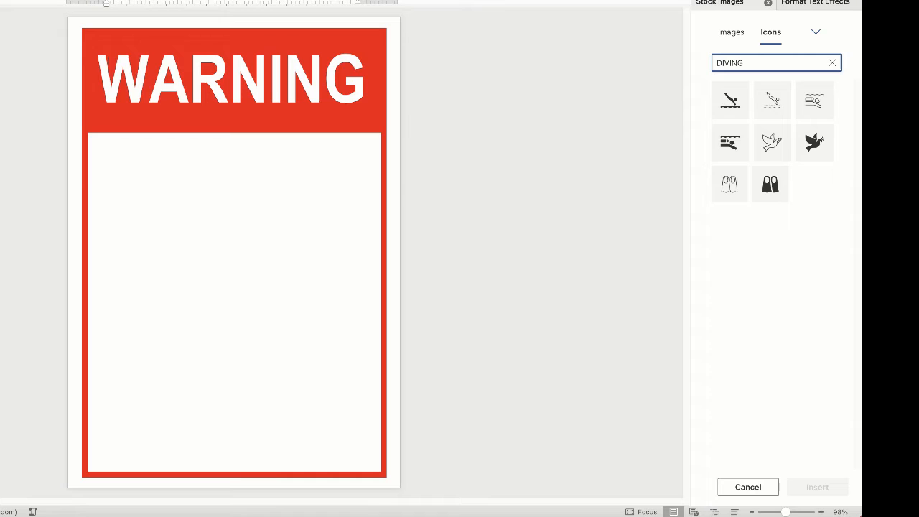
click(729, 100)
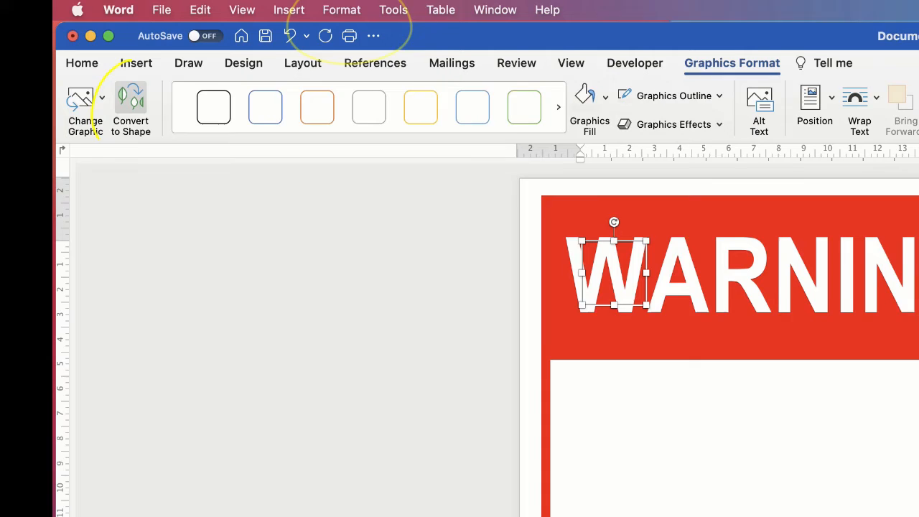
Step: Convert the diving icon to a shape and drag it into the sign's white body
click(85, 63)
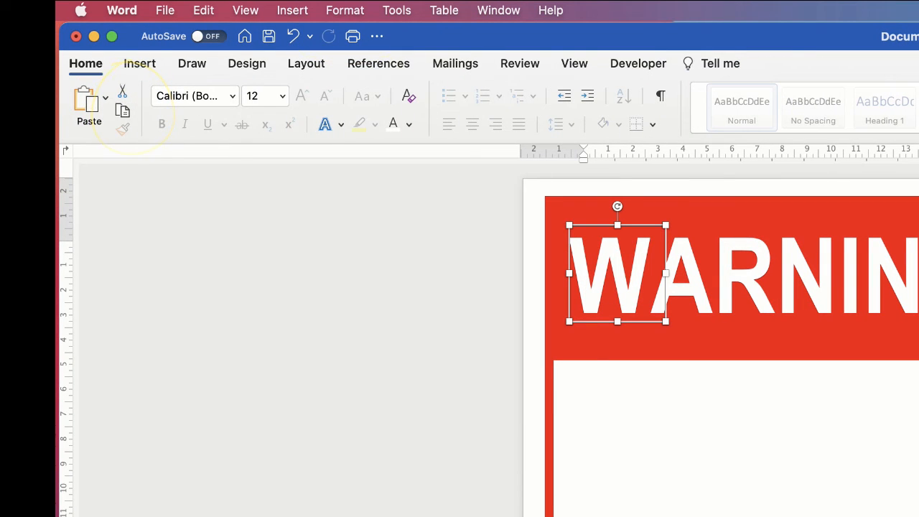
click(617, 273)
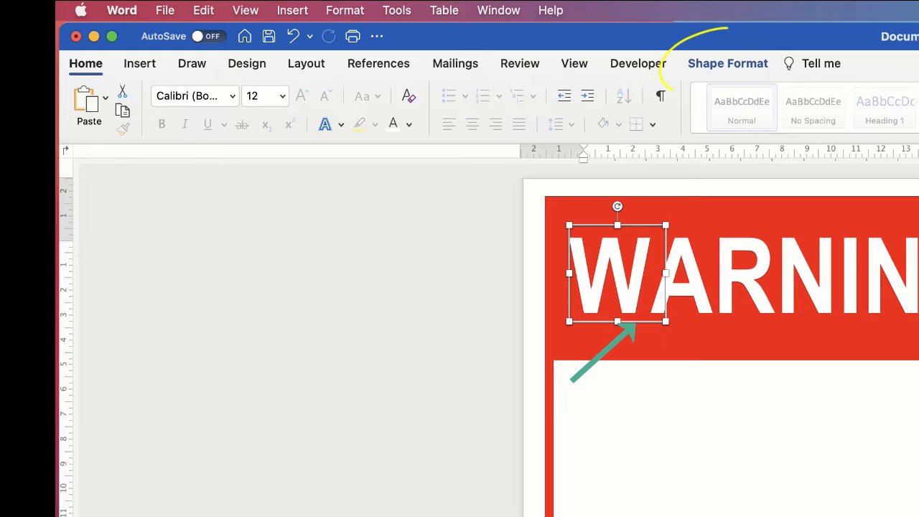
click(727, 63)
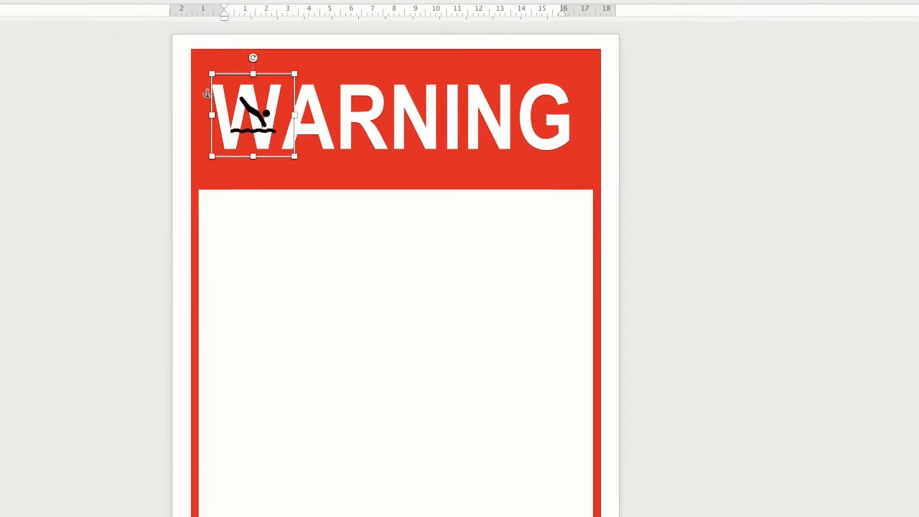
drag(253, 115, 436, 402)
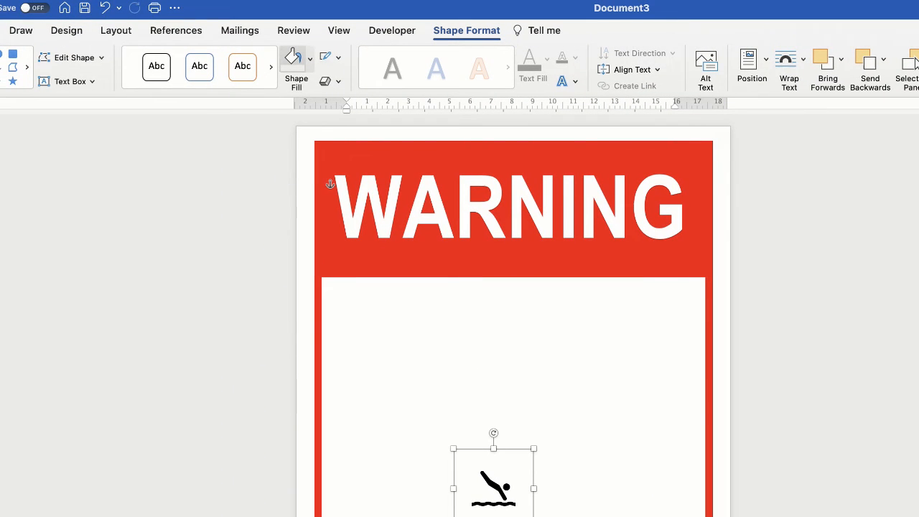
click(293, 56)
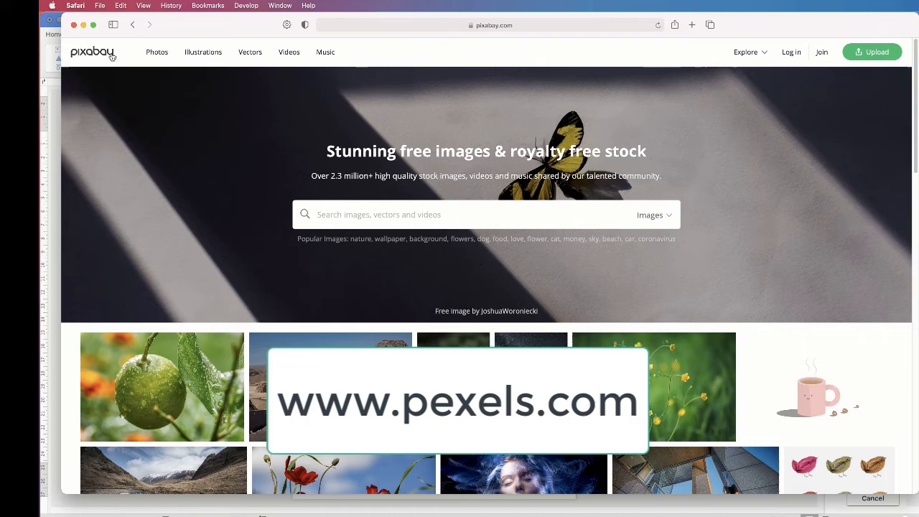
Step: Search Pixabay for DIVING vector graphics and open the black scuba-diver silhouette
click(477, 214)
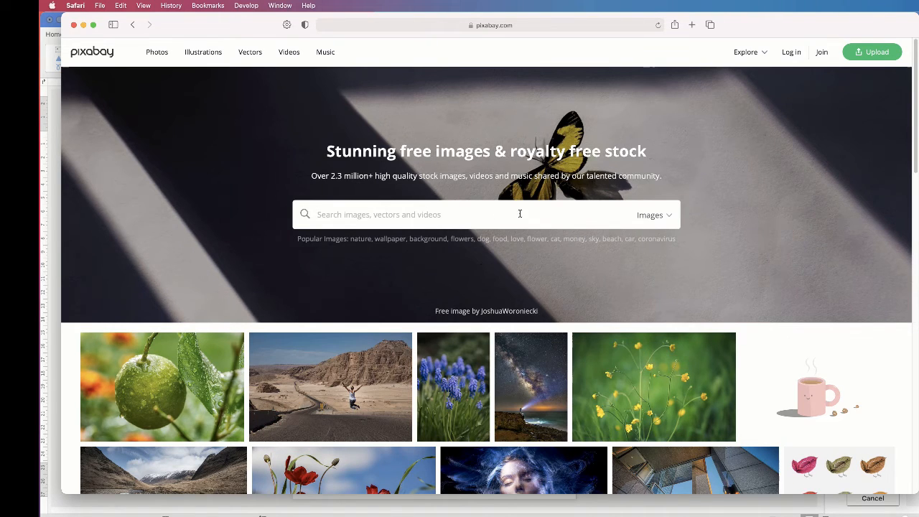
mouse_move(479, 220)
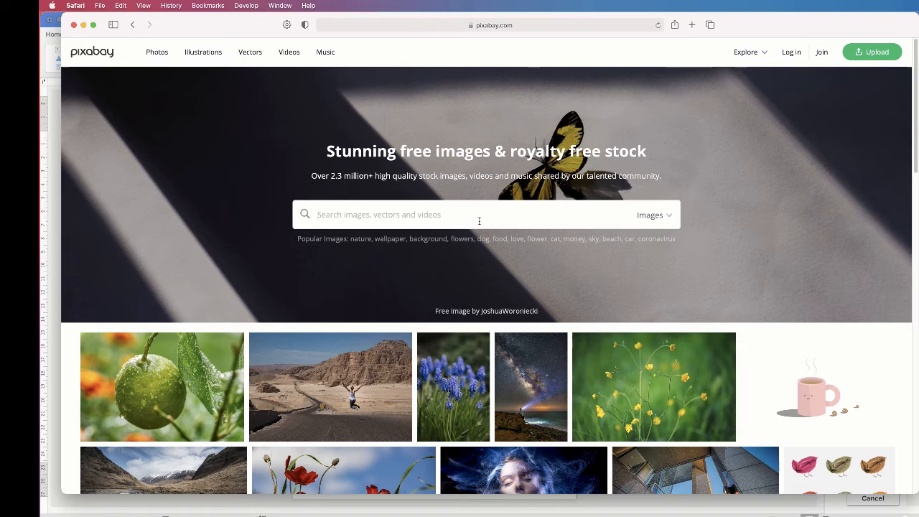
text(DIVING)
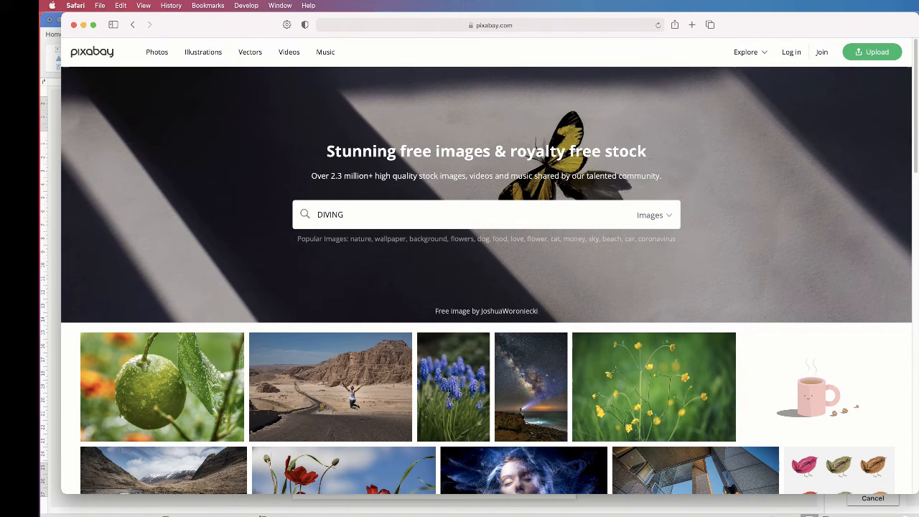
click(653, 214)
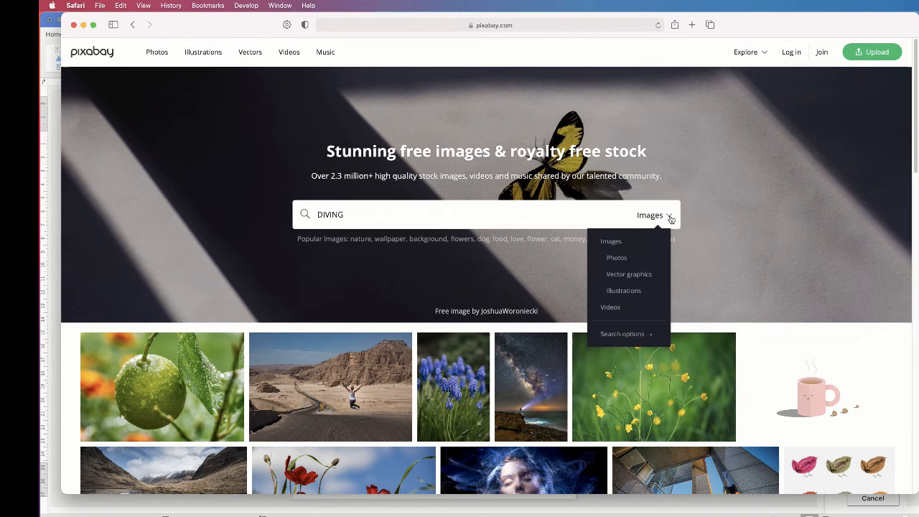
mouse_move(629, 274)
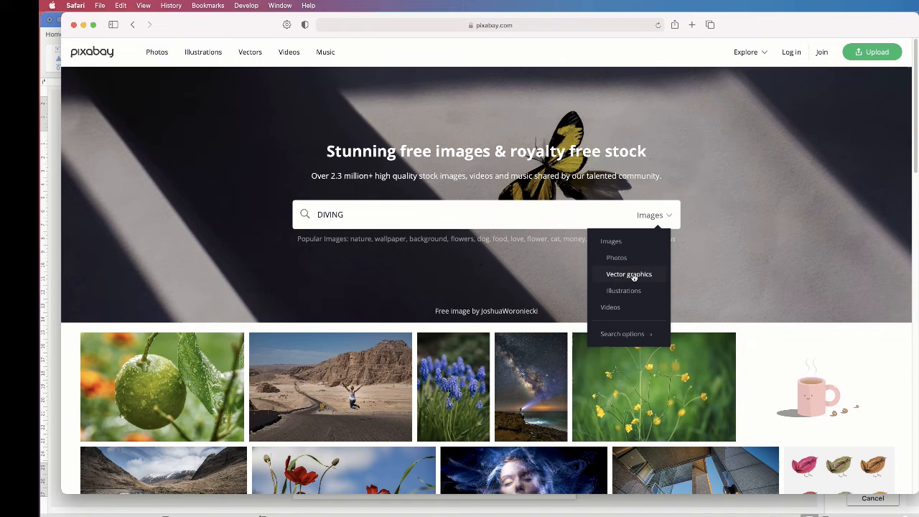
click(629, 274)
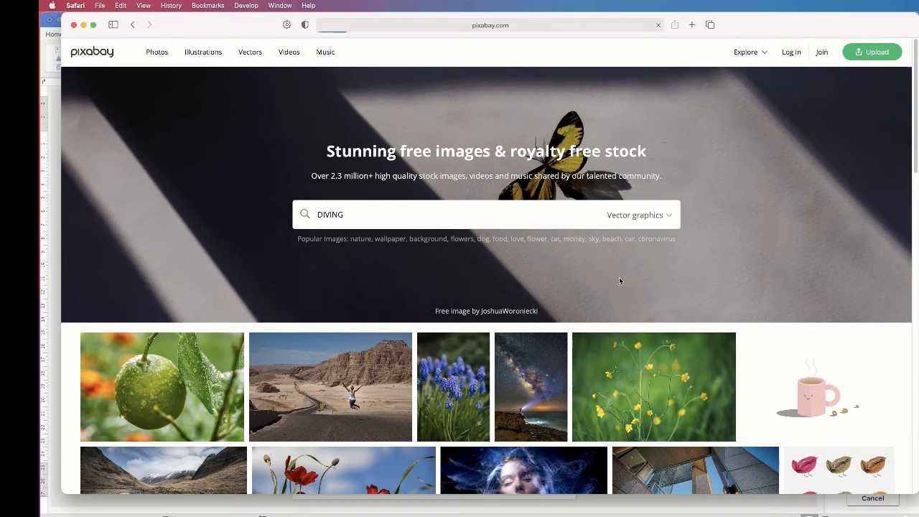
key(Return)
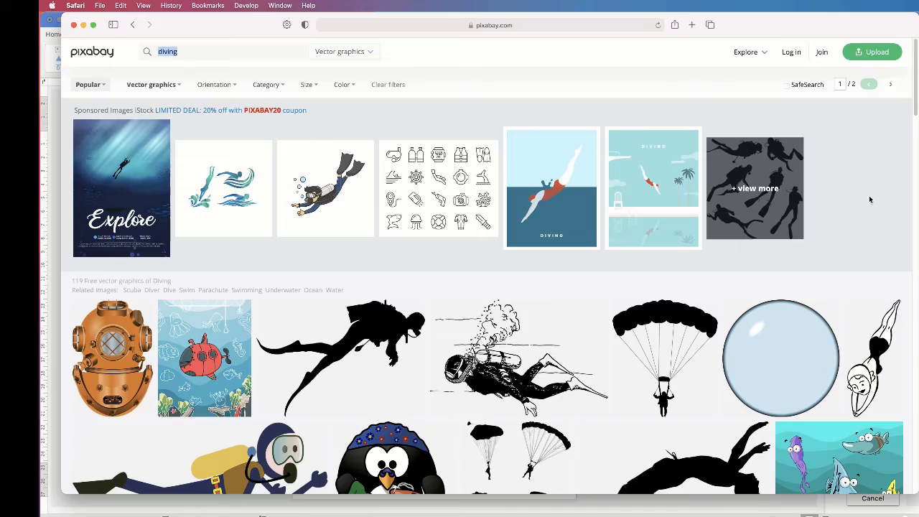
scroll(down, 3)
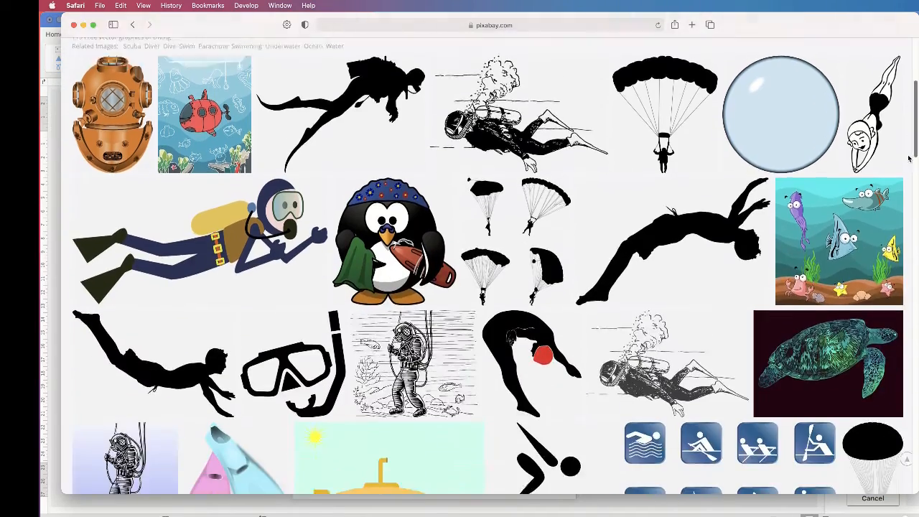
scroll(down, 3)
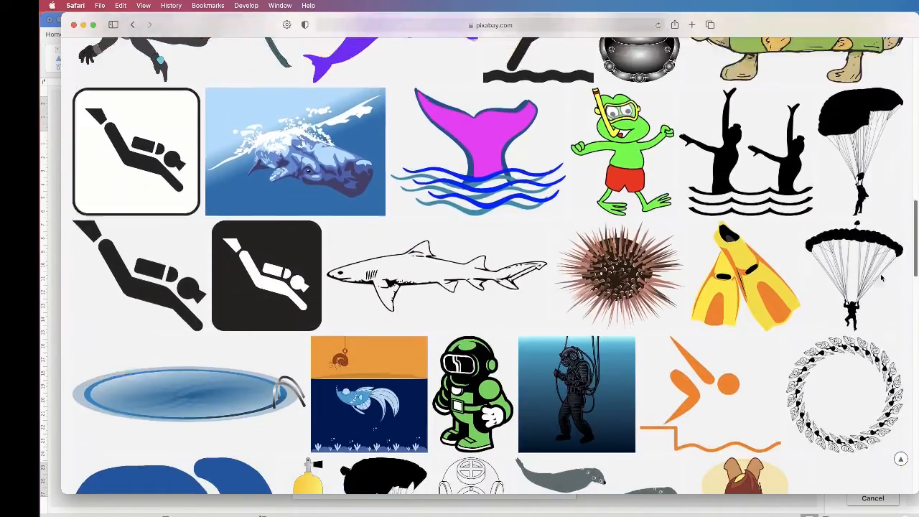
scroll(down, 3)
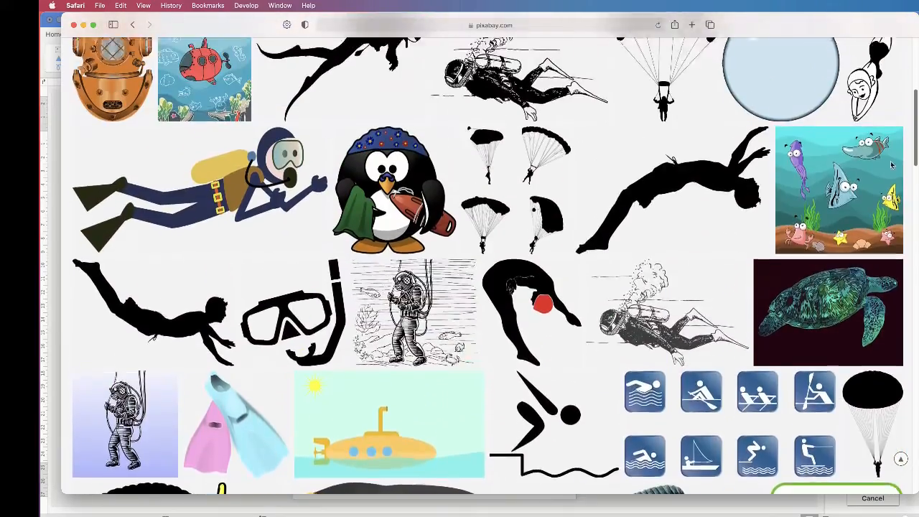
scroll(up, 3)
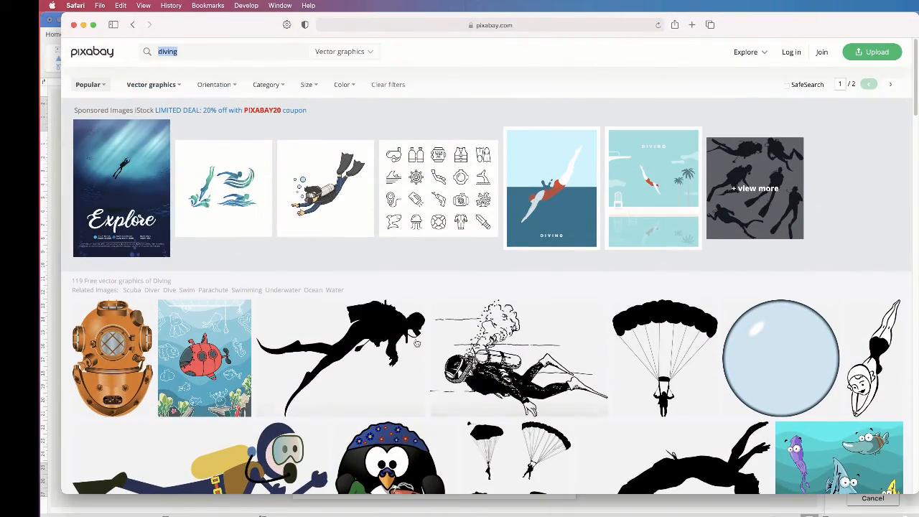
mouse_move(340, 357)
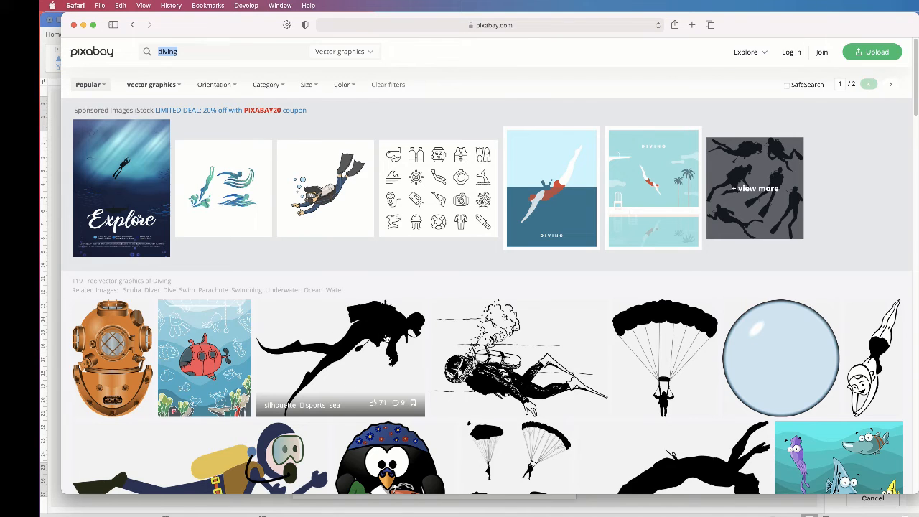
click(340, 357)
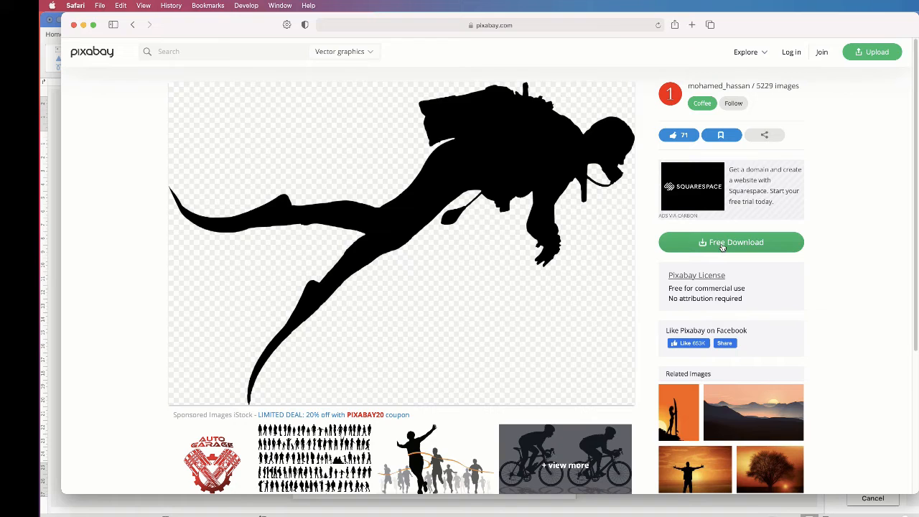
mouse_move(106, 72)
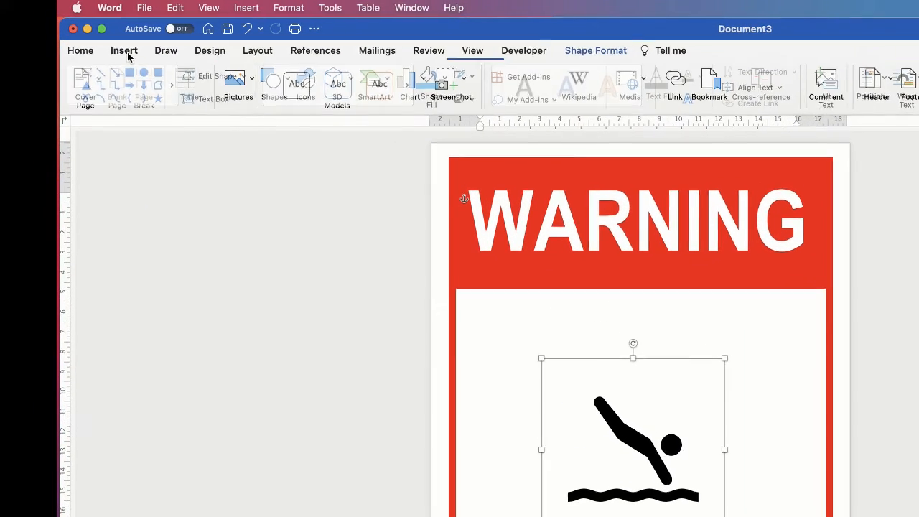
Step: Back in Word, show the Insert tab and deselect the diving icon
click(124, 50)
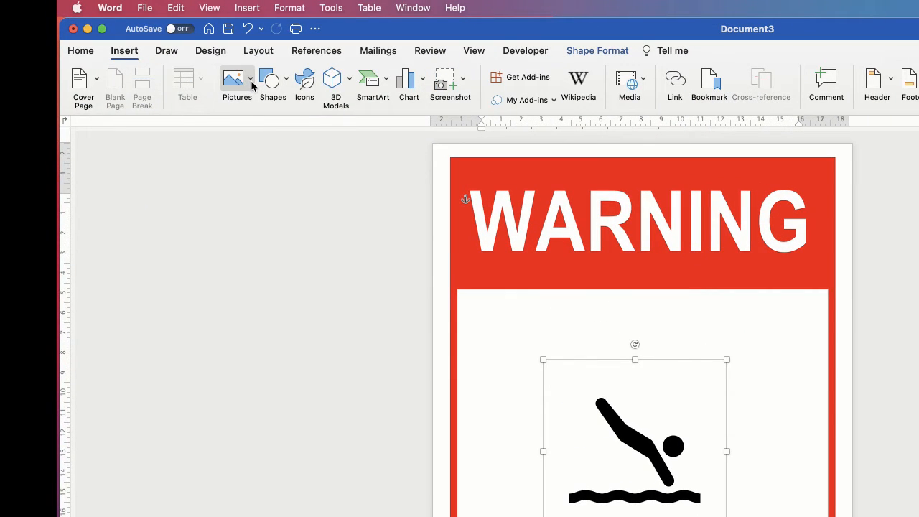
mouse_move(262, 126)
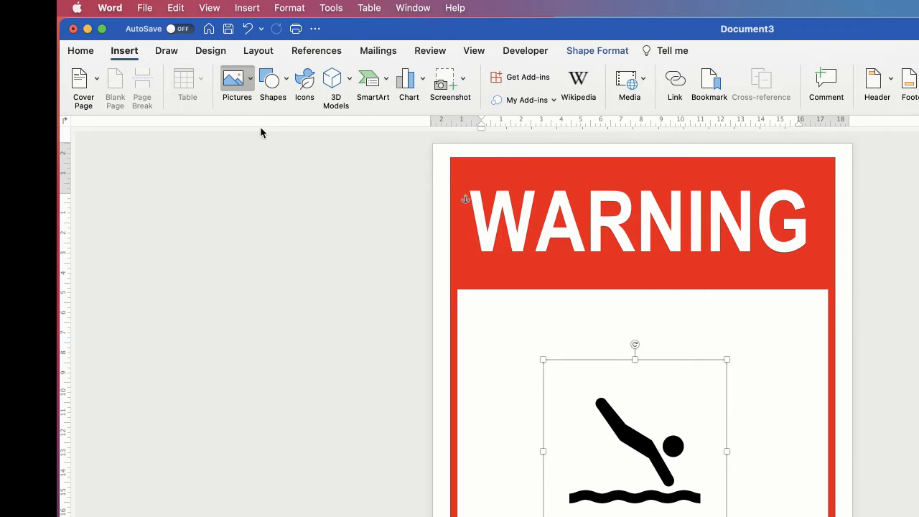
click(236, 85)
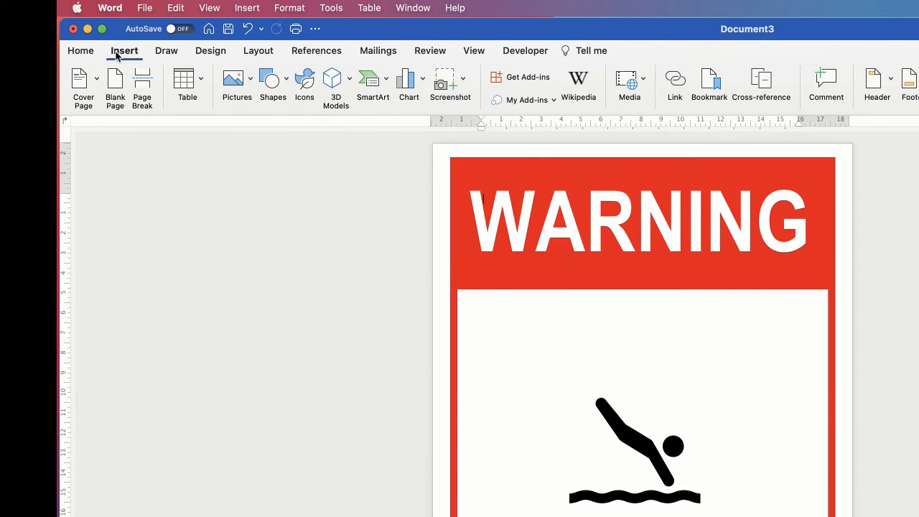
Step: Pick the Oval from the Shapes gallery's Basic Shapes
click(273, 85)
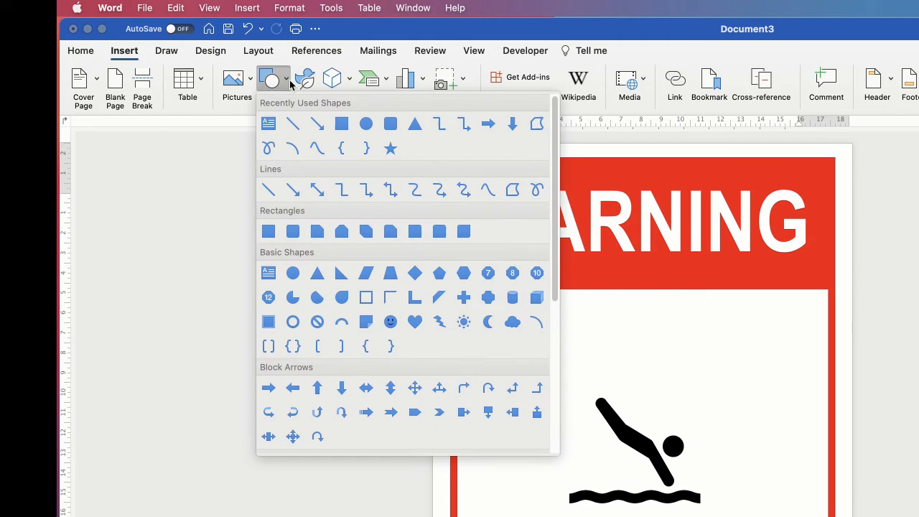
mouse_move(332, 222)
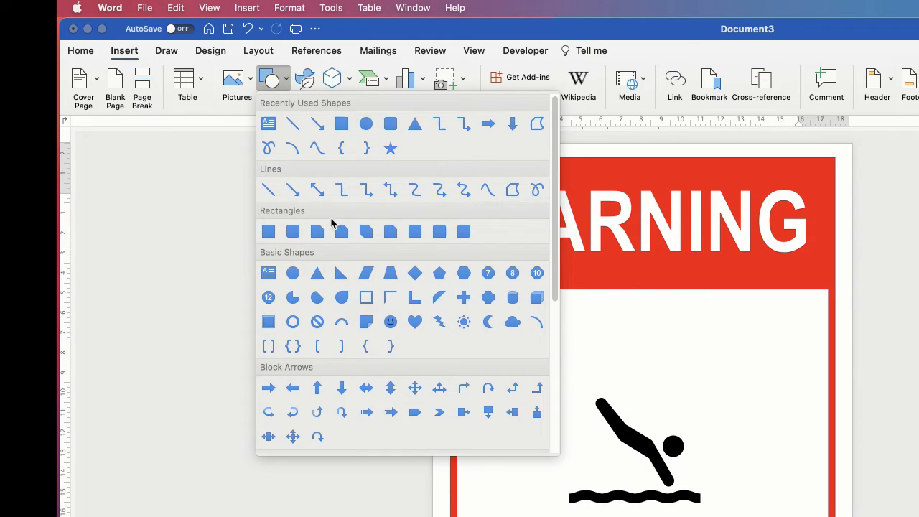
mouse_move(293, 273)
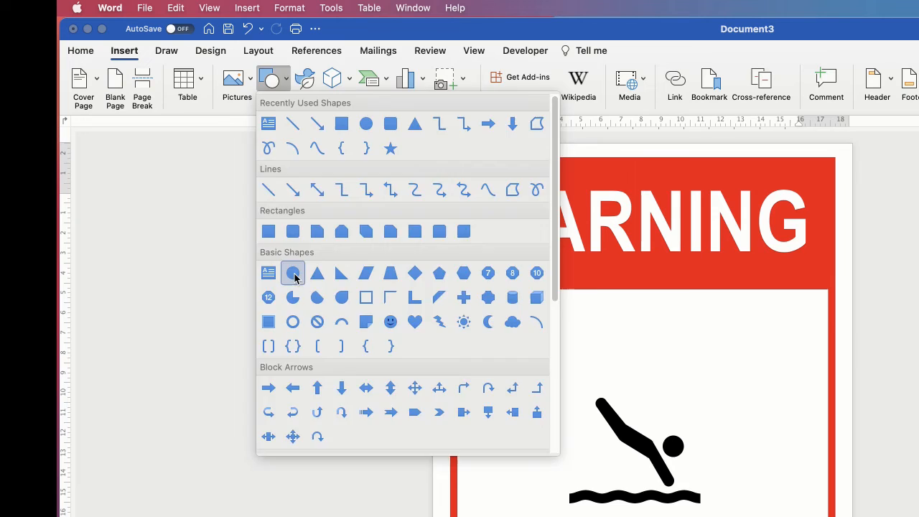
click(293, 272)
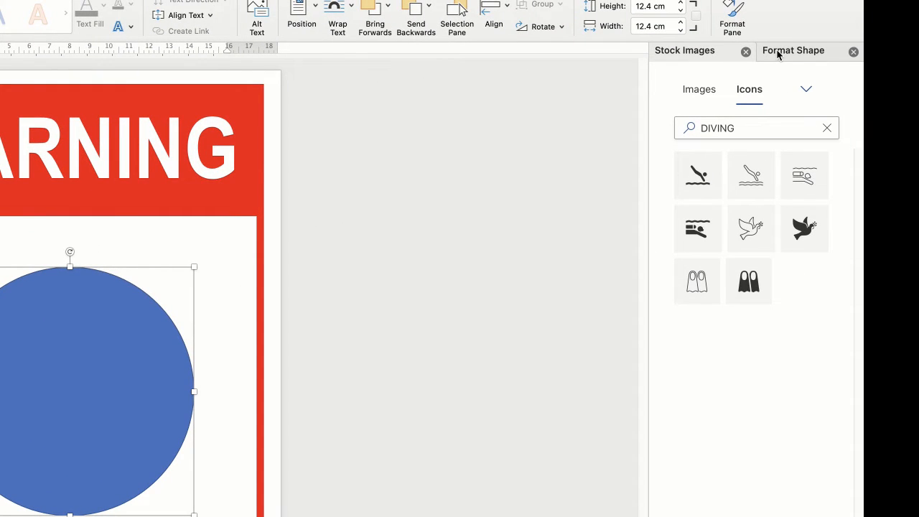
Step: Give the circle no fill, a red outline, and select its line width for a thicker value
click(793, 50)
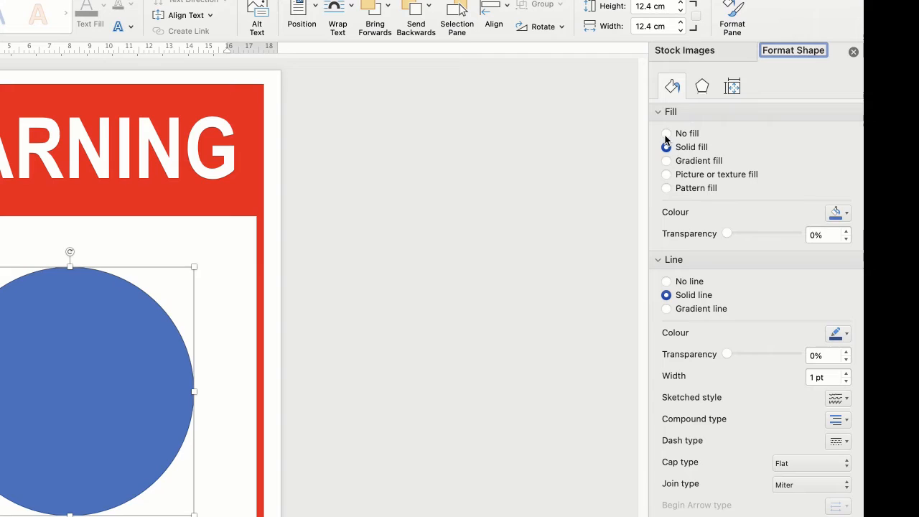
click(666, 133)
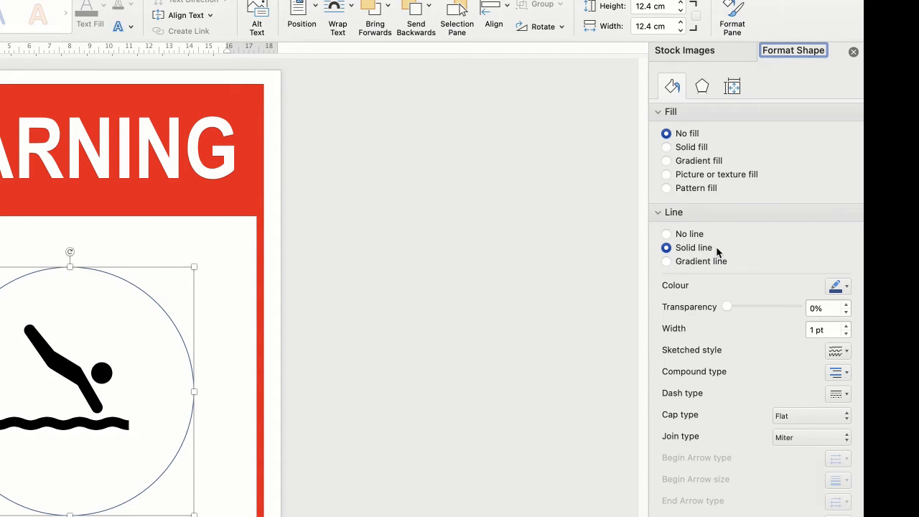
click(846, 286)
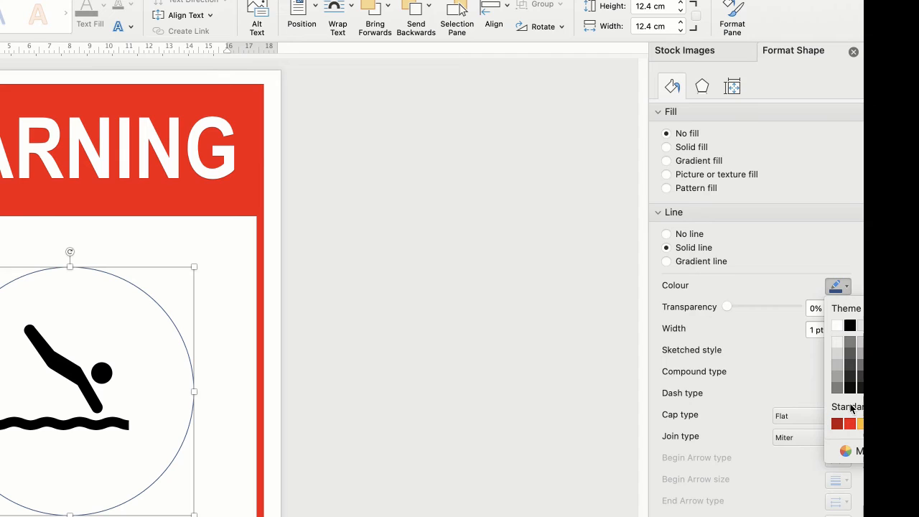
click(850, 422)
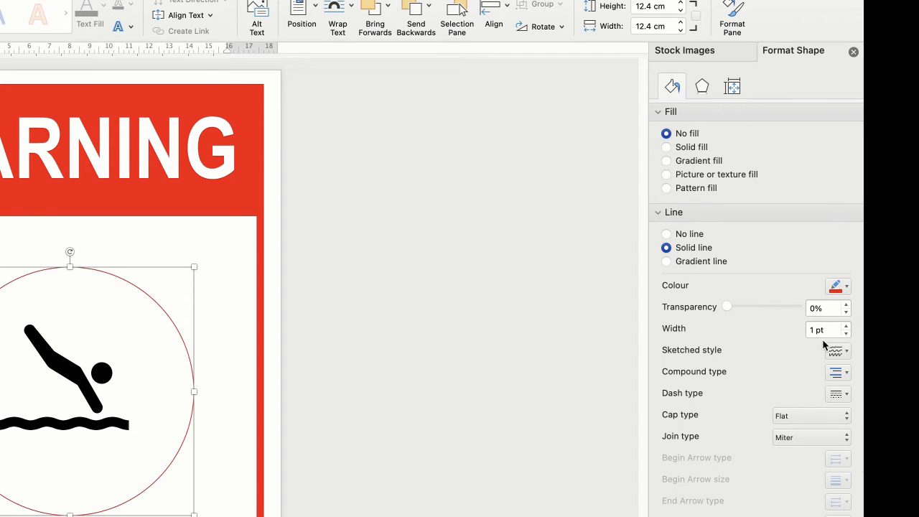
triple_click(818, 330)
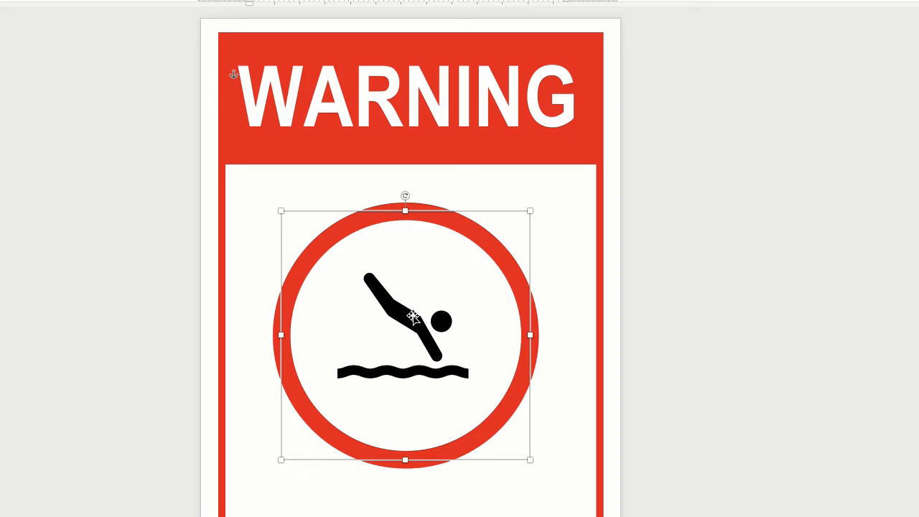
mouse_move(420, 328)
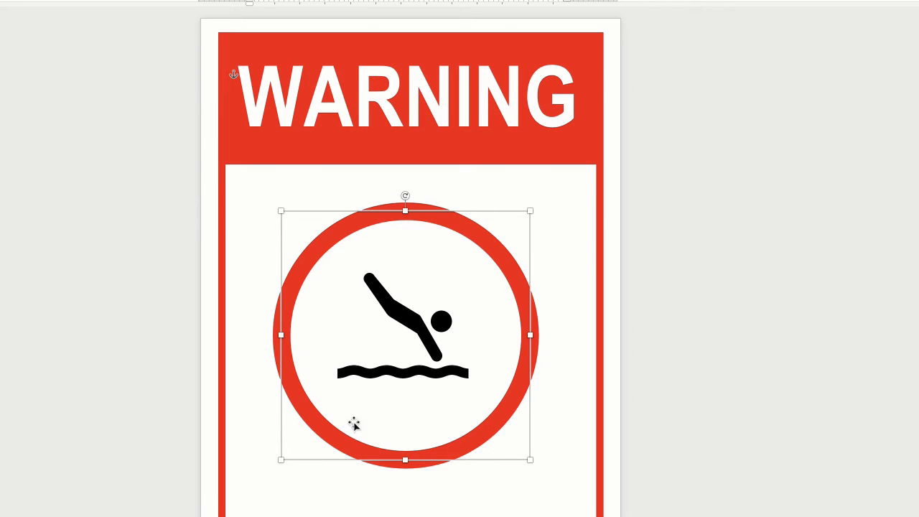
mouse_move(413, 313)
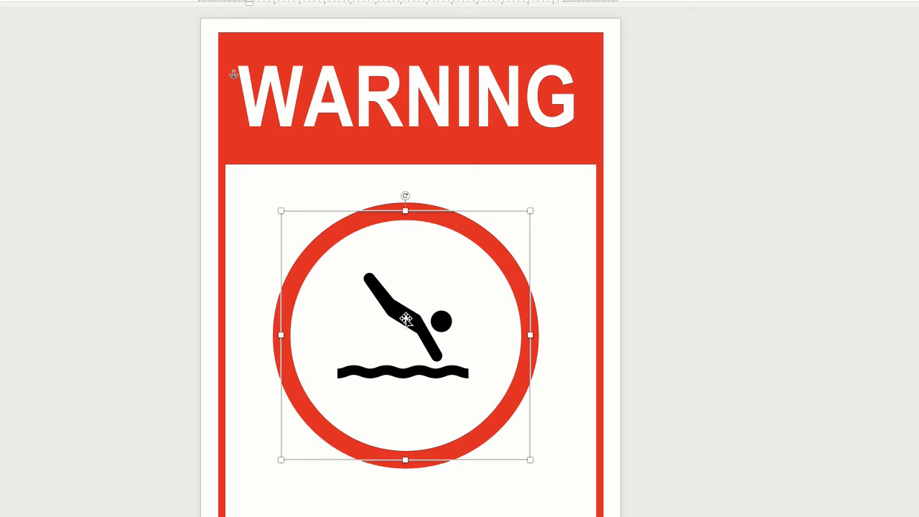
mouse_move(456, 290)
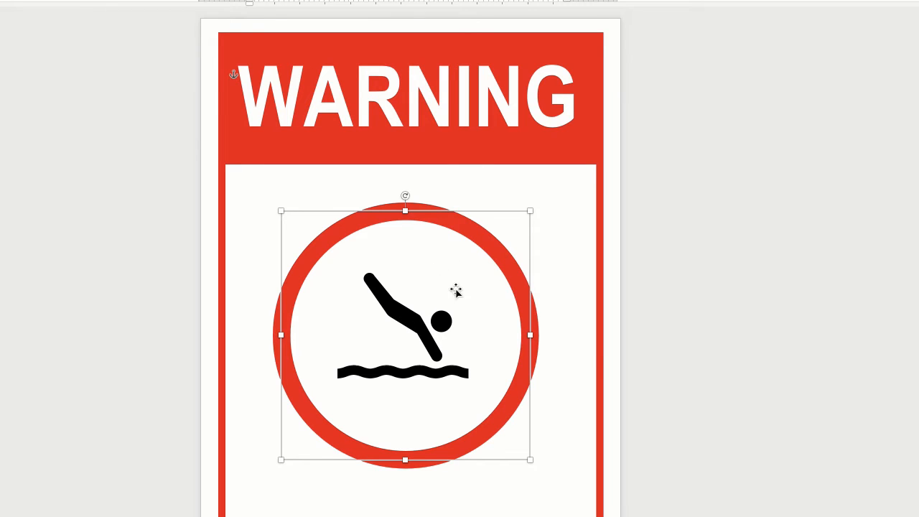
mouse_move(601, 363)
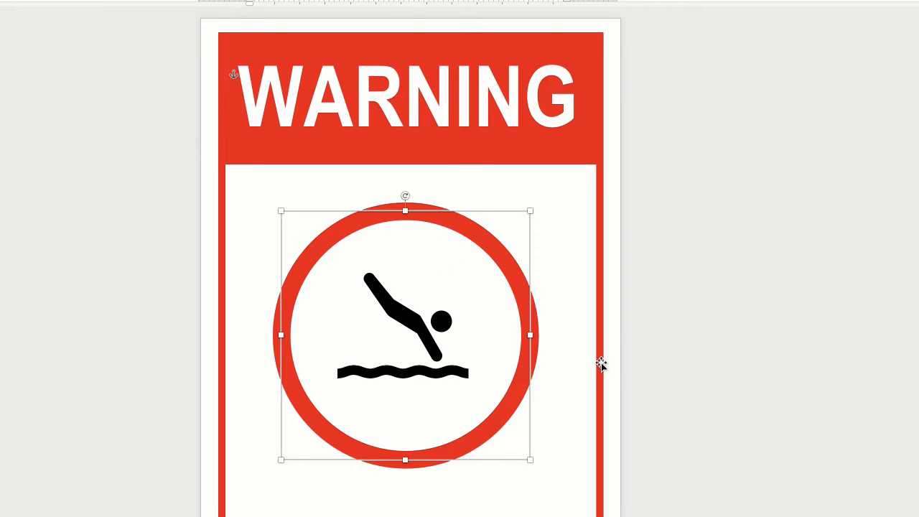
mouse_move(489, 153)
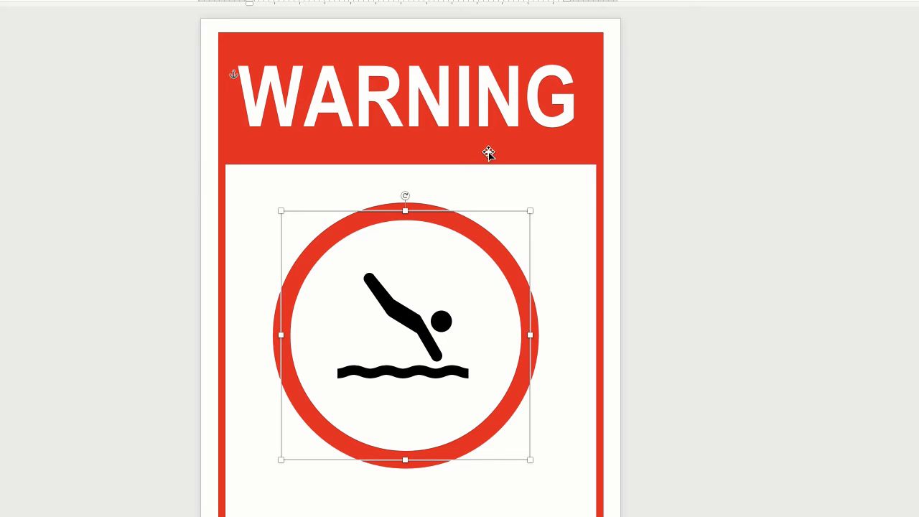
mouse_move(367, 100)
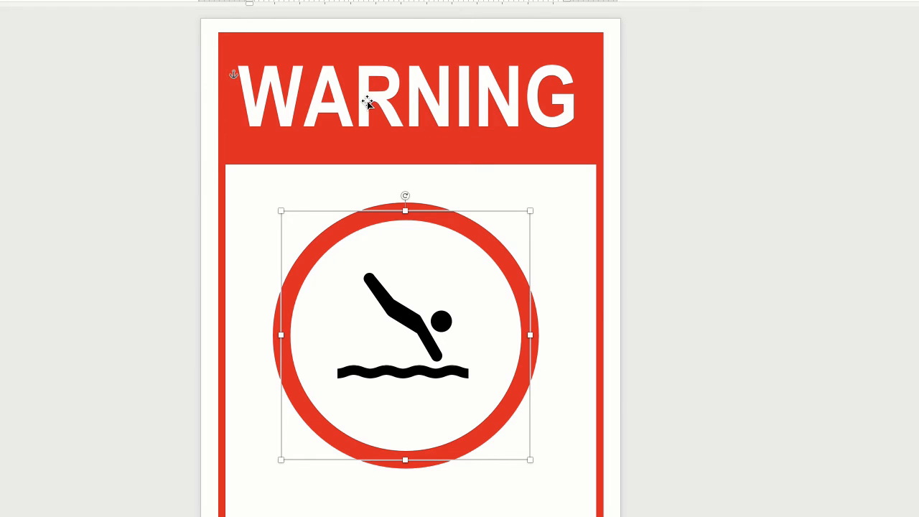
mouse_move(401, 341)
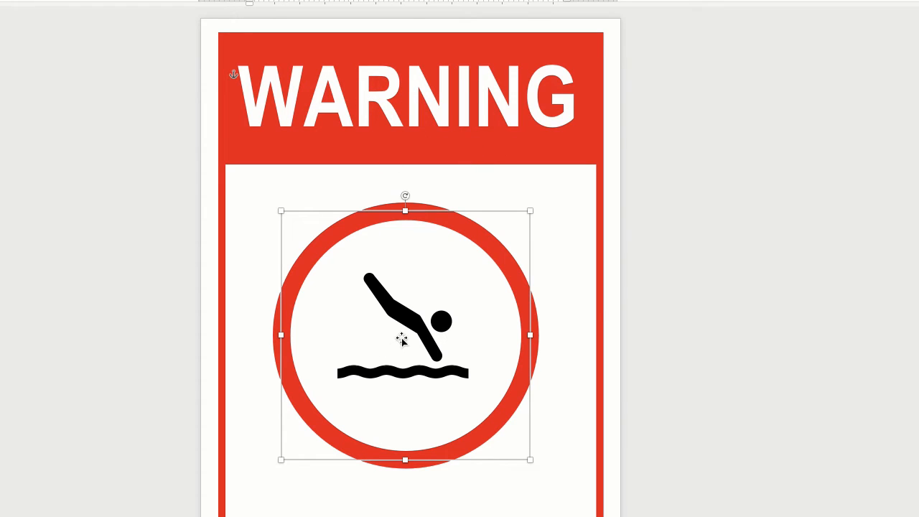
mouse_move(465, 321)
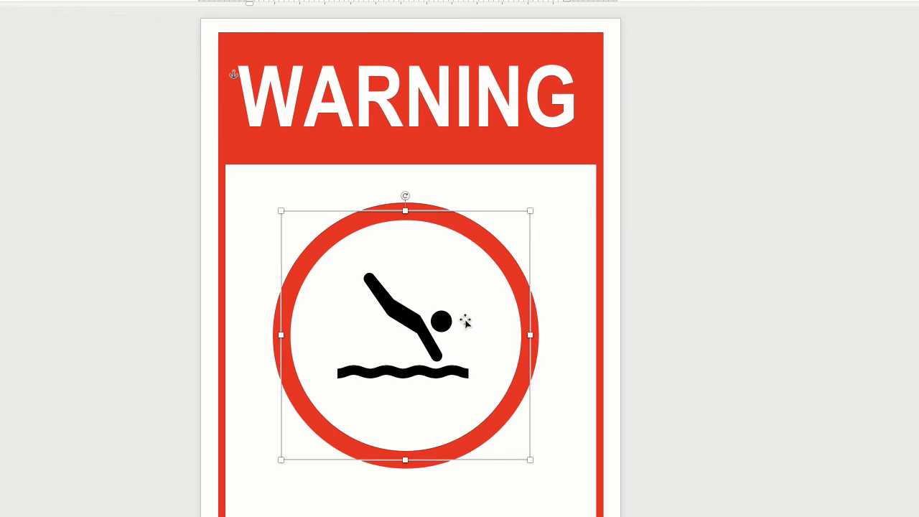
mouse_move(508, 418)
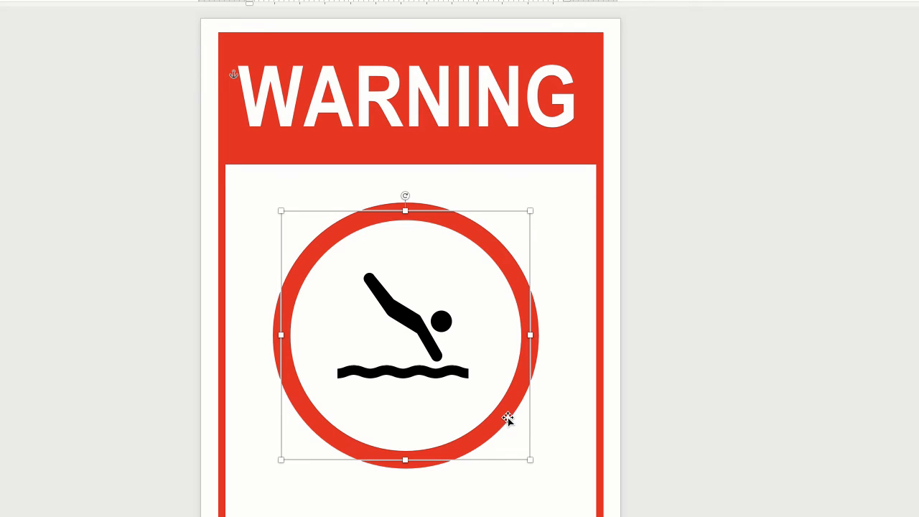
mouse_move(467, 352)
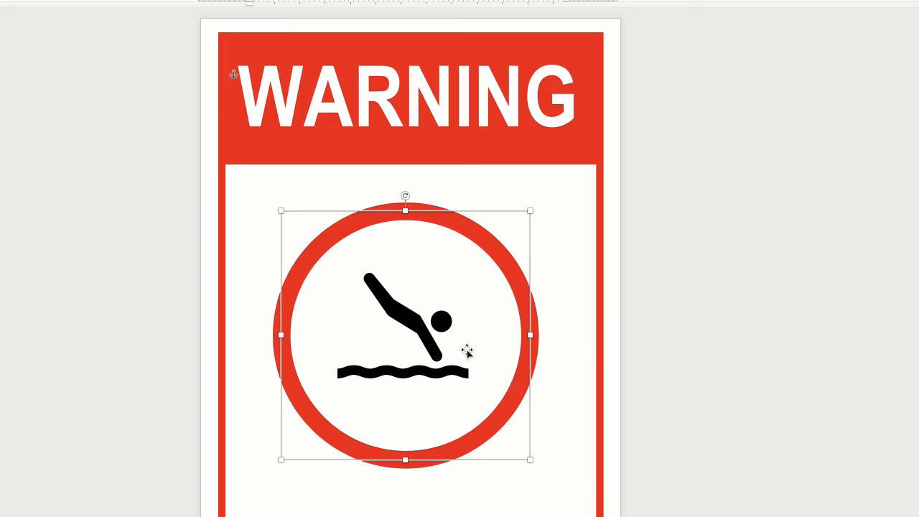
mouse_move(341, 419)
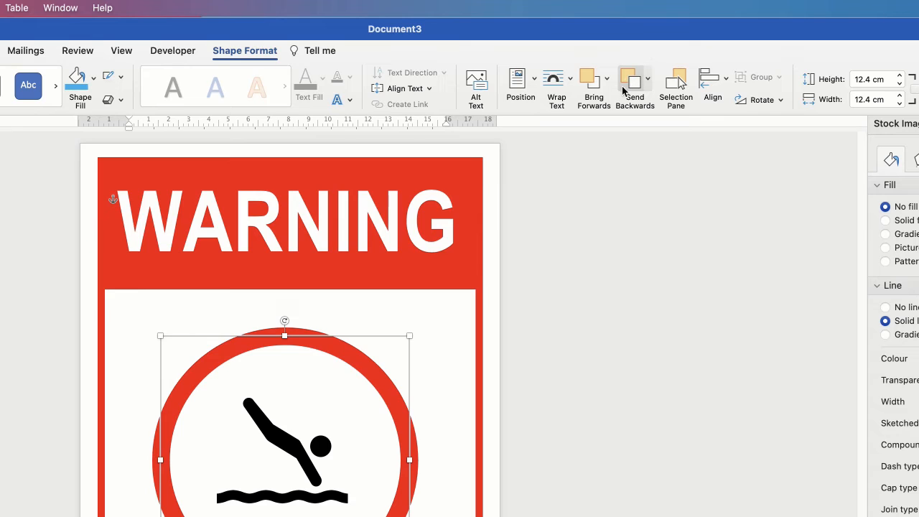
Step: Send the red ring one layer backwards behind the diving icon
click(646, 78)
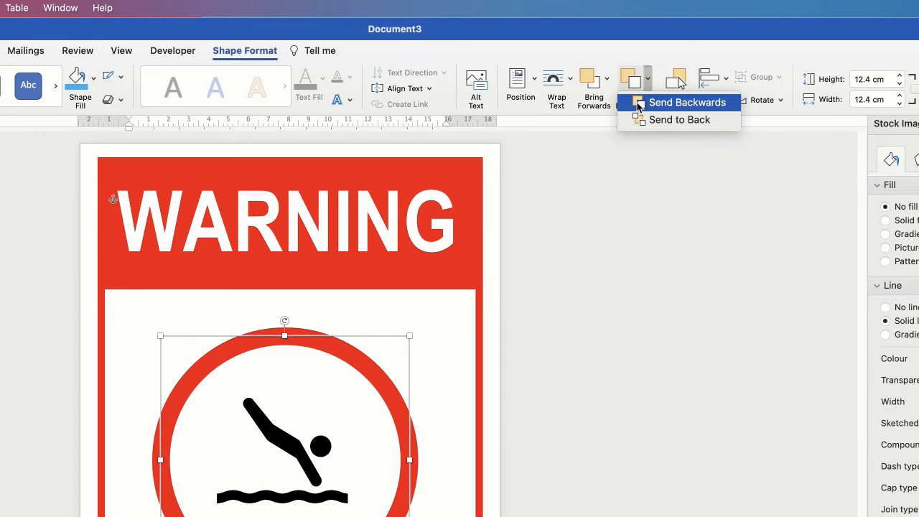
click(686, 102)
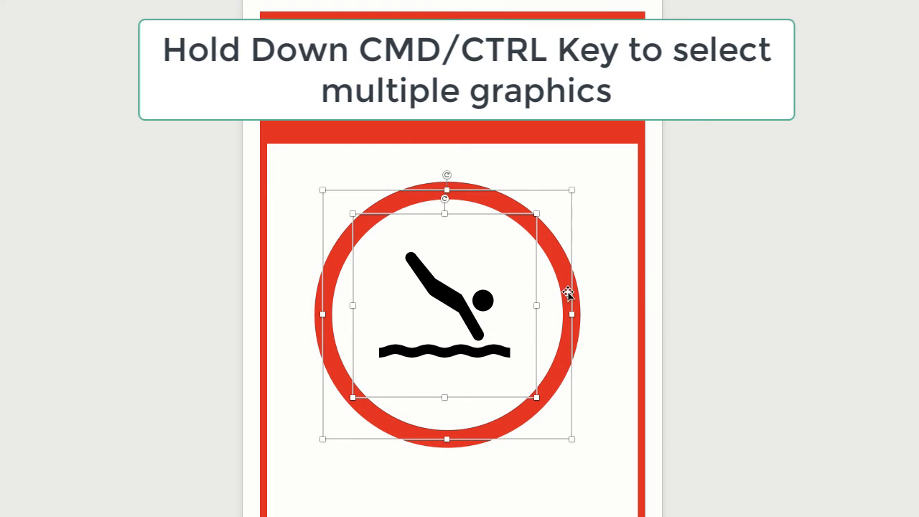
mouse_move(445, 416)
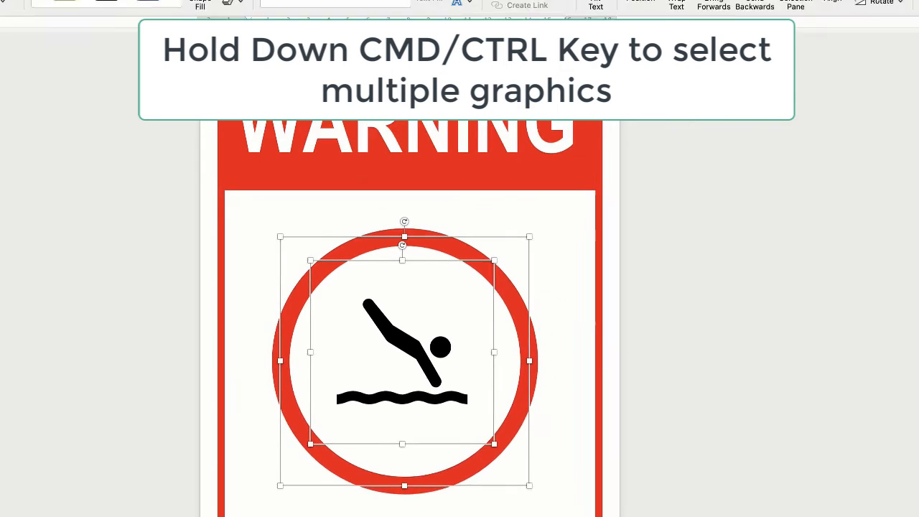
Step: Align the ring and diving icon to centre and to middle
click(739, 78)
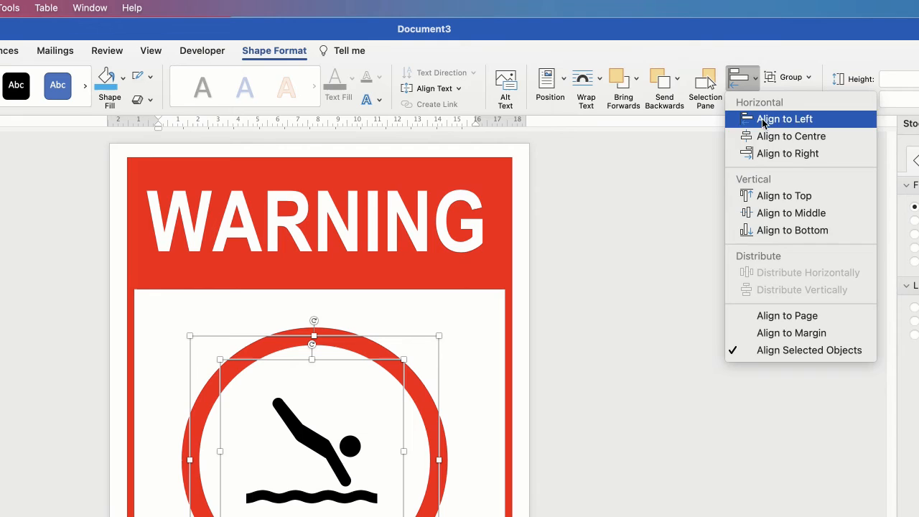
click(784, 118)
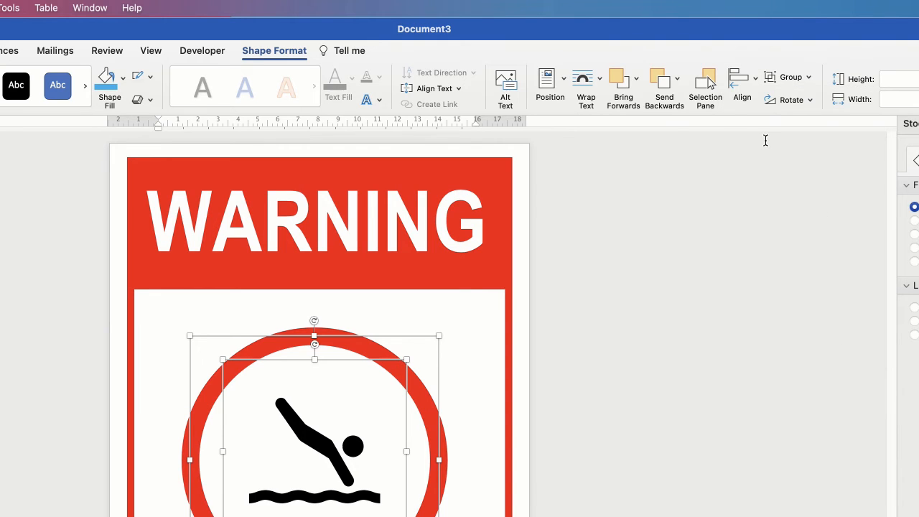
click(741, 87)
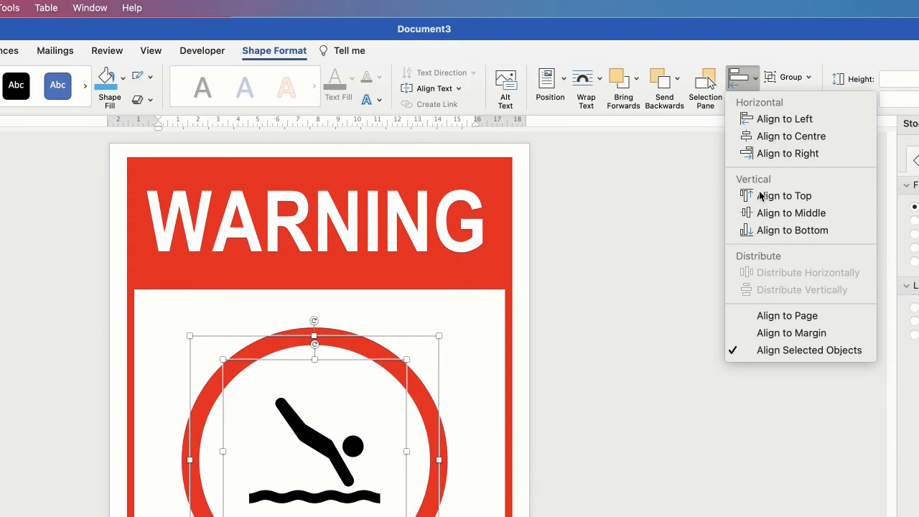
click(783, 195)
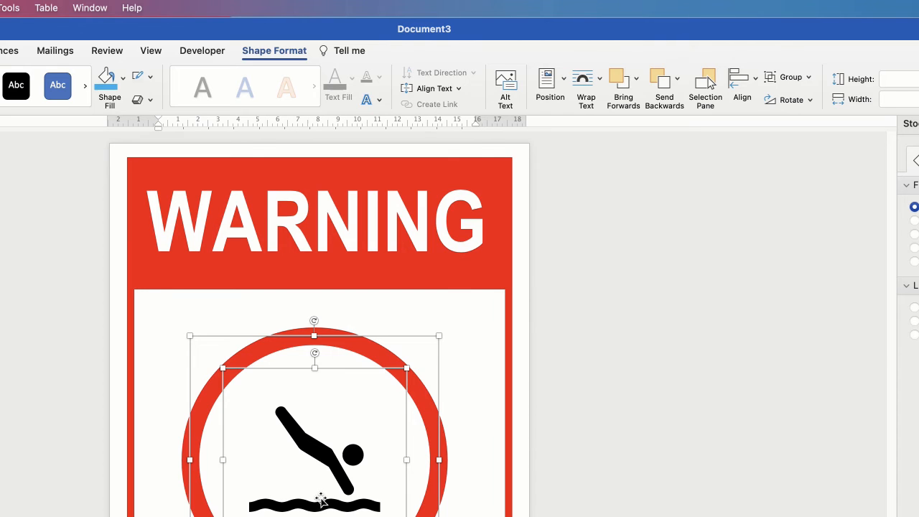
mouse_move(830, 85)
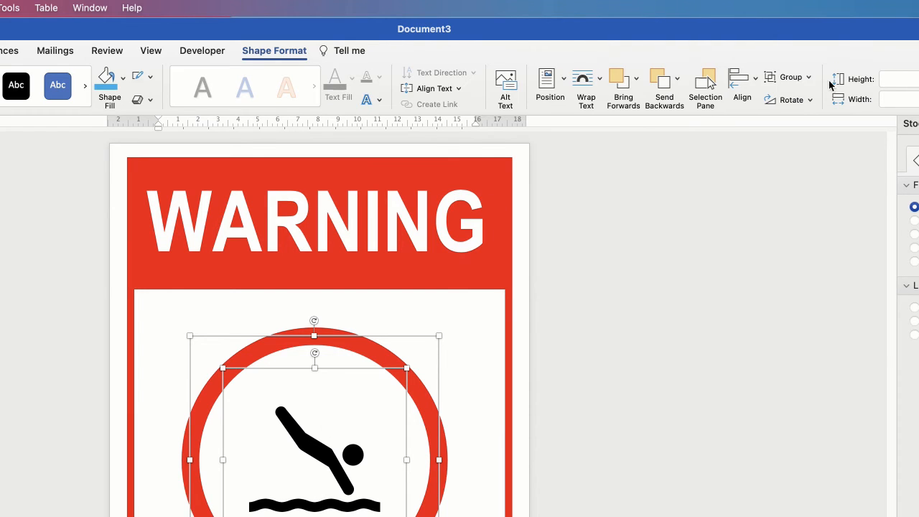
Step: Group the ring and icon into one graphic and drag it into place
click(787, 77)
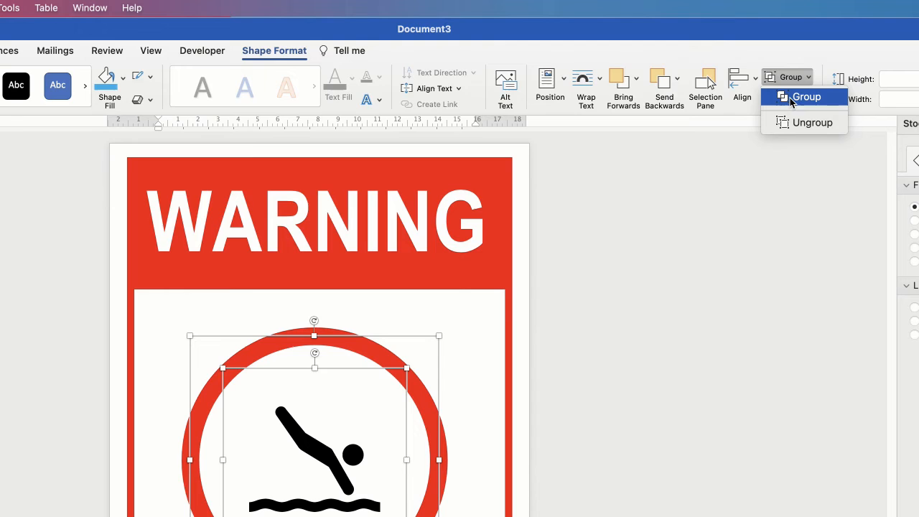
click(806, 96)
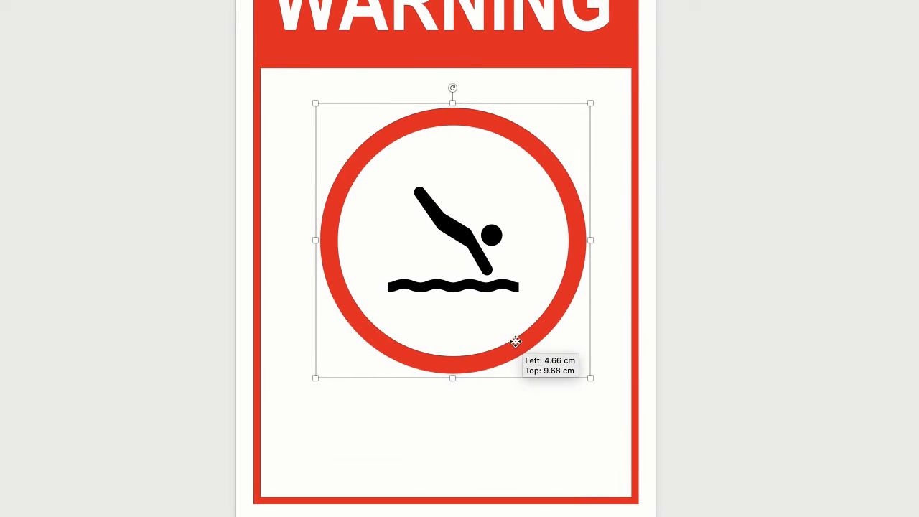
drag(514, 342, 502, 400)
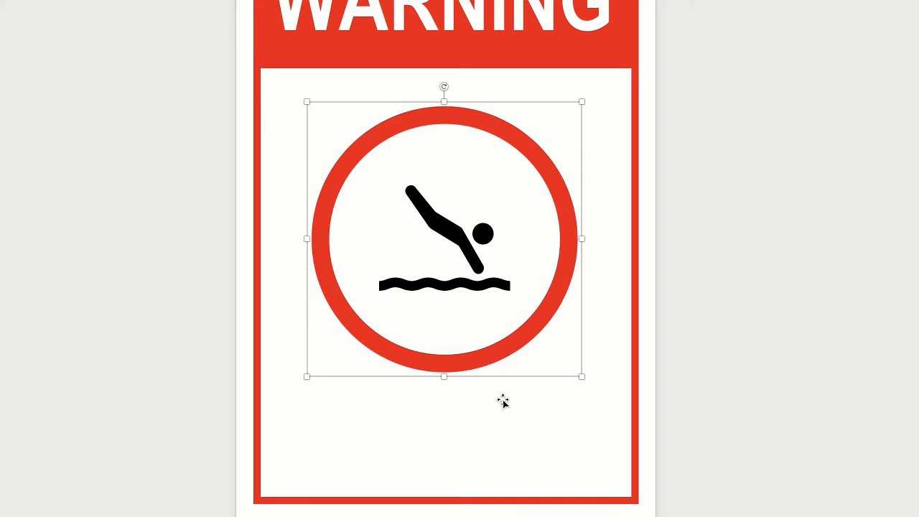
mouse_move(525, 165)
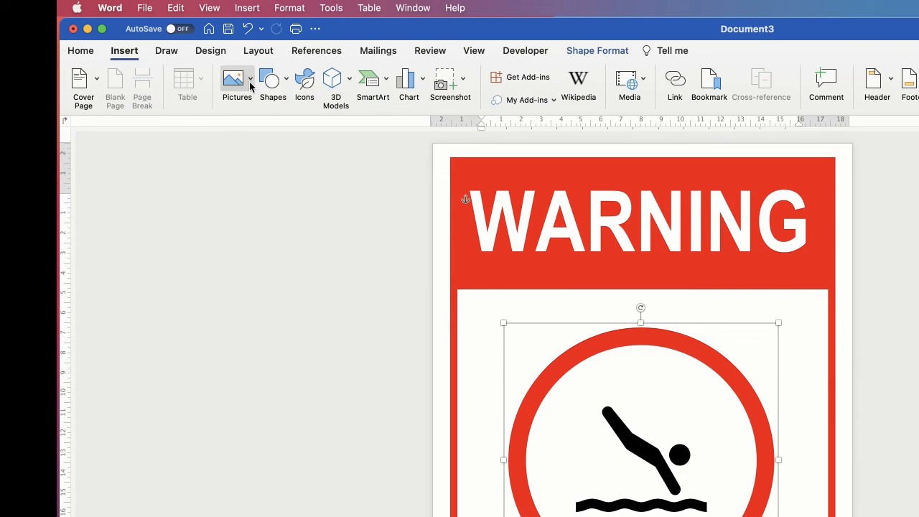
Step: Draw a solid red 25 pt line diagonally across the circled diving icon
click(272, 86)
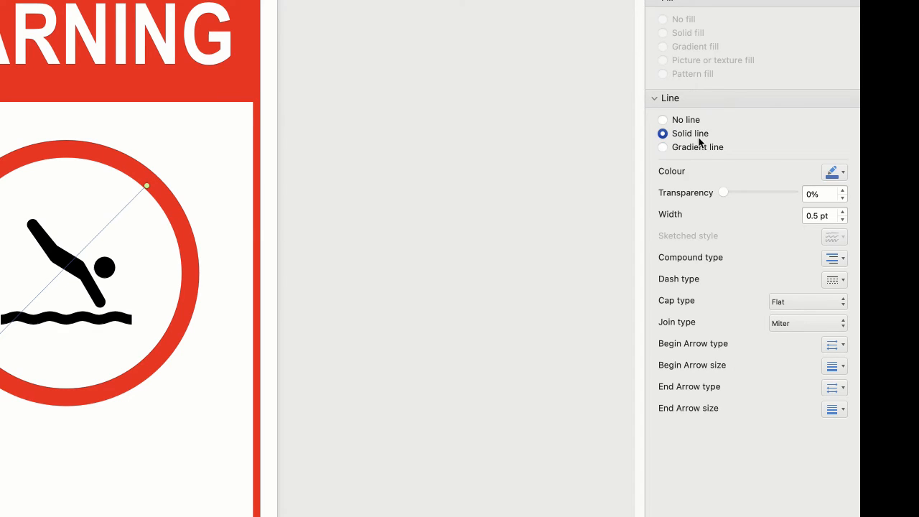
click(842, 172)
text(25)
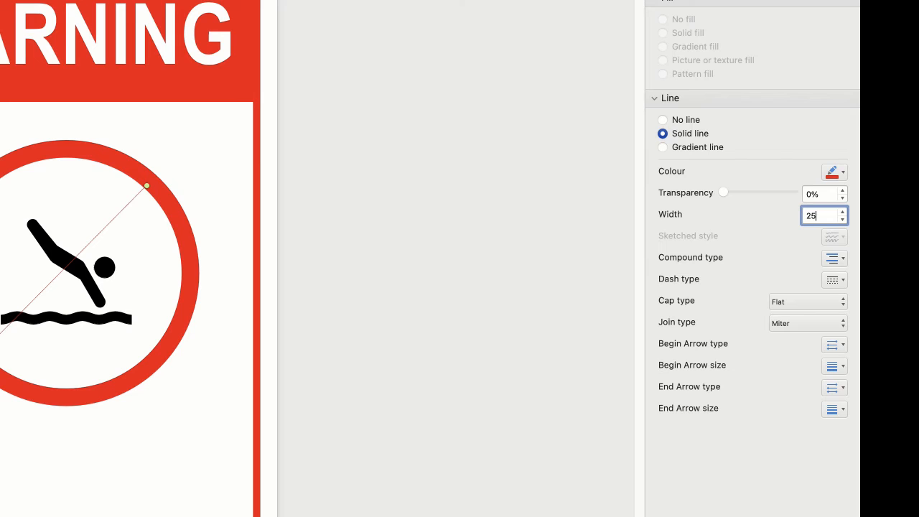
key(Return)
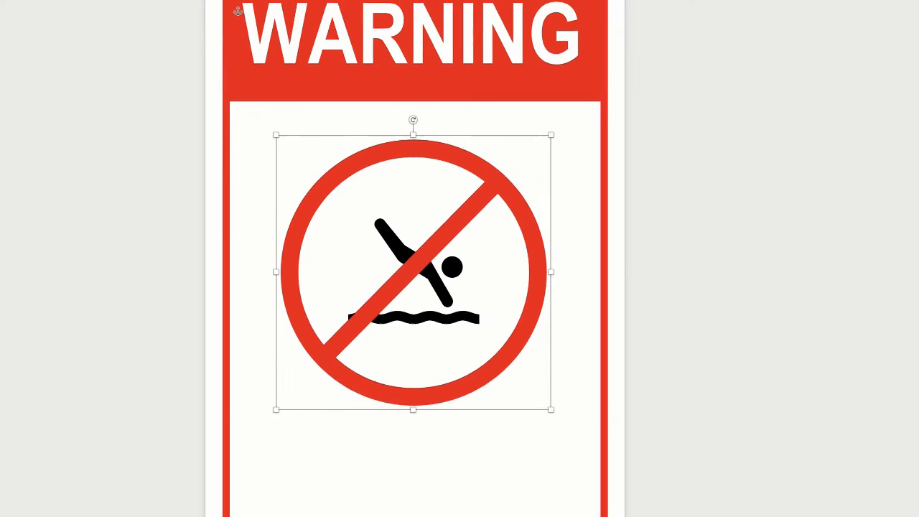
Step: Group the red circle picture and the slash line using Shape Format > Group
click(719, 41)
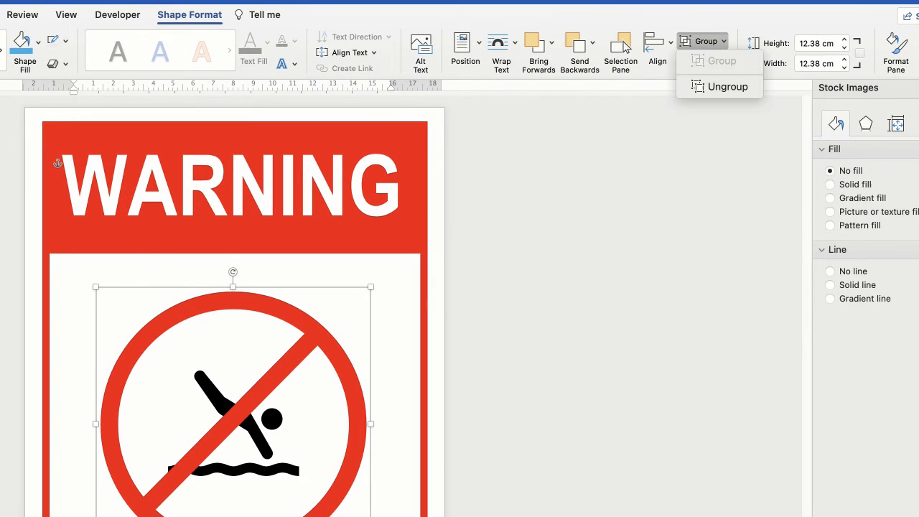
click(726, 86)
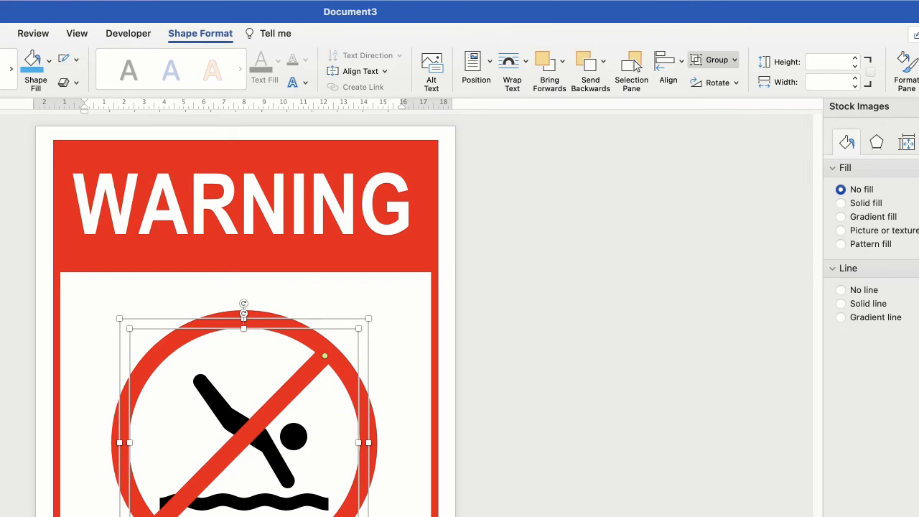
click(735, 60)
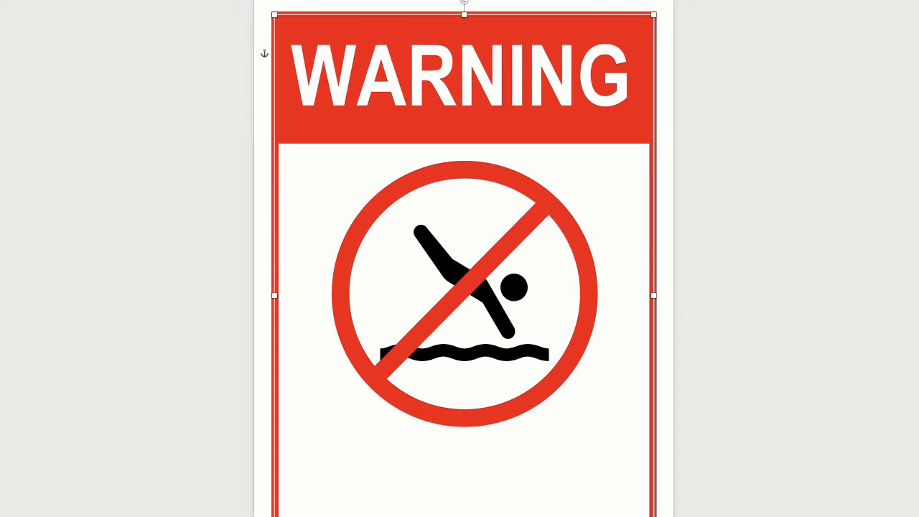
Step: Add a bottom text box with centred bold Arial 120 'NO DIVING', enlarged to fit both words
click(463, 75)
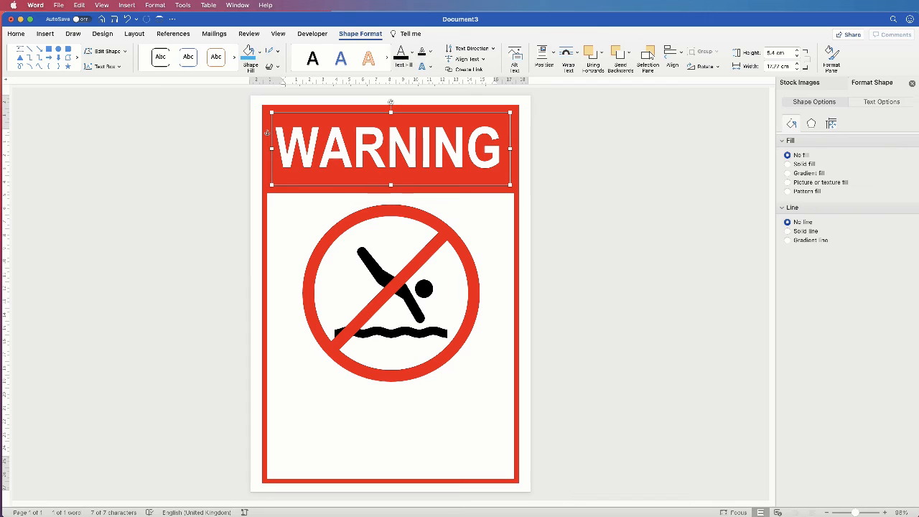
drag(391, 147, 391, 144)
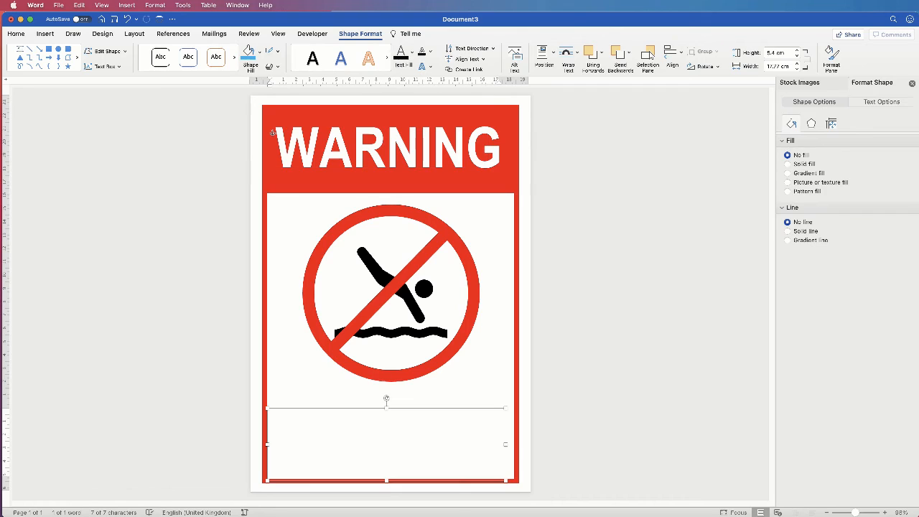
click(386, 443)
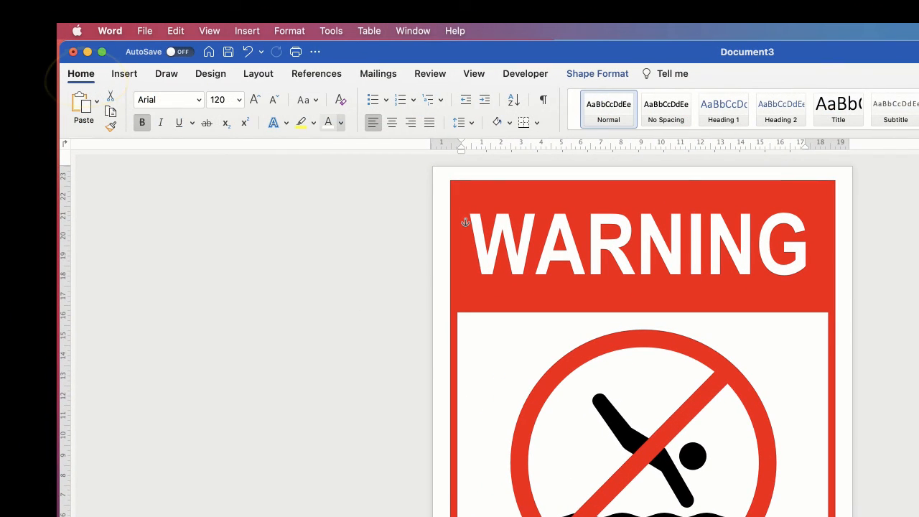
click(340, 122)
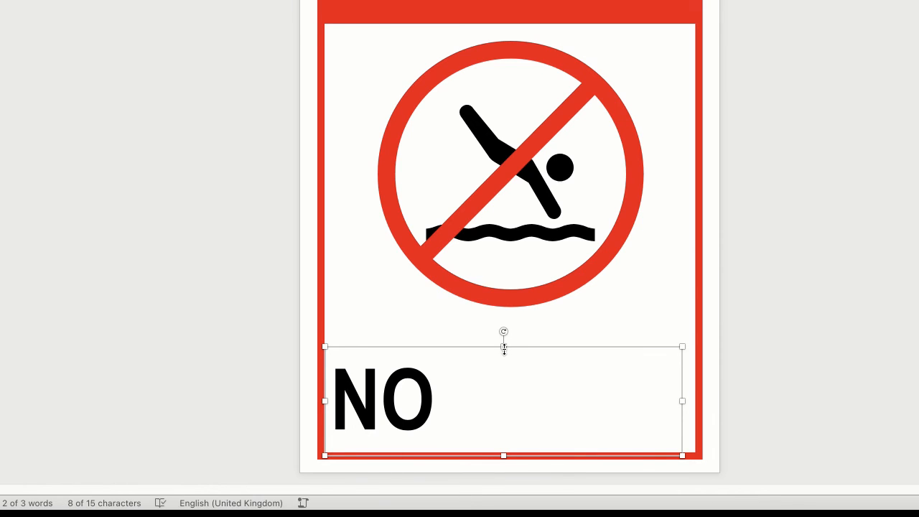
drag(503, 347, 503, 310)
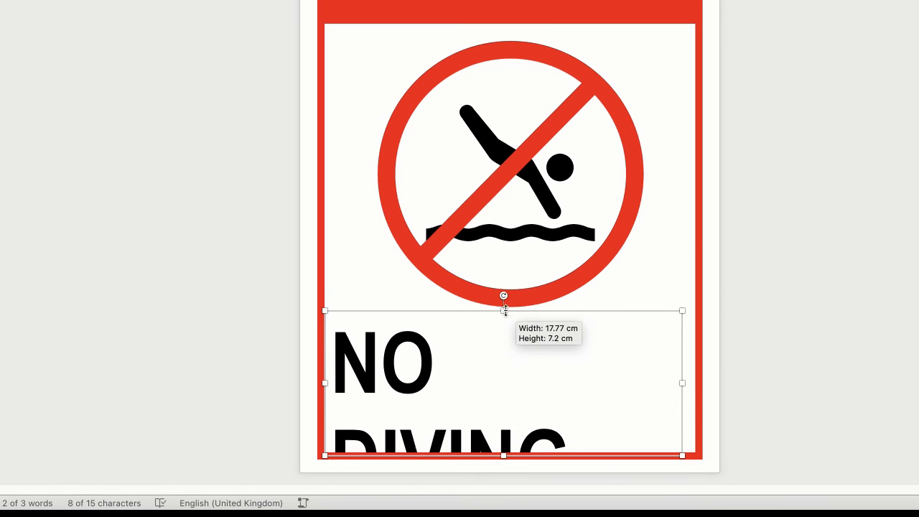
drag(503, 310, 503, 257)
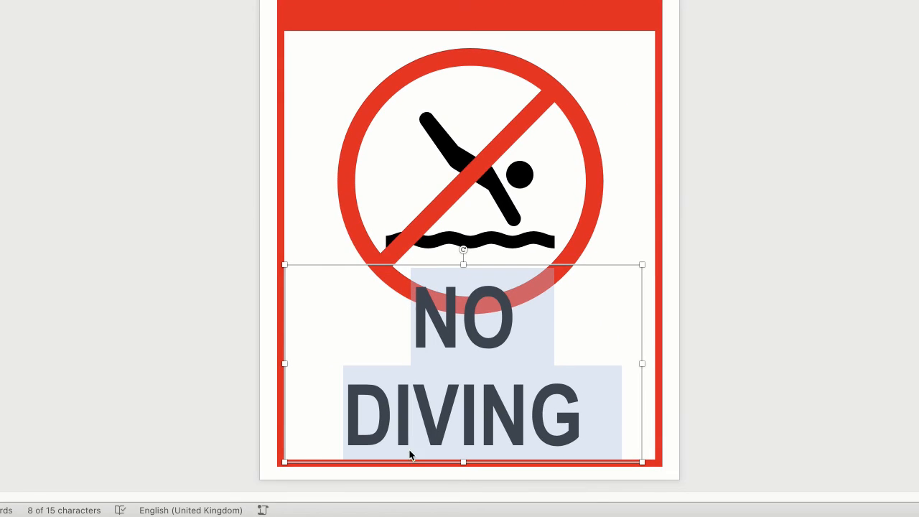
mouse_move(294, 366)
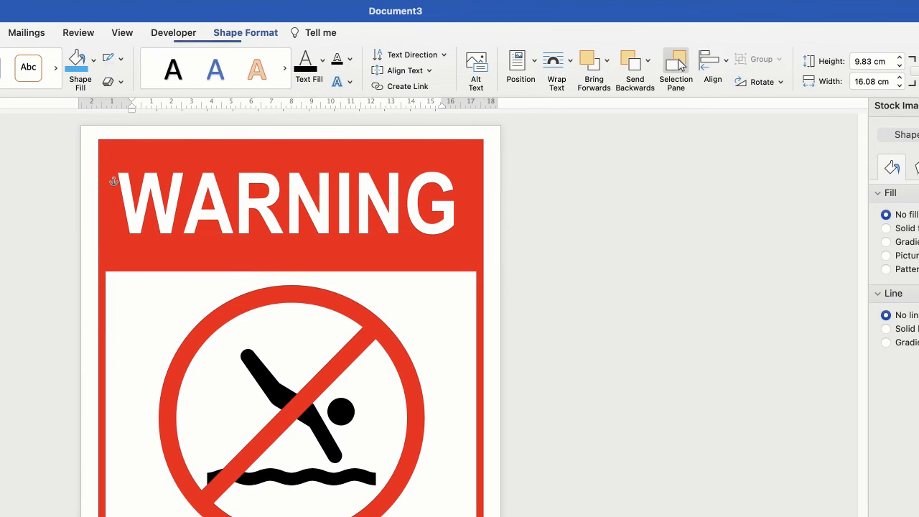
Step: Shrink the grouped no-diving icon to 10.4 cm and centre it horizontally on the page
click(712, 65)
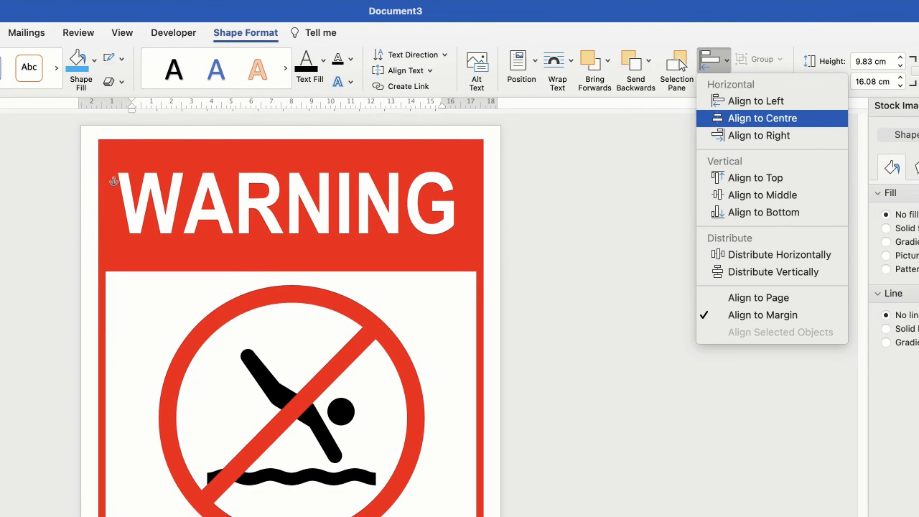
click(763, 118)
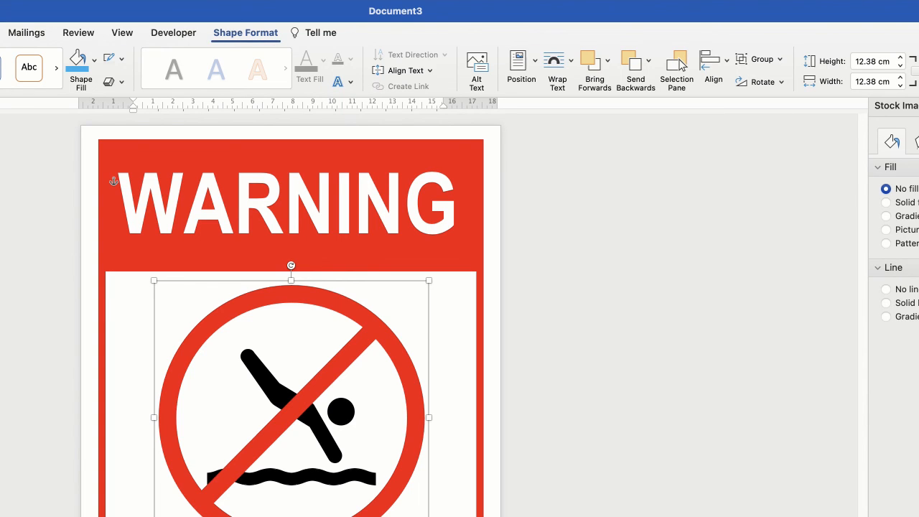
click(713, 68)
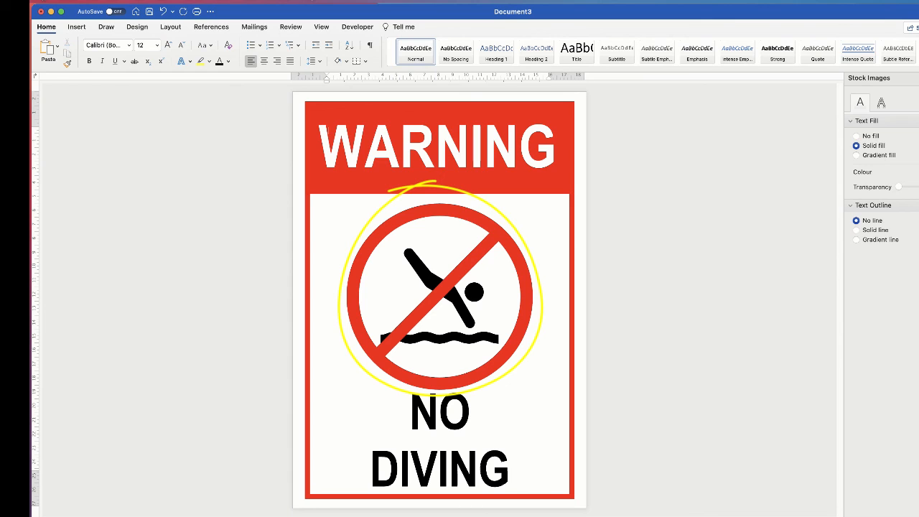
click(439, 294)
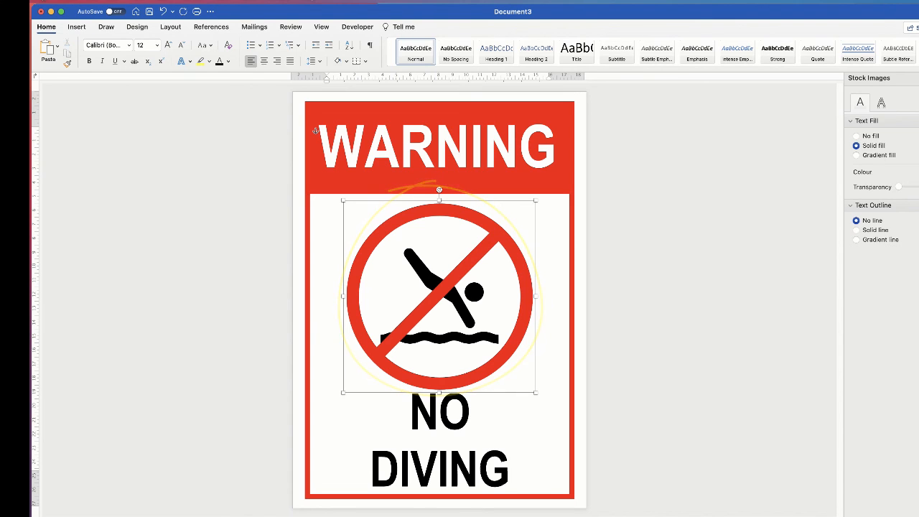
click(437, 290)
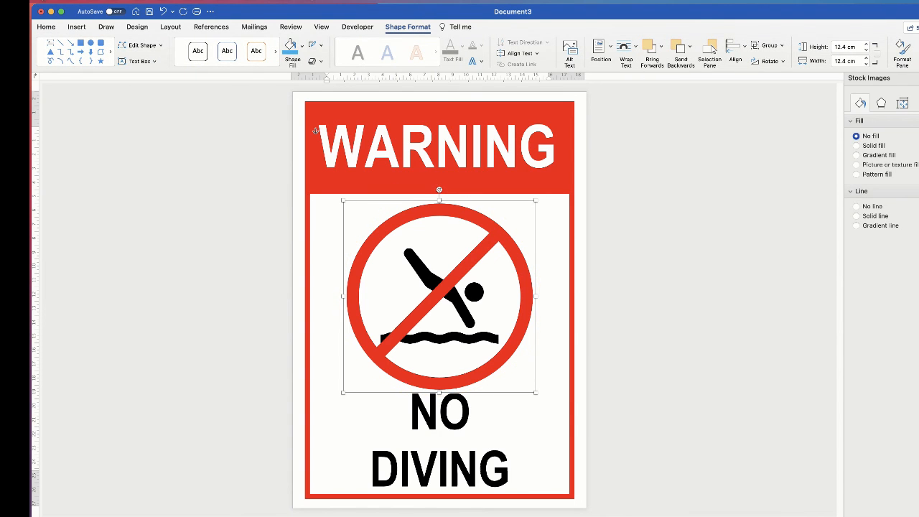
drag(536, 380, 537, 380)
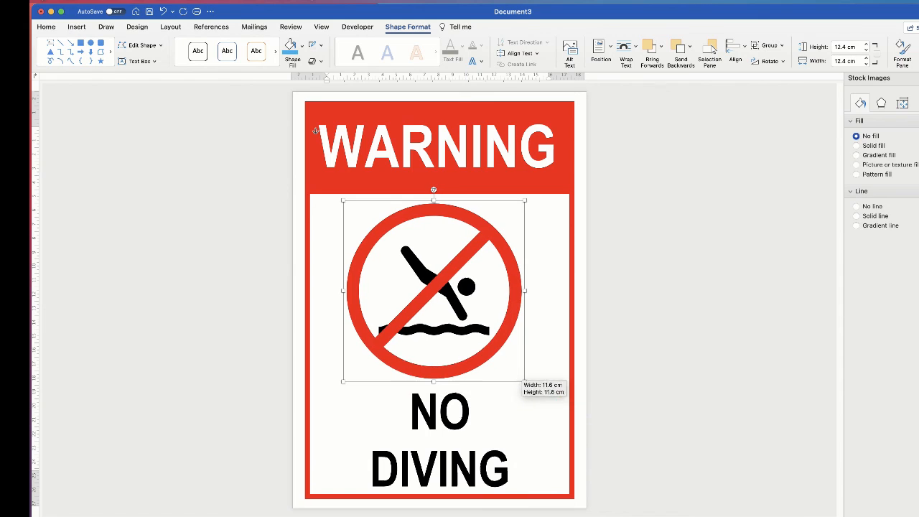
drag(524, 368, 523, 368)
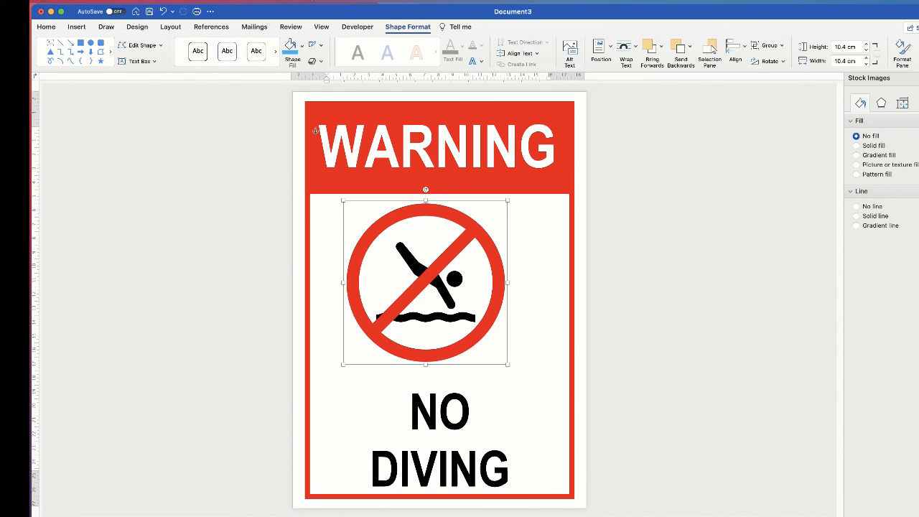
click(734, 46)
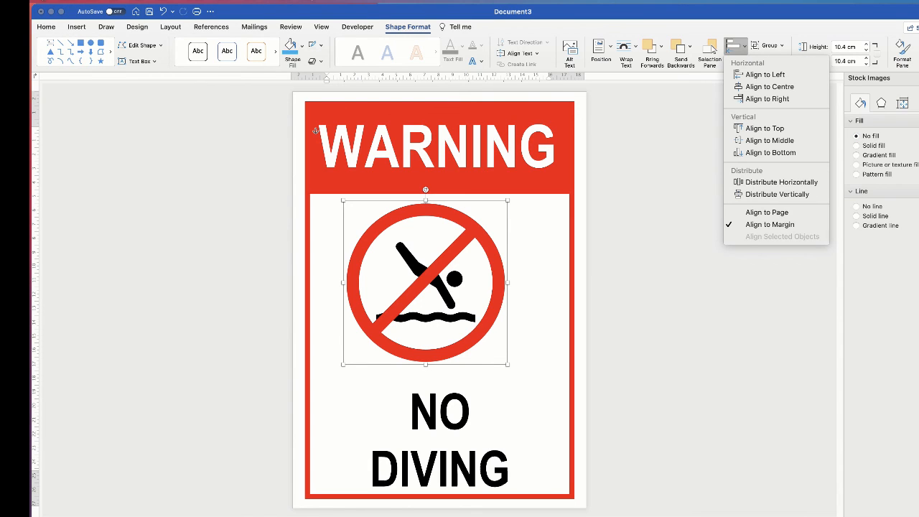
click(770, 86)
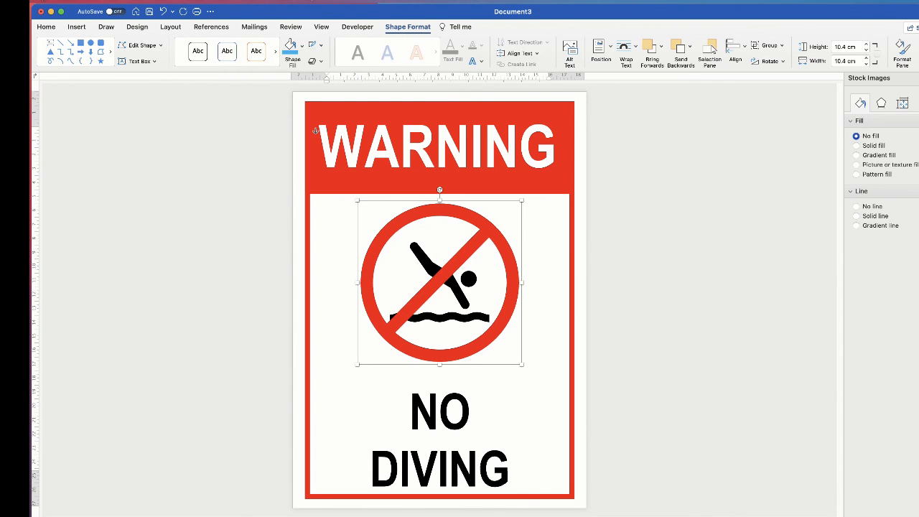